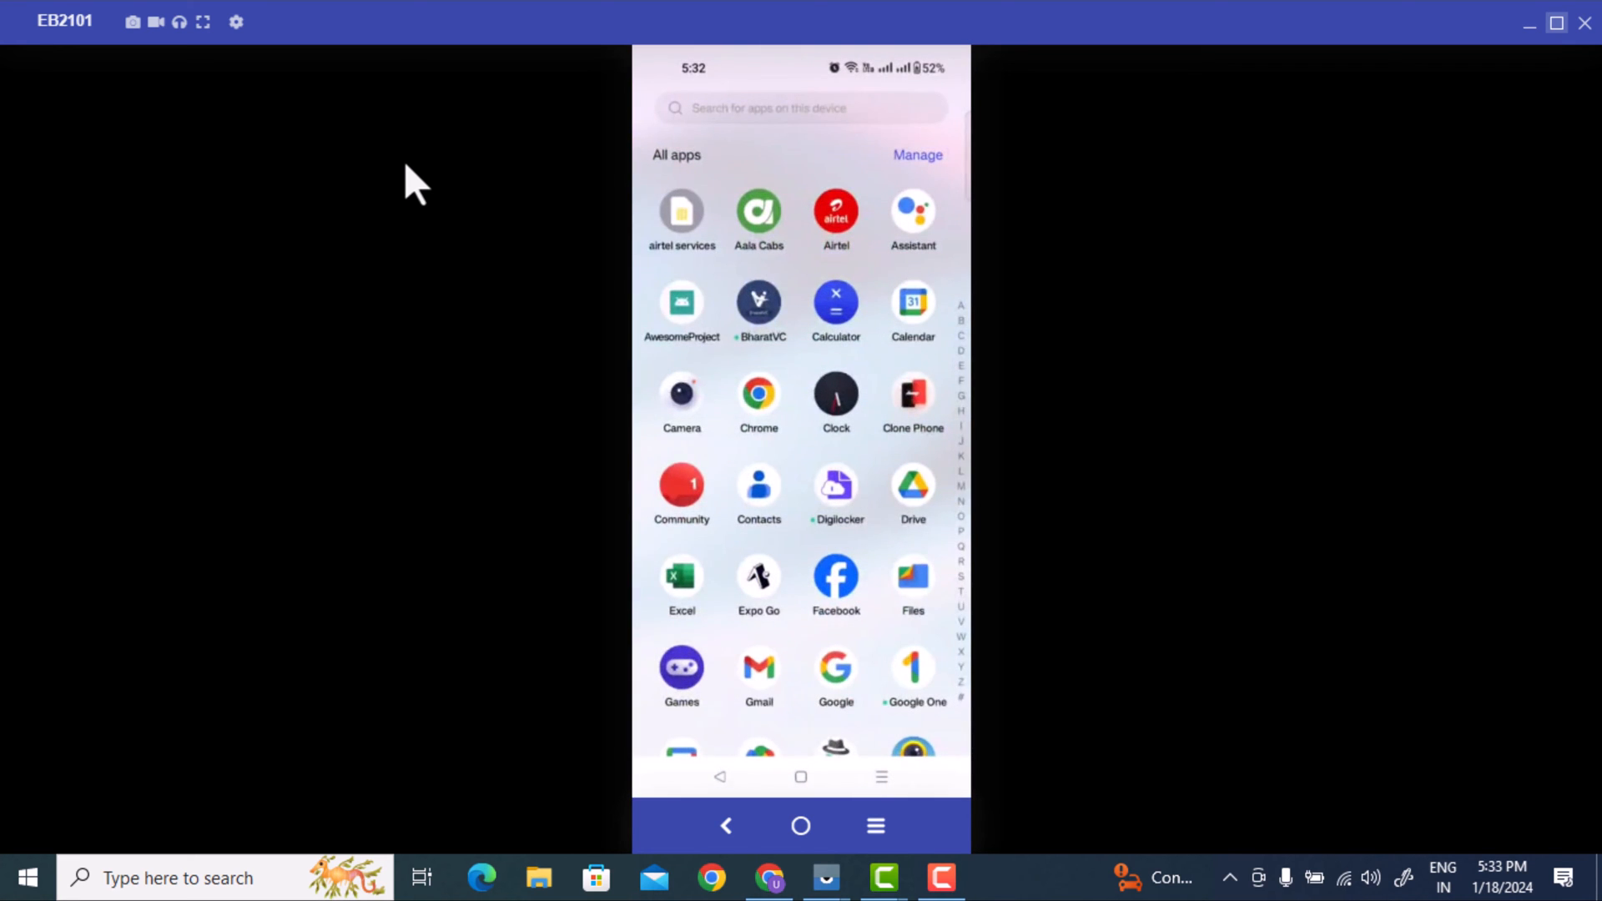
Search the app drawer for "play" and launch Google Play Store
click(801, 107)
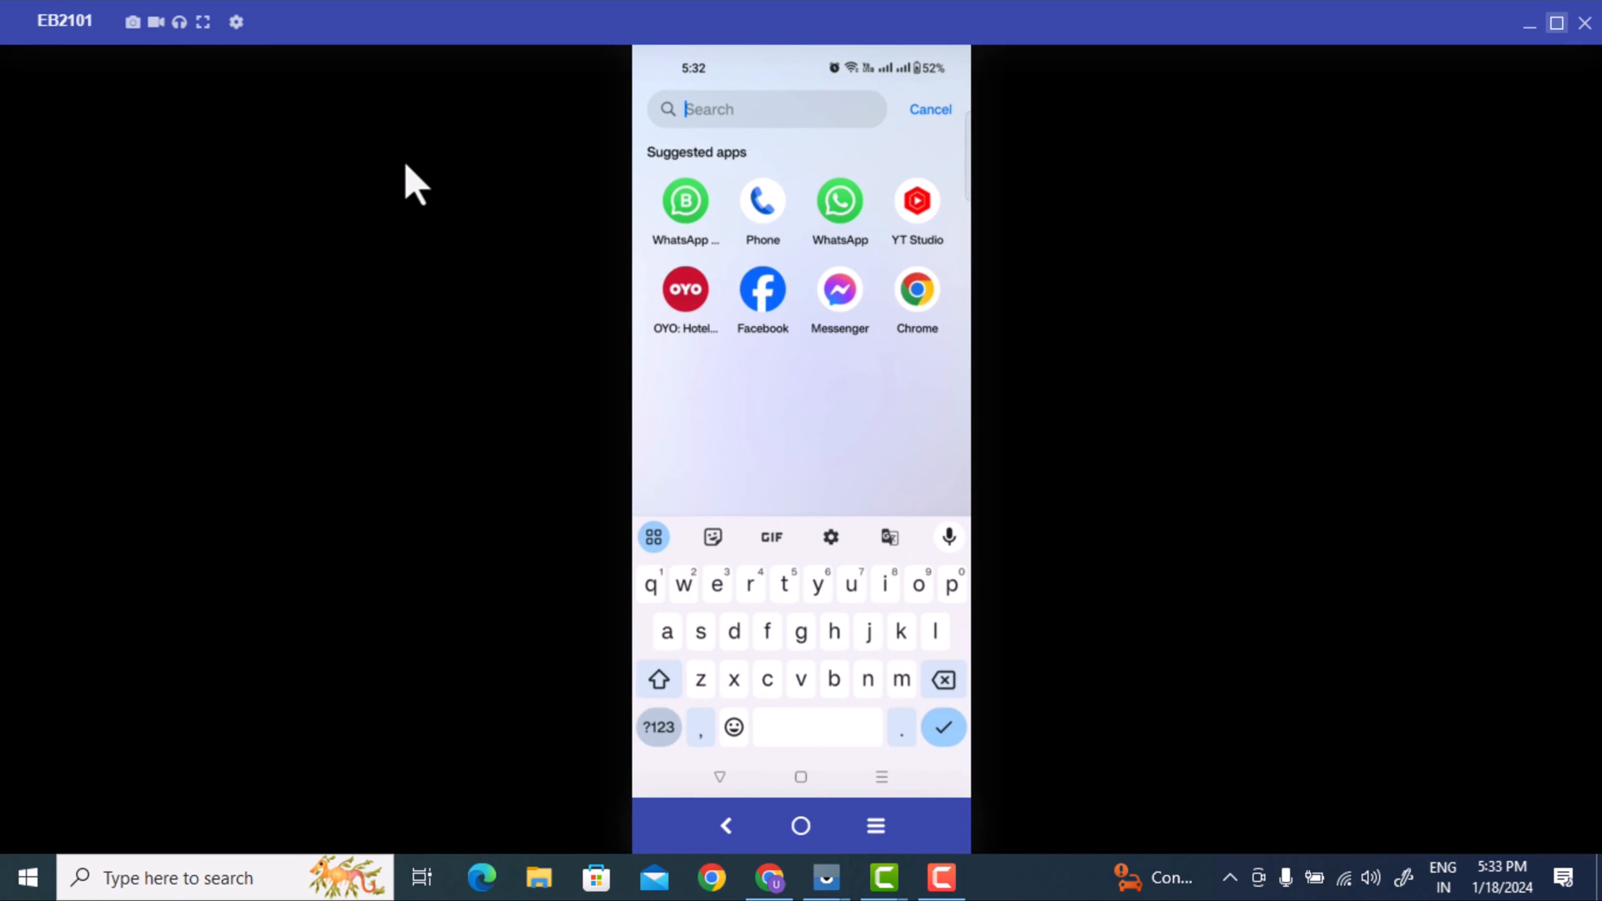
text(pl)
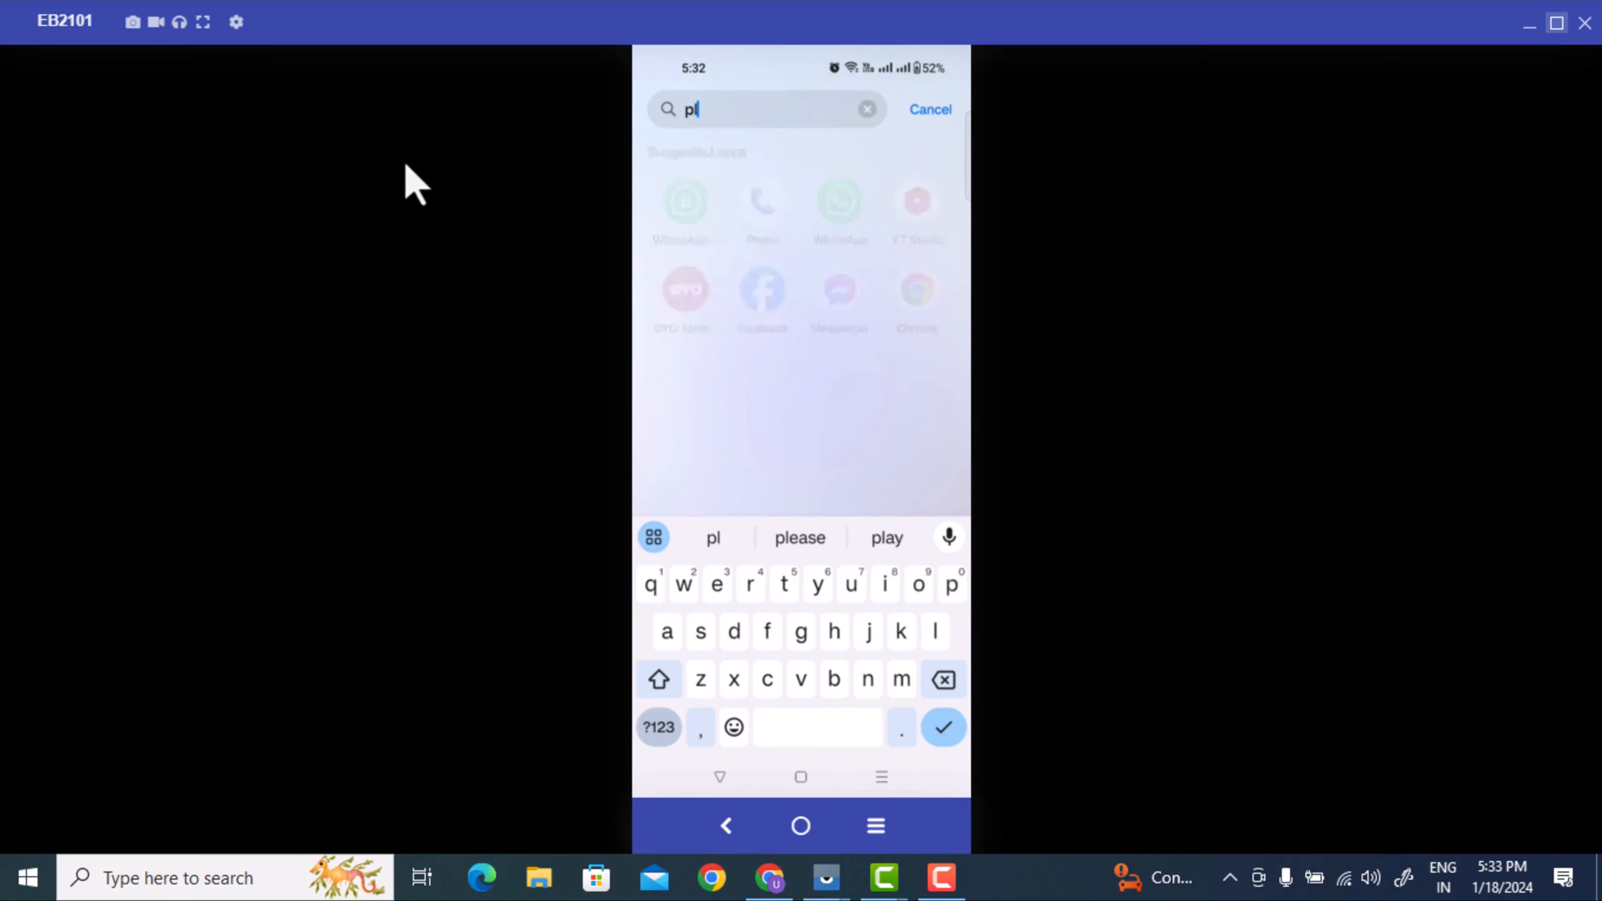
text(ay)
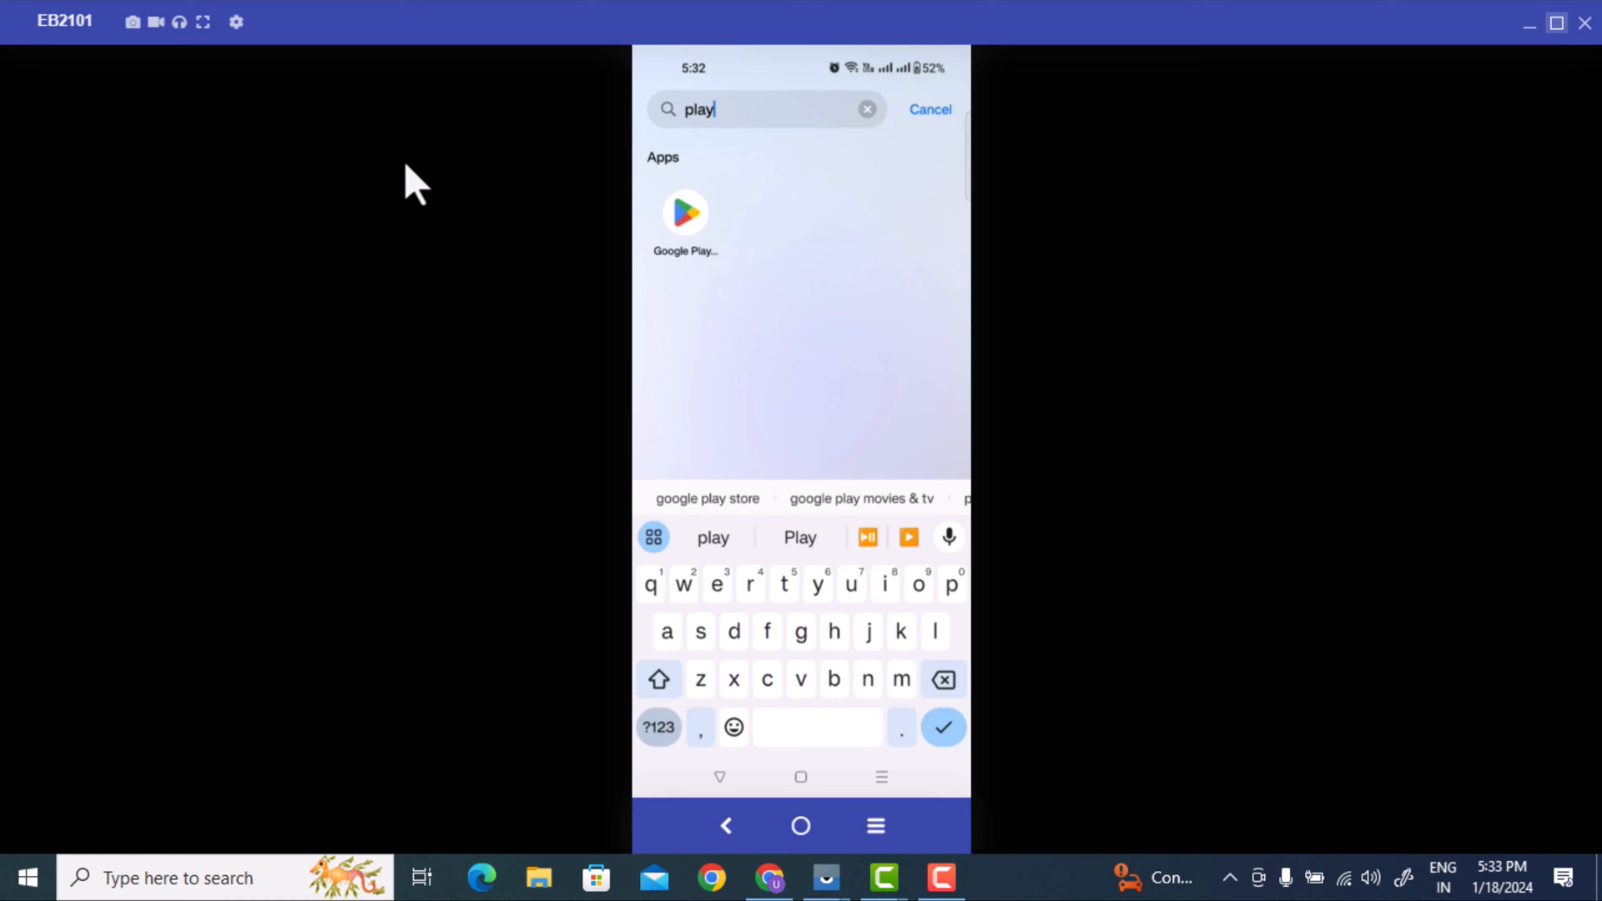
click(684, 214)
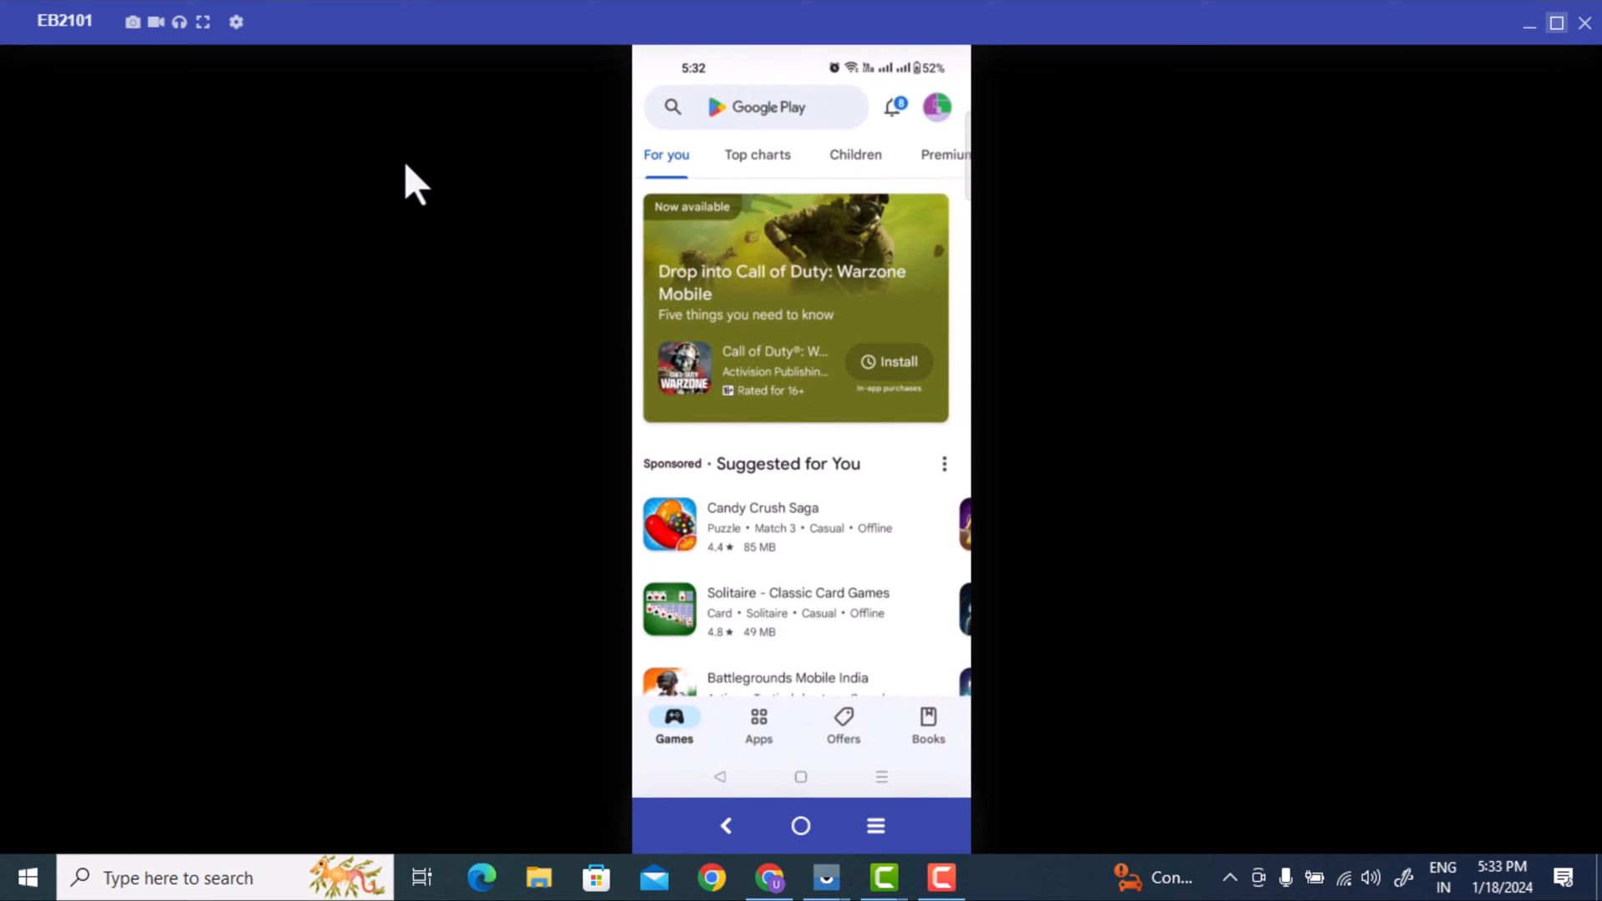
Search the store for "pydroid 3" and scroll to the Pydroid 3 - IDE for Python 3 result
click(775, 107)
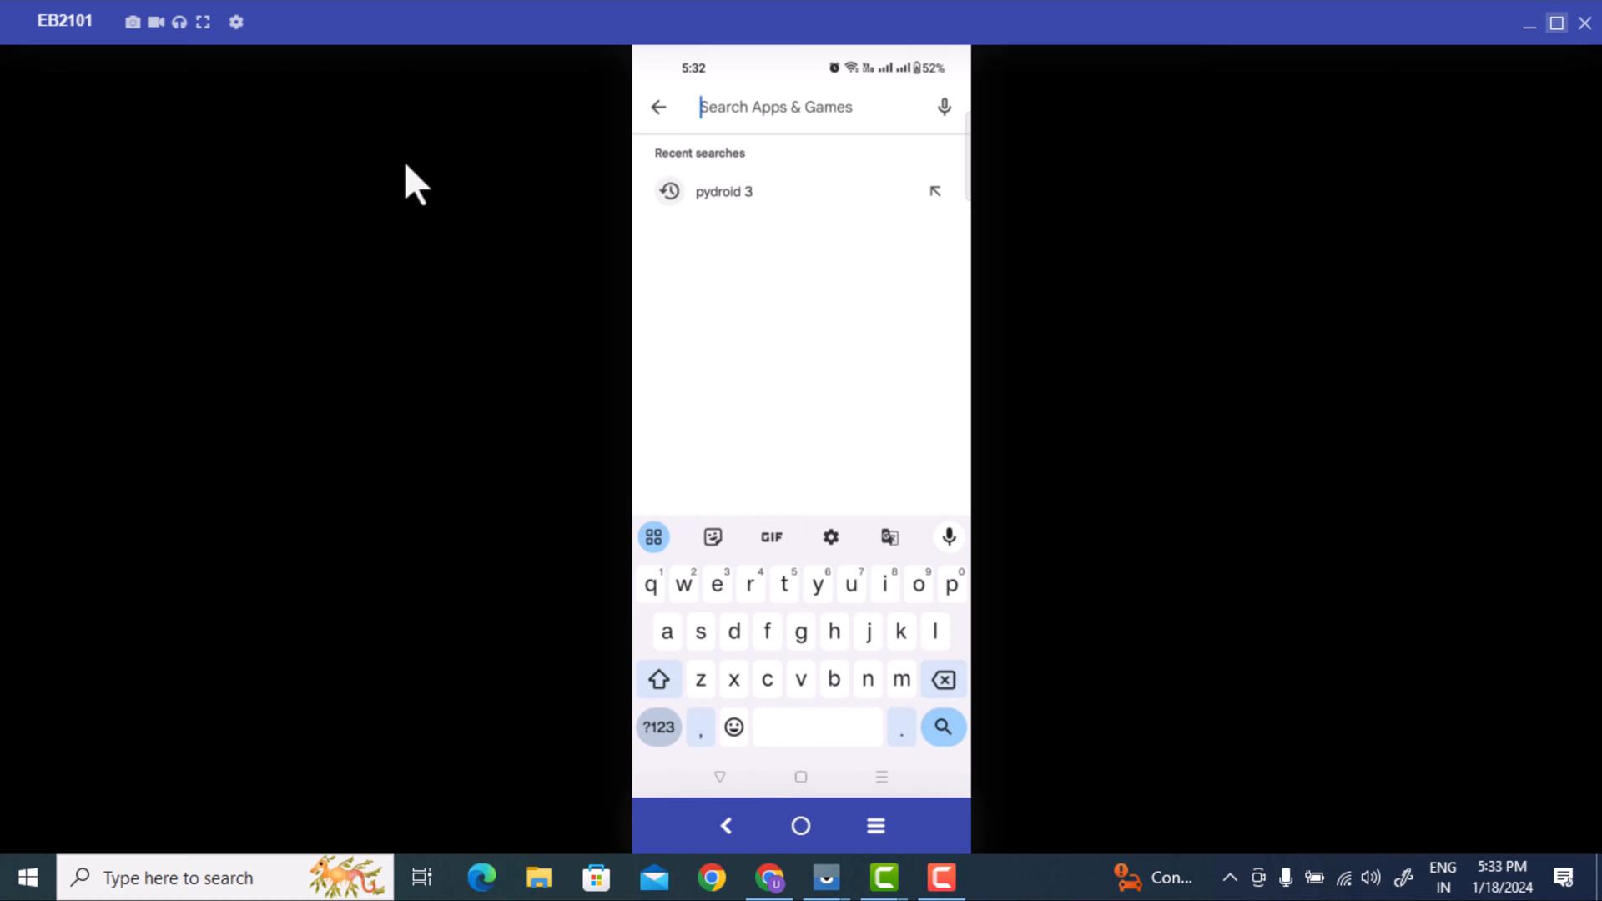
text(pydroid)
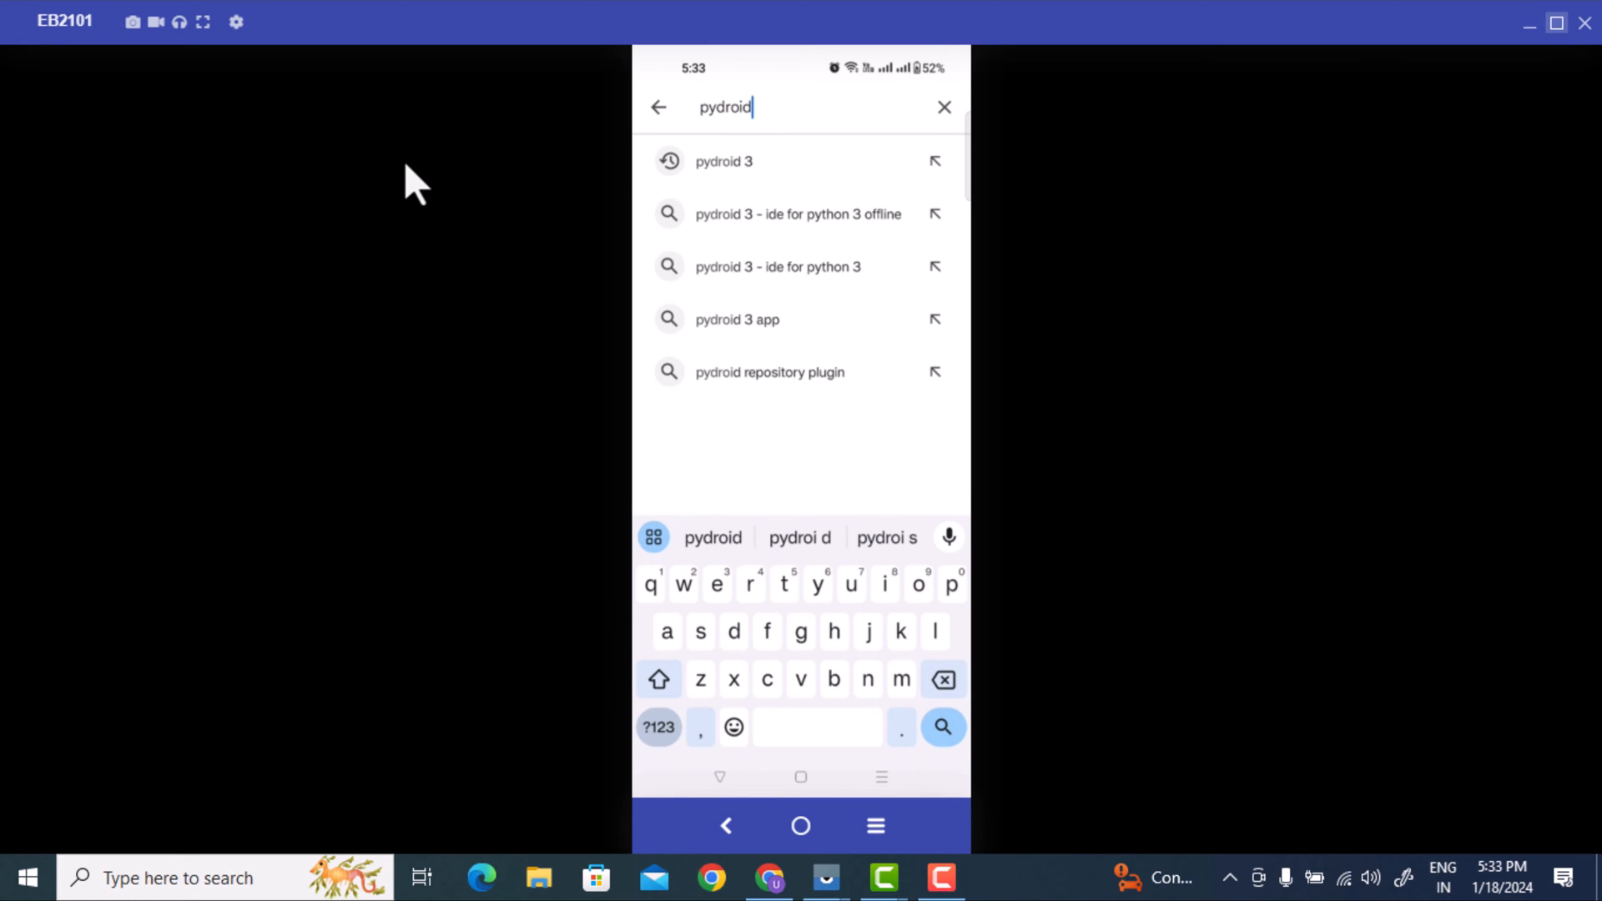
click(659, 728)
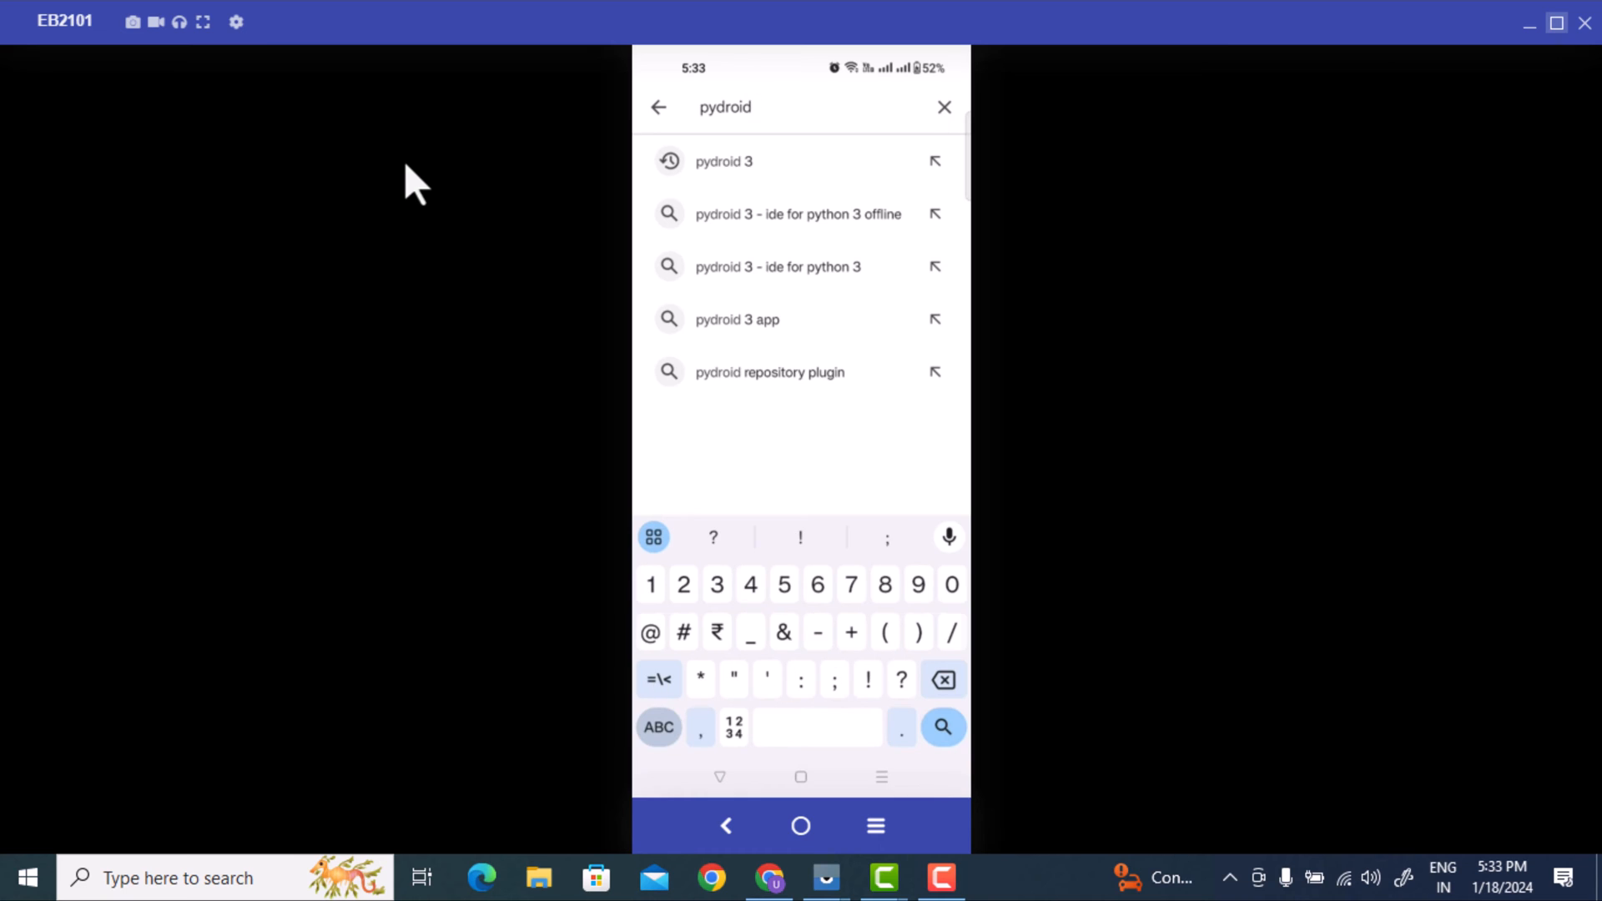
text(3)
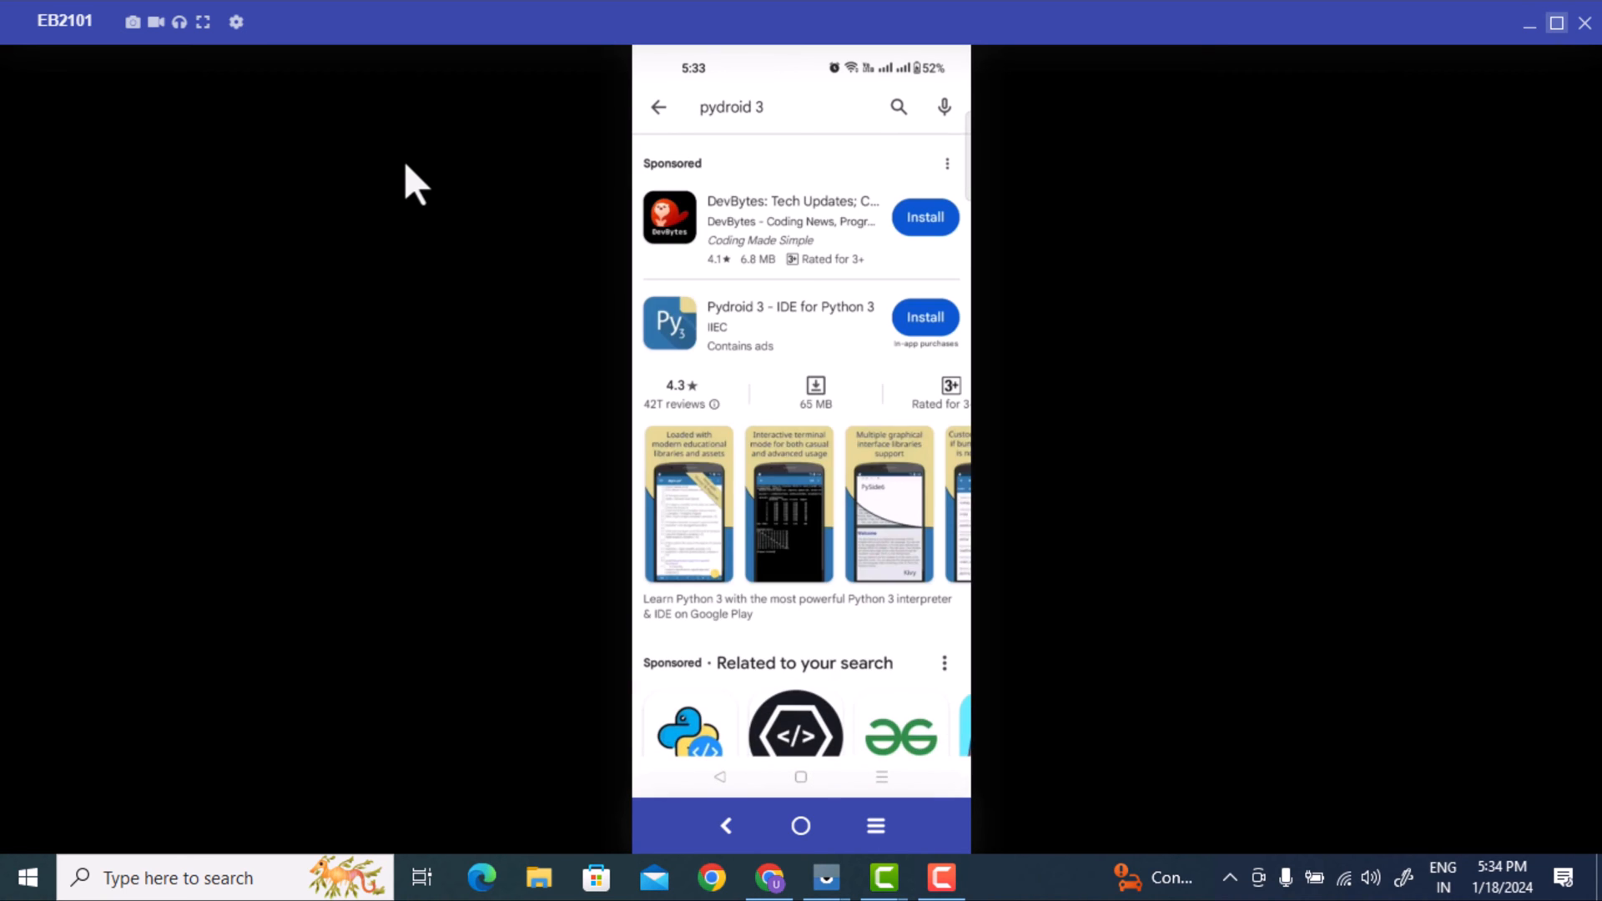
scroll(down, 3)
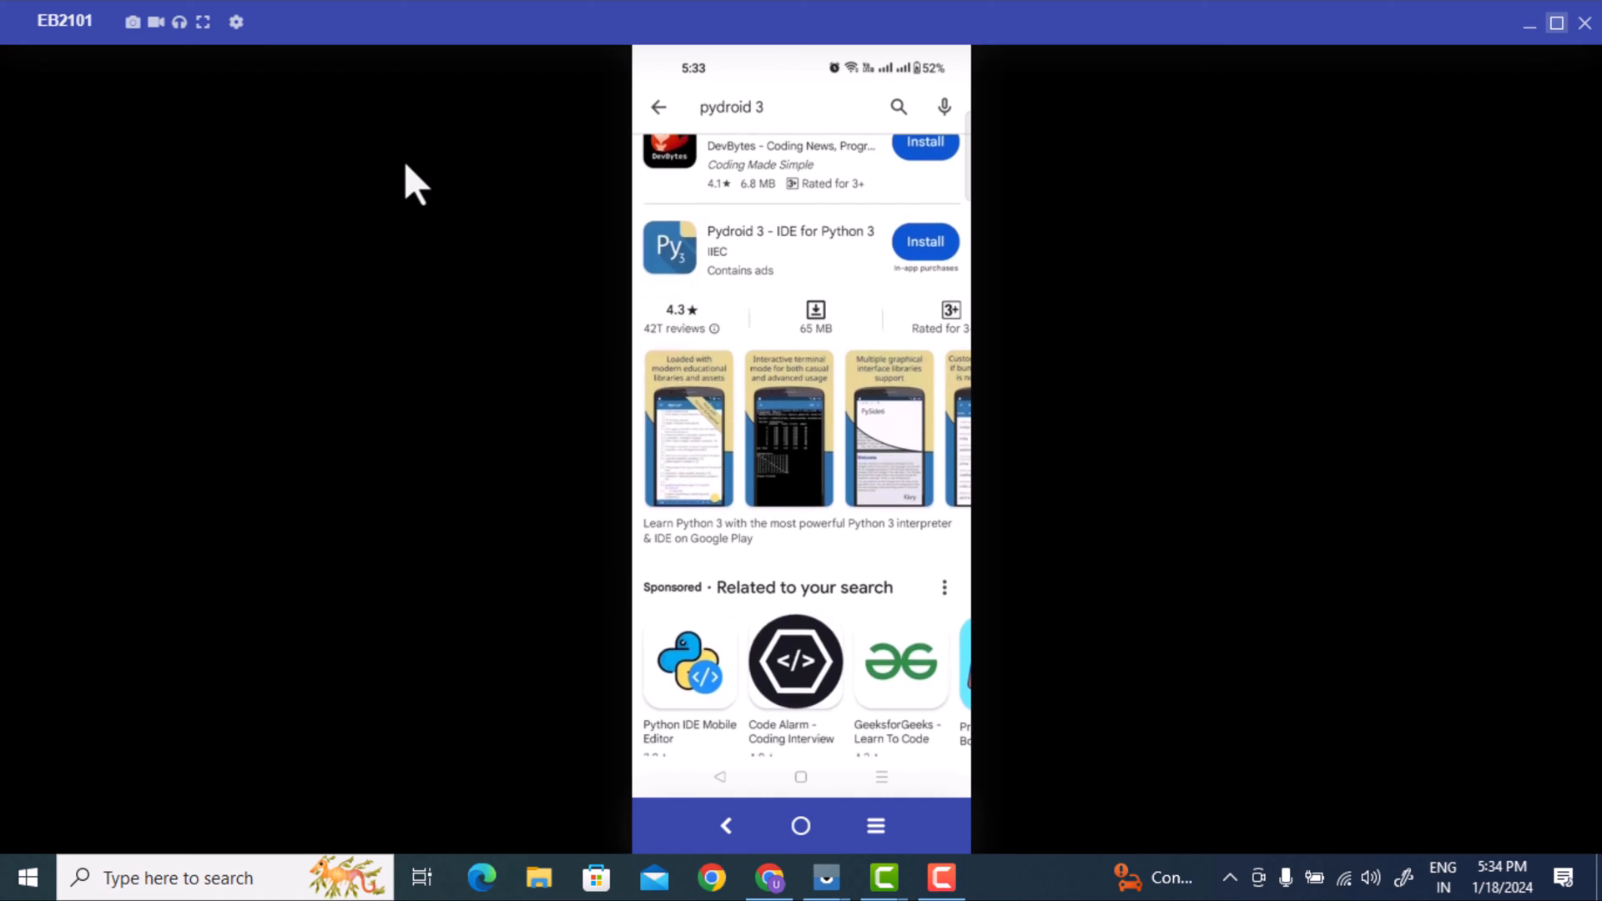
scroll(down, 3)
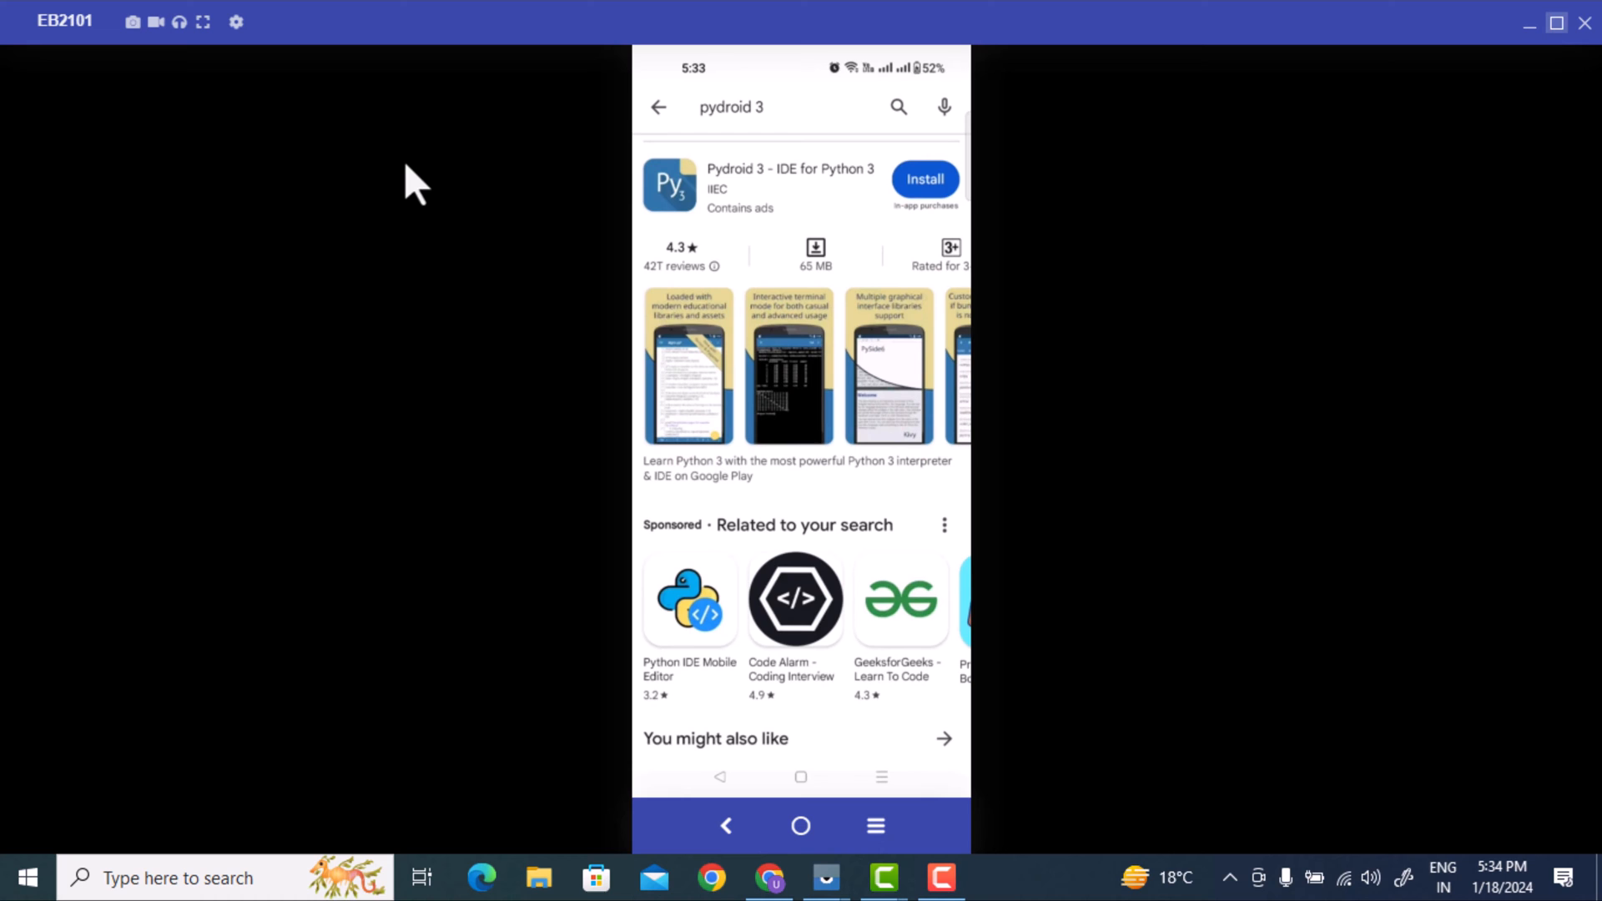
scroll(down, 3)
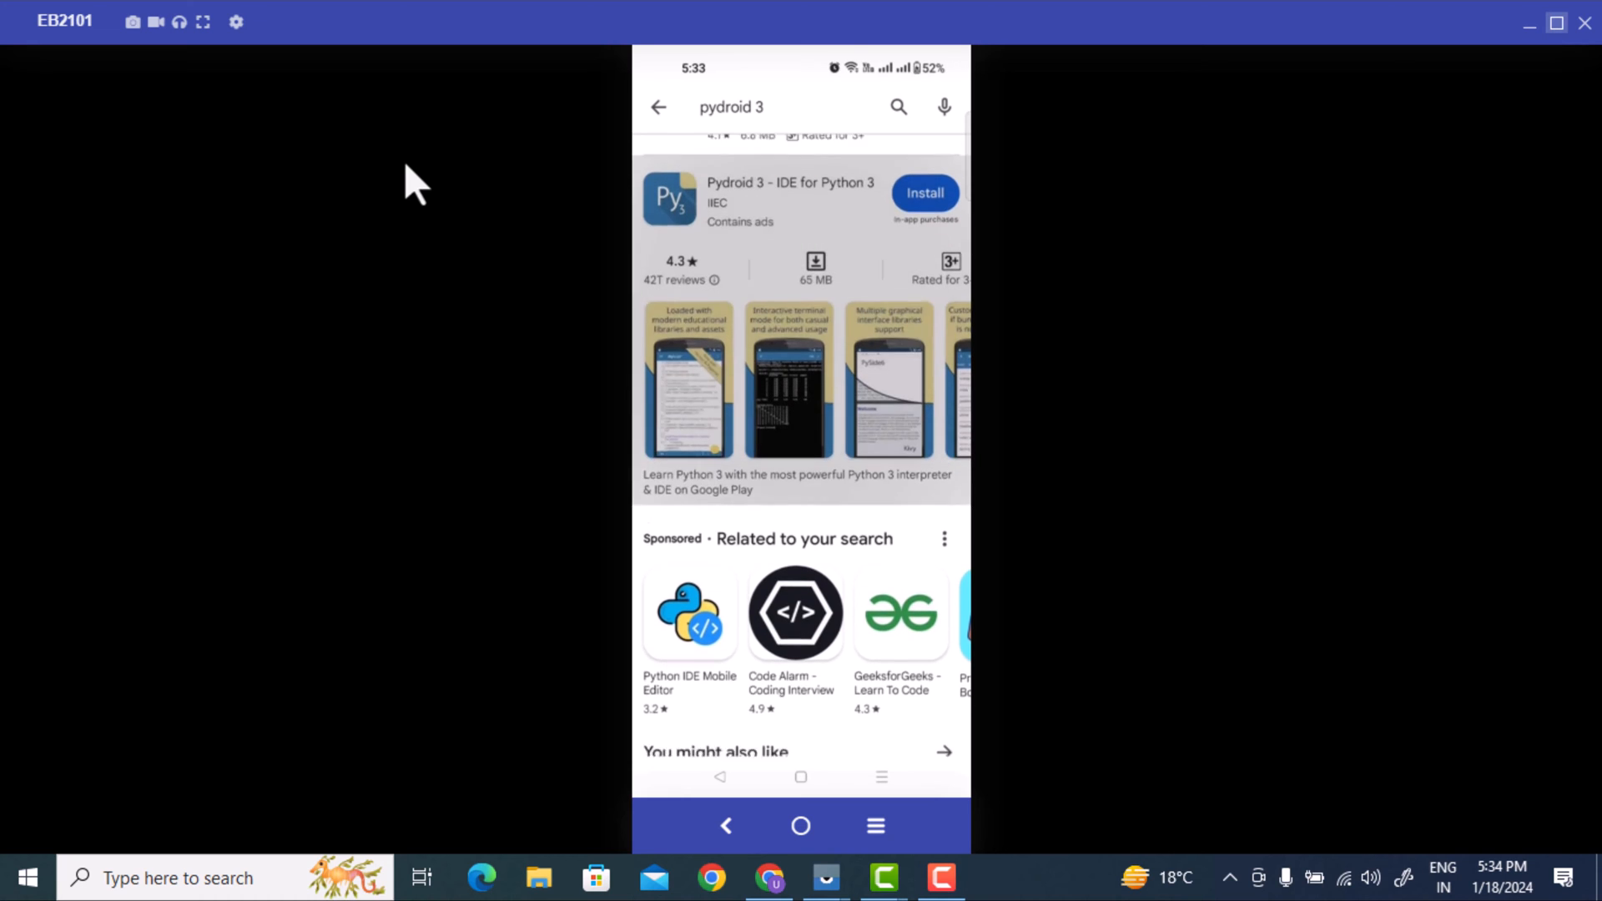
scroll(down, 3)
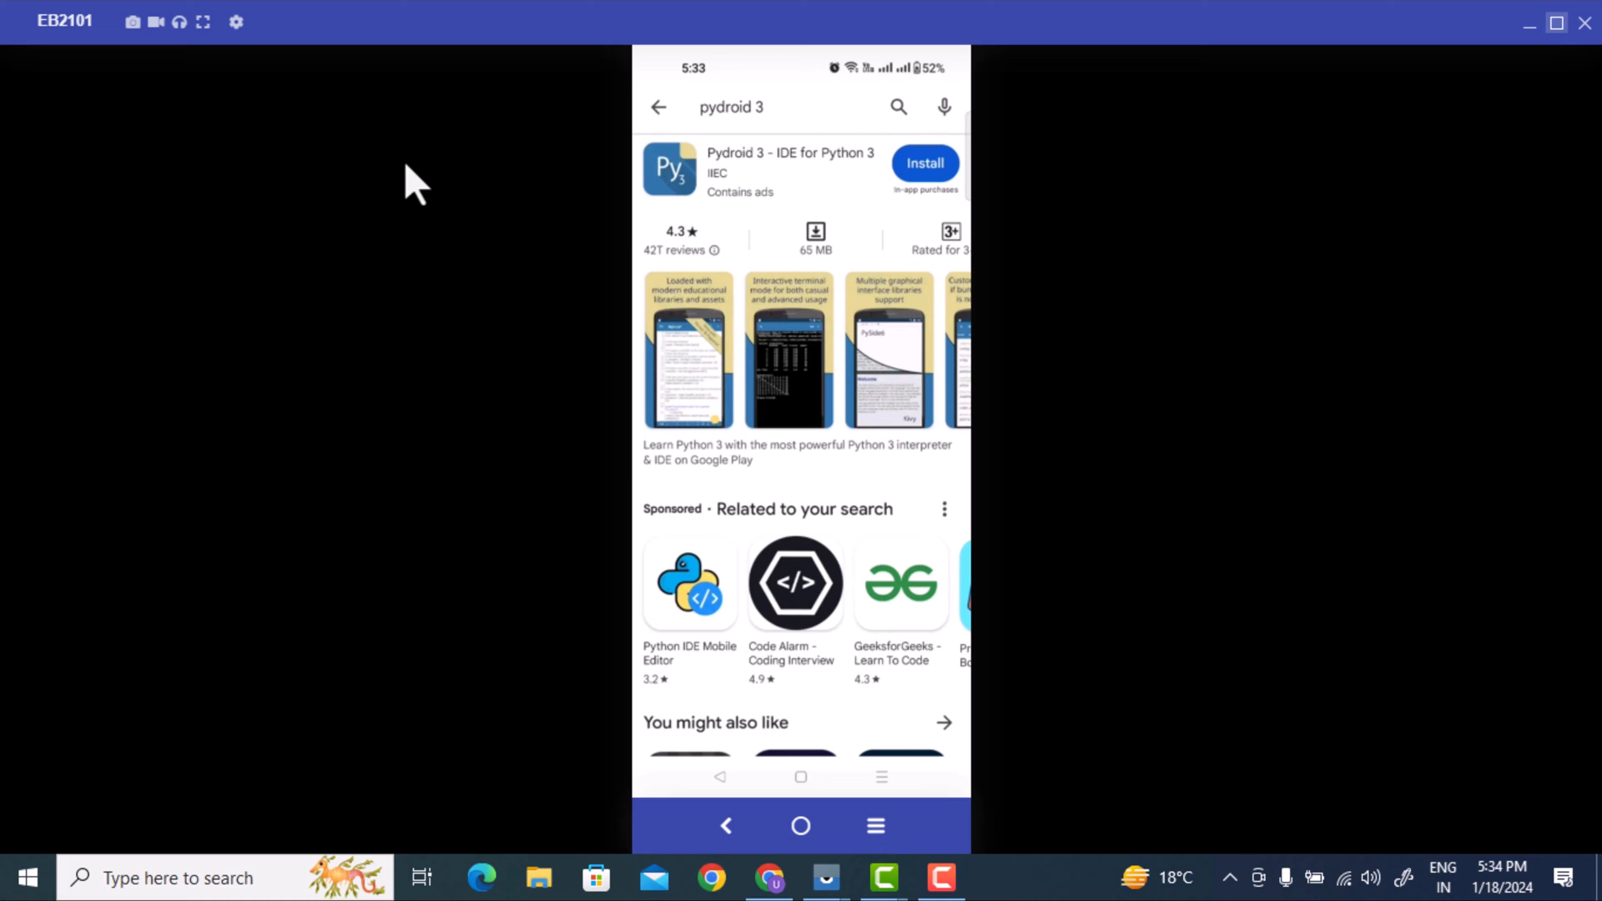
Install Pydroid 3 and launch it to its welcome screen
click(924, 164)
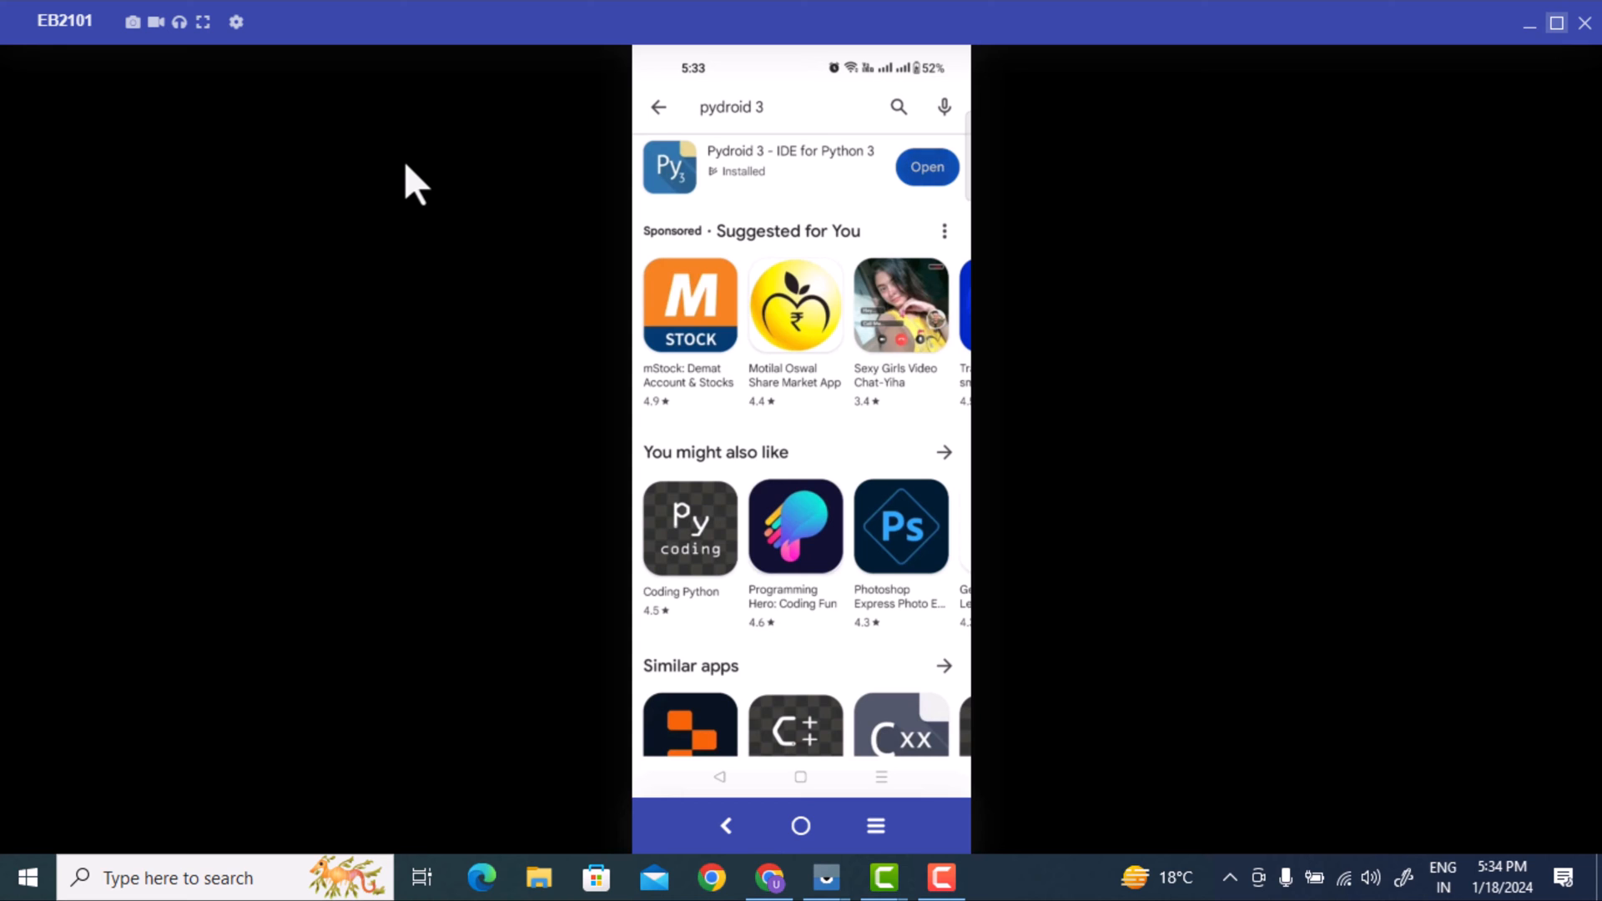
click(928, 166)
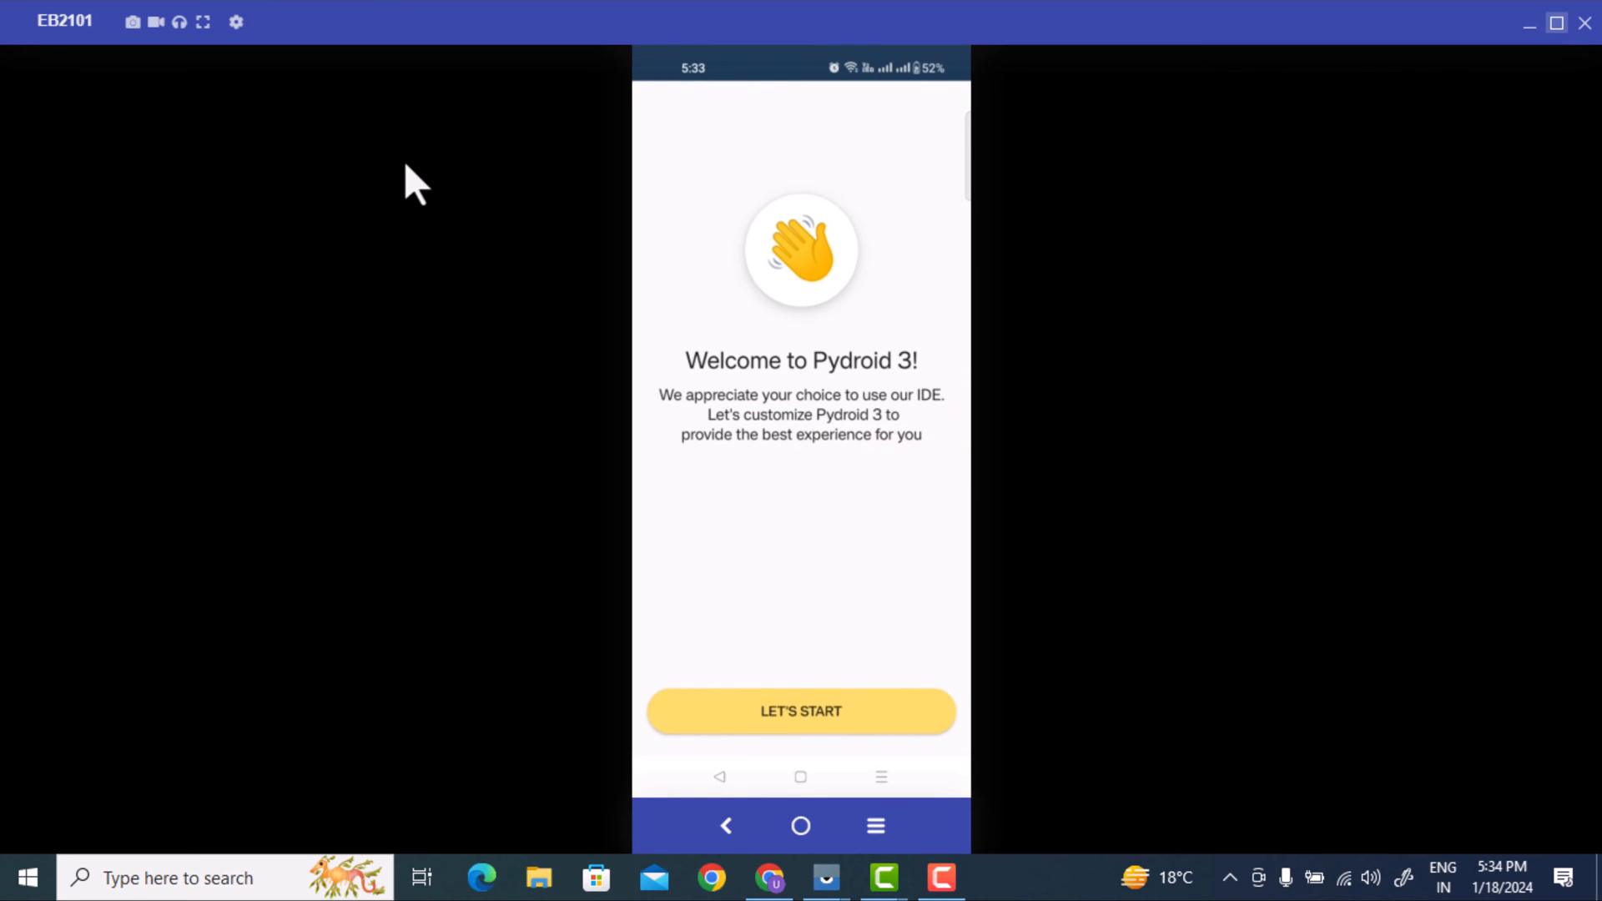
Start setup, answer Python experience as absolutely new and what Pydroid 3 will be used for
click(802, 711)
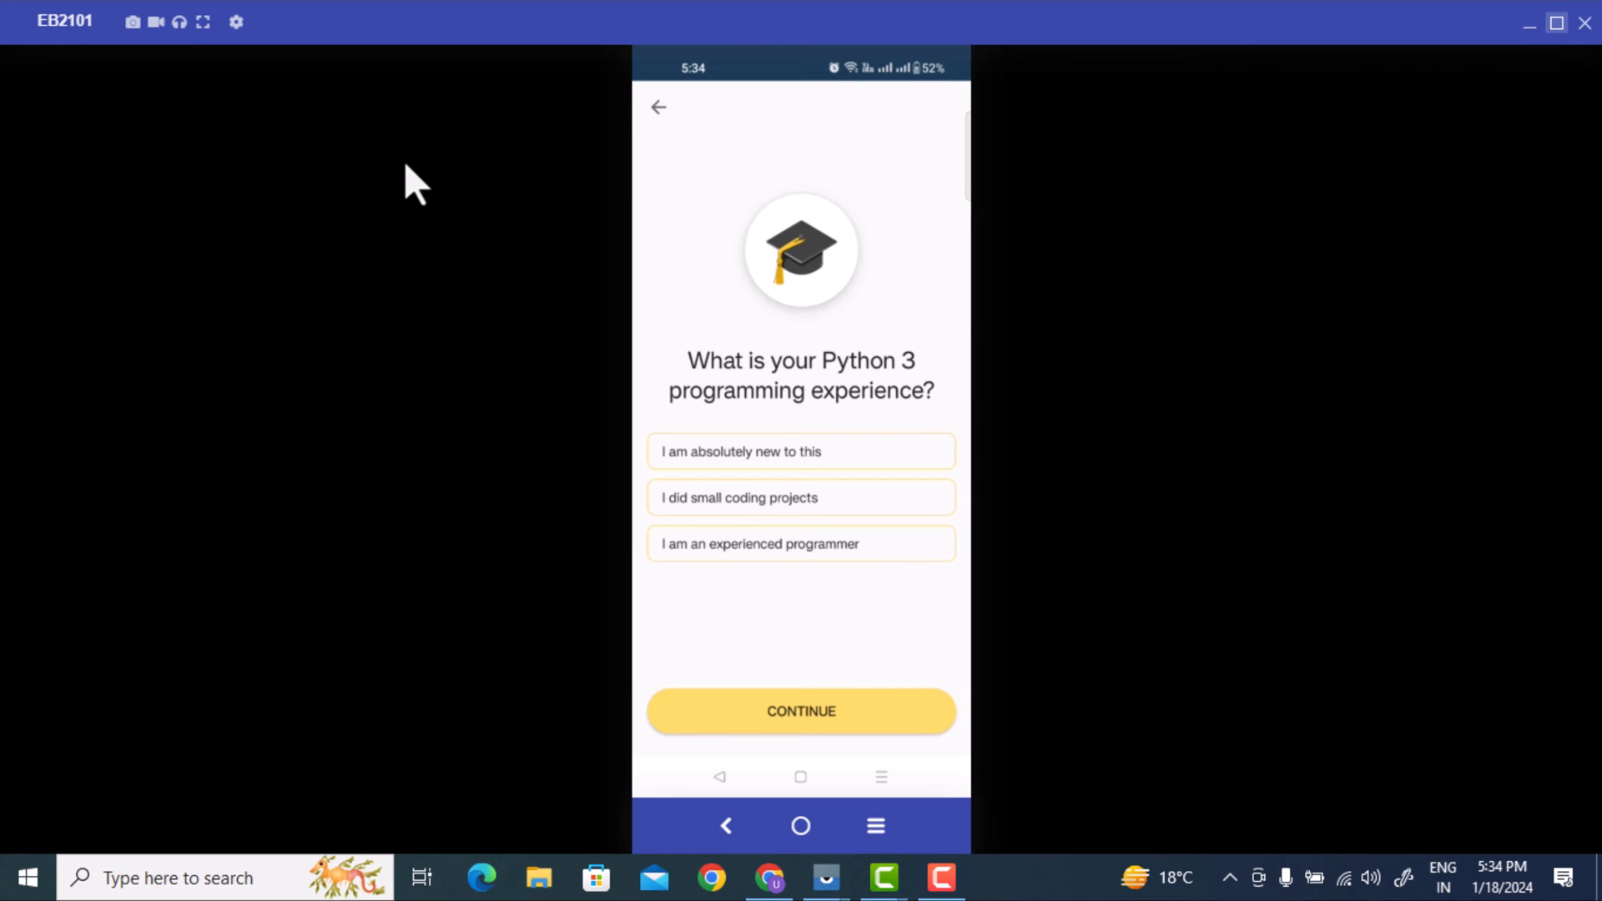
click(801, 450)
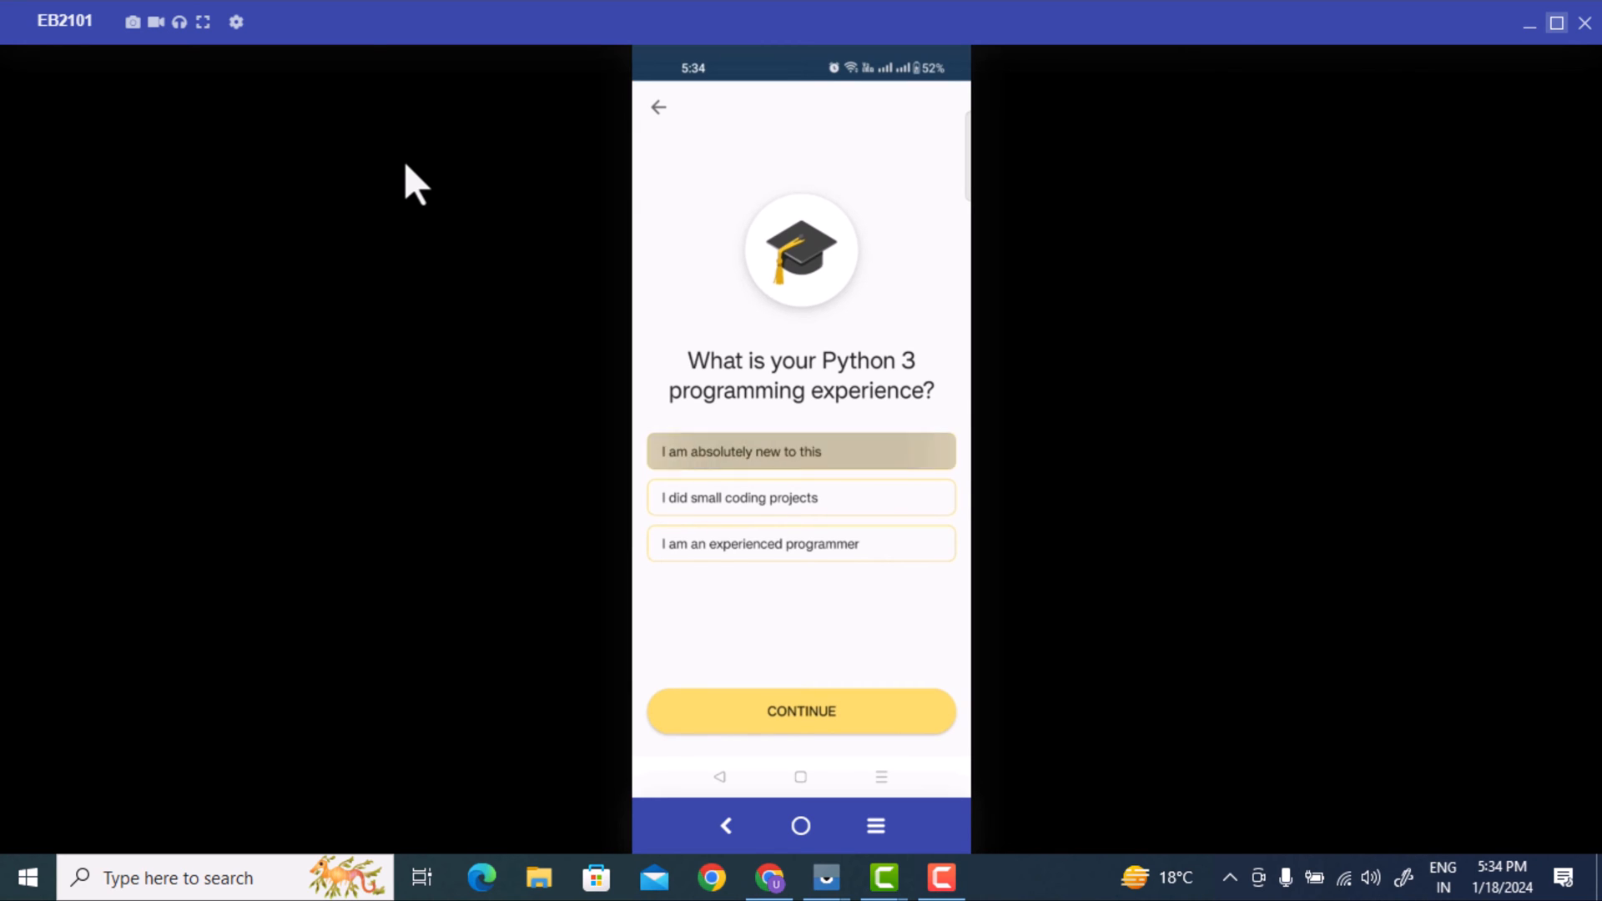
click(801, 711)
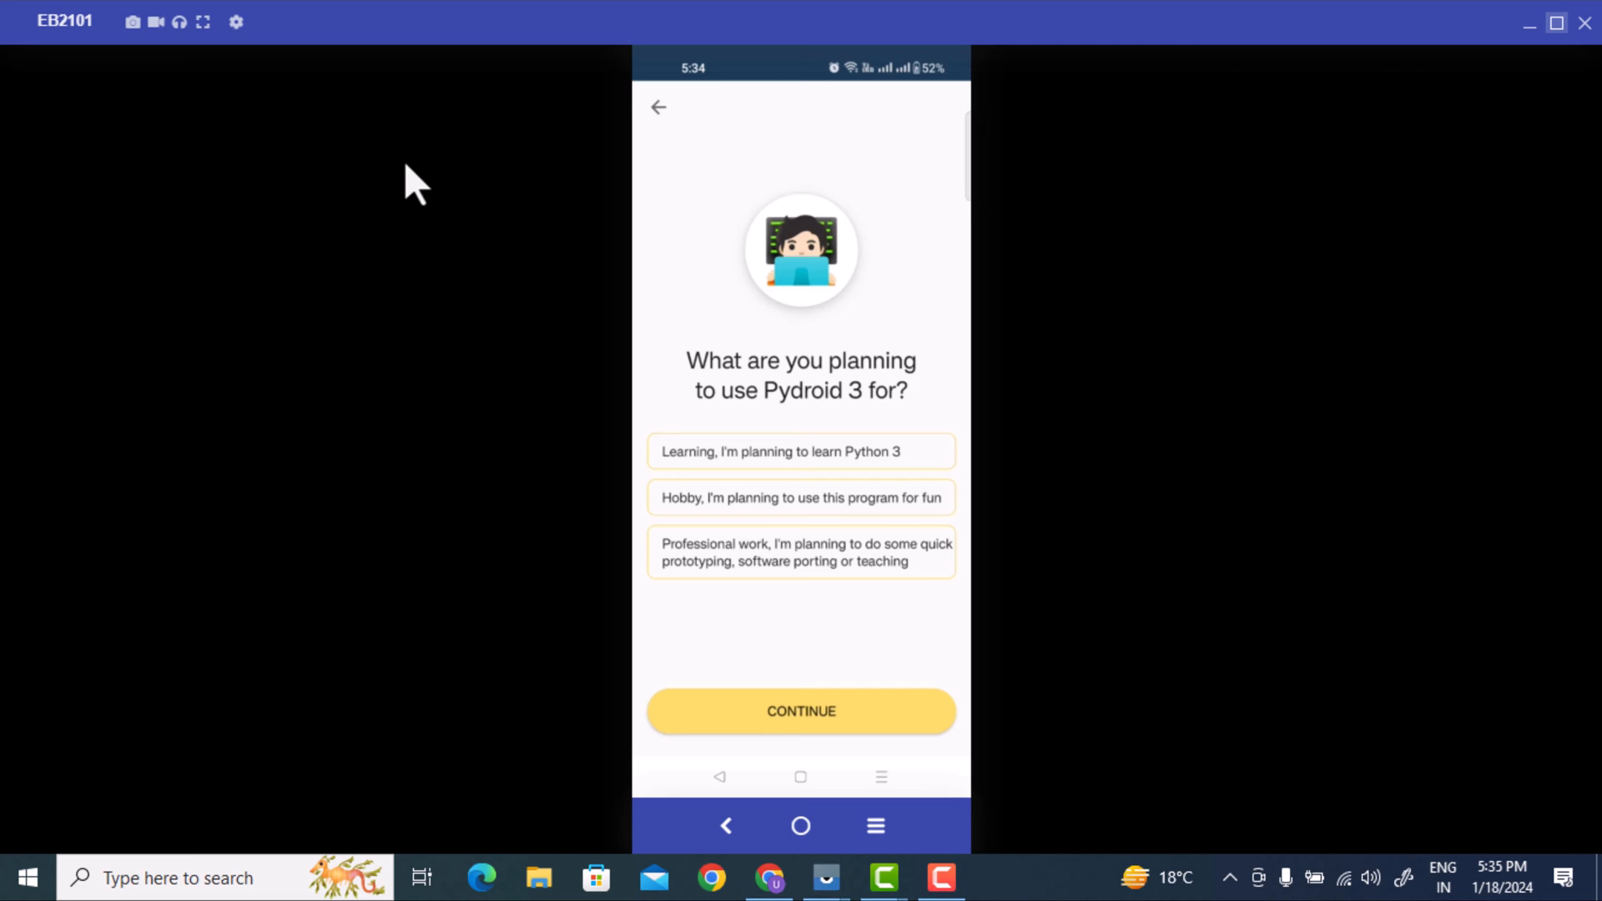
click(801, 711)
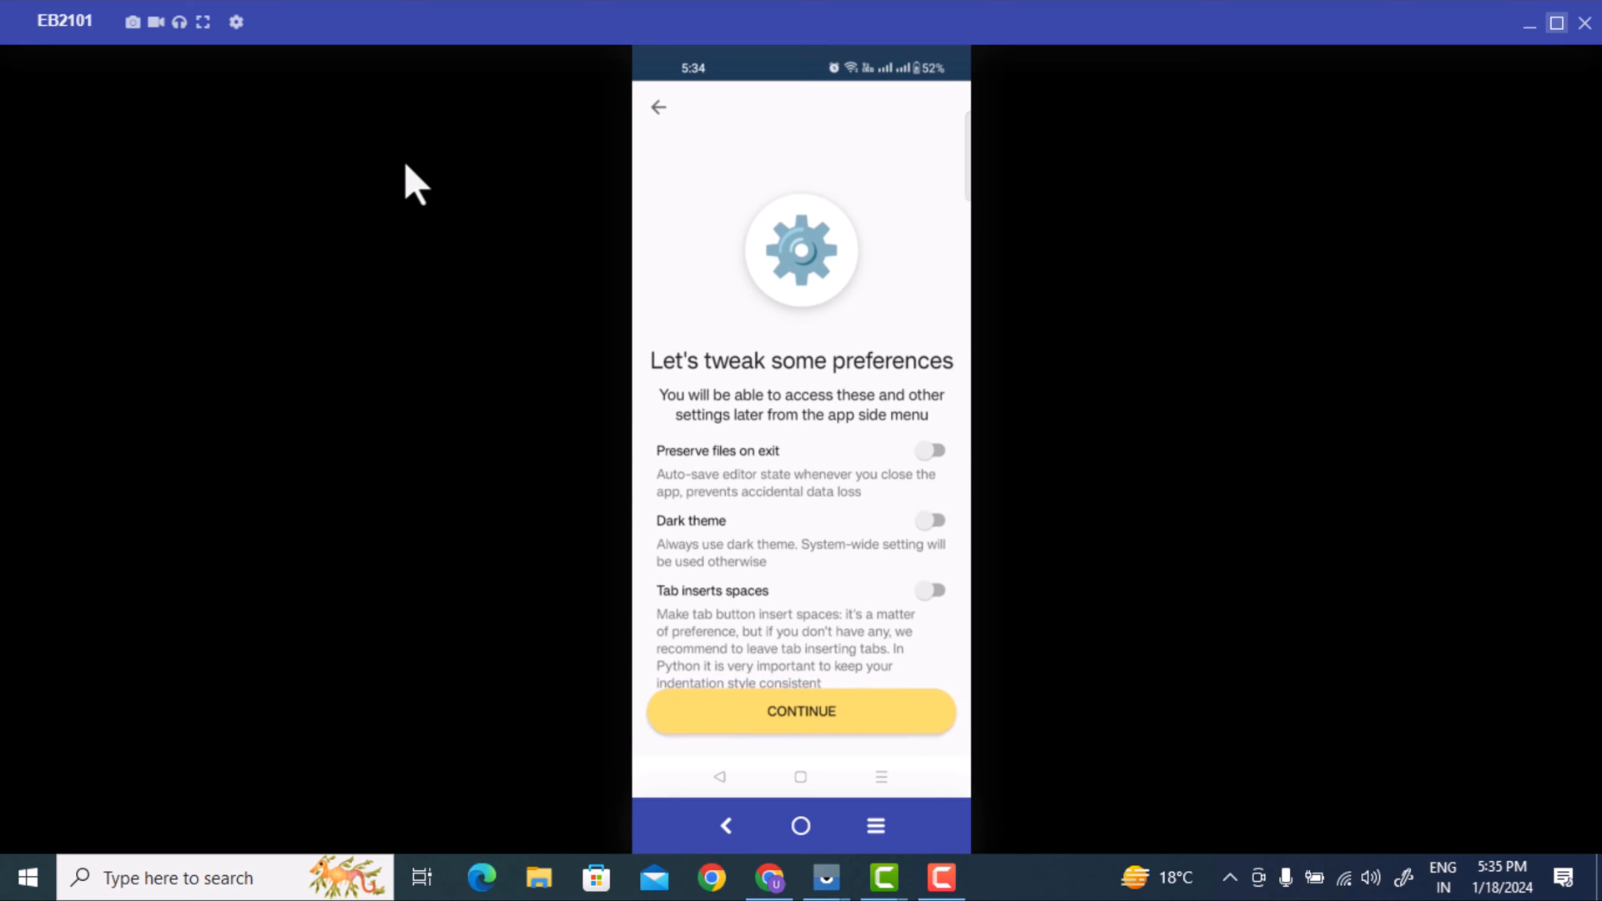
Keep default preferences, answer program types, and dismiss the premium offer to reach an empty file
click(801, 711)
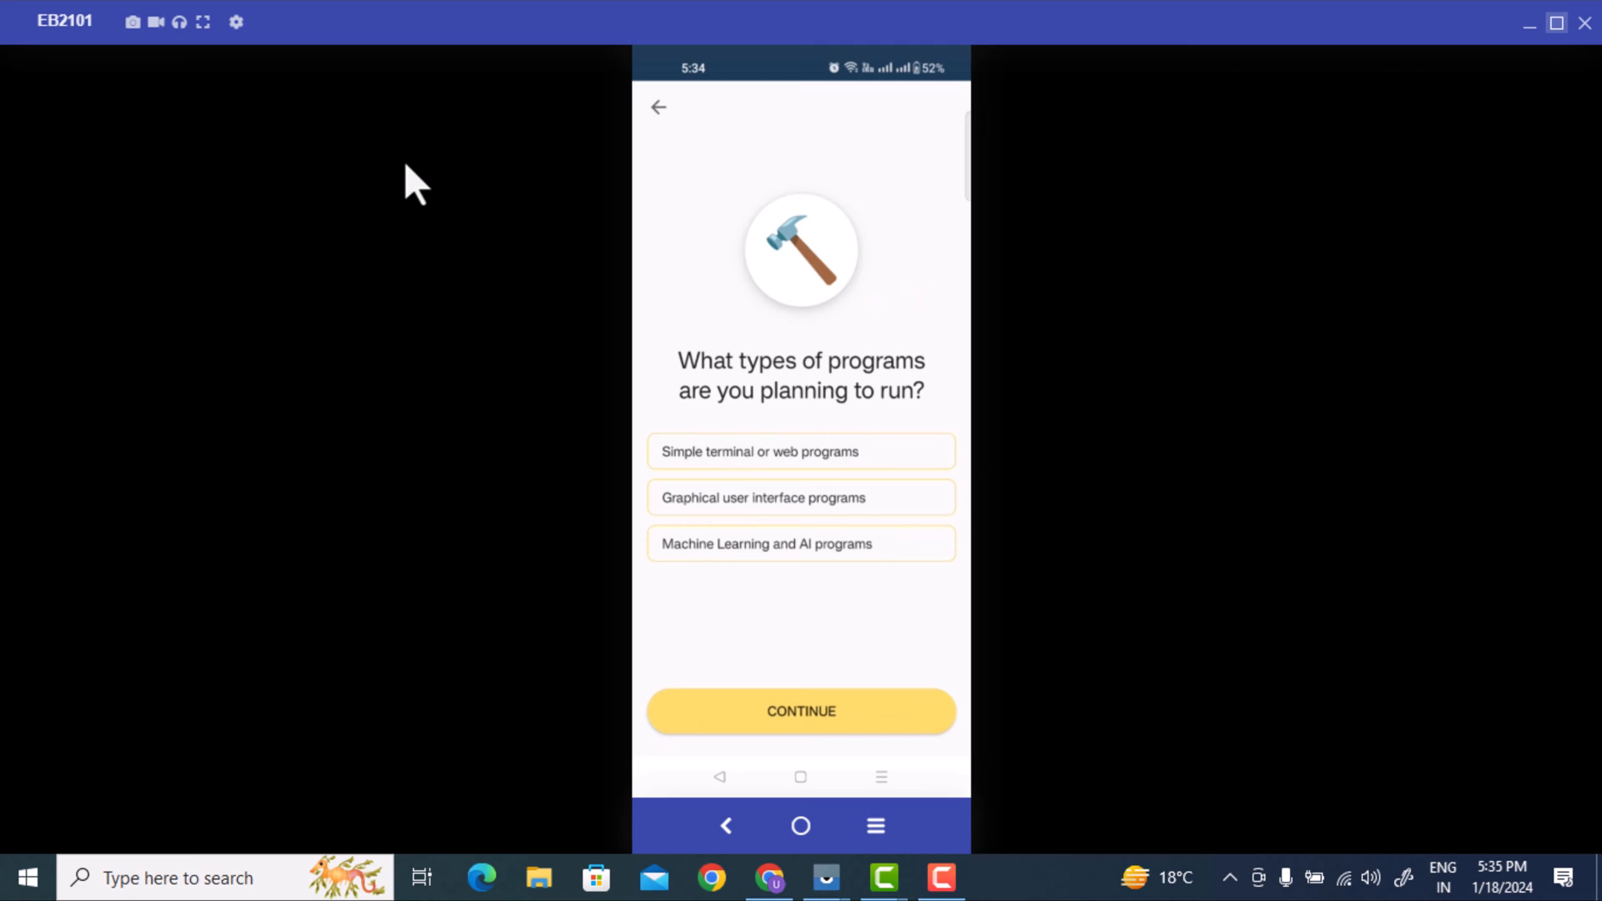
click(801, 451)
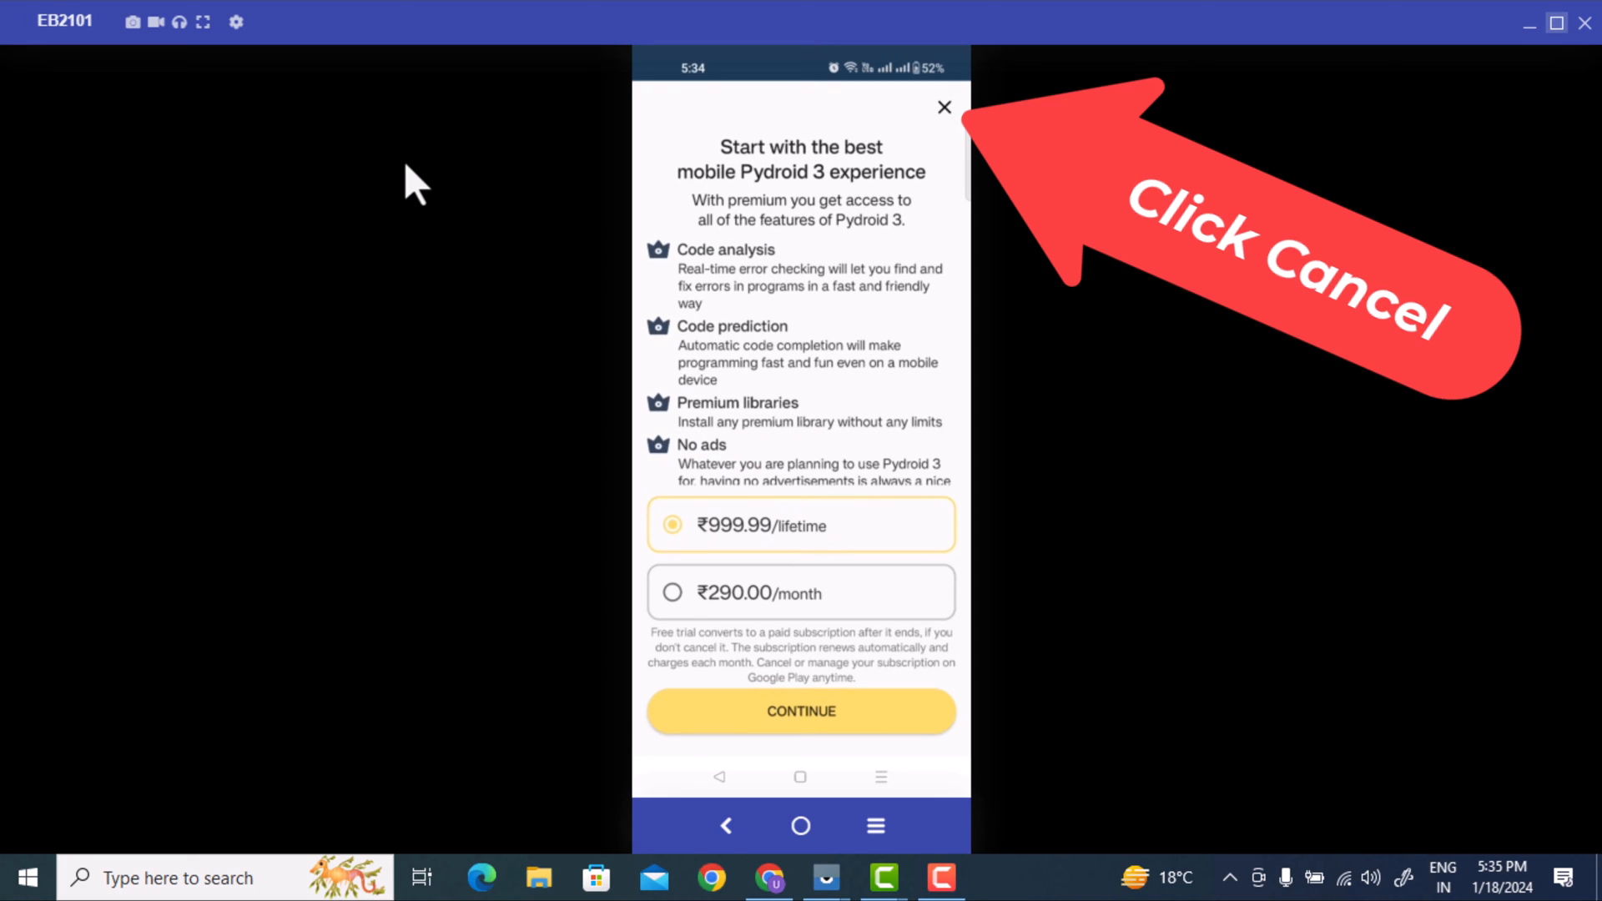
click(944, 106)
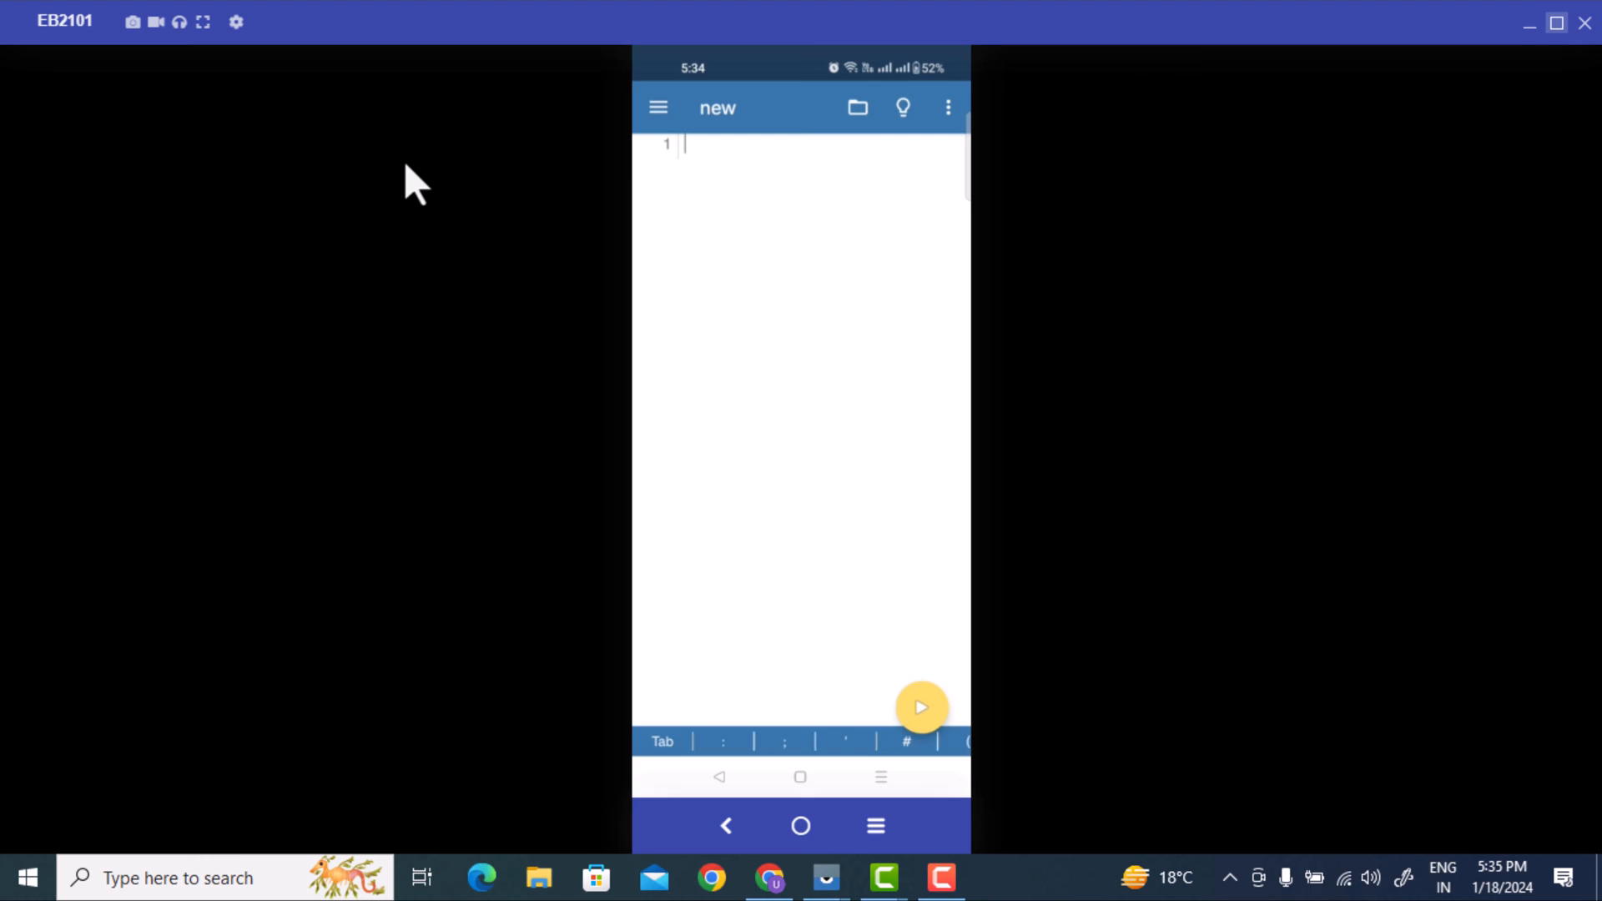
Write print("Hello World") on line 1 of the new script
click(684, 147)
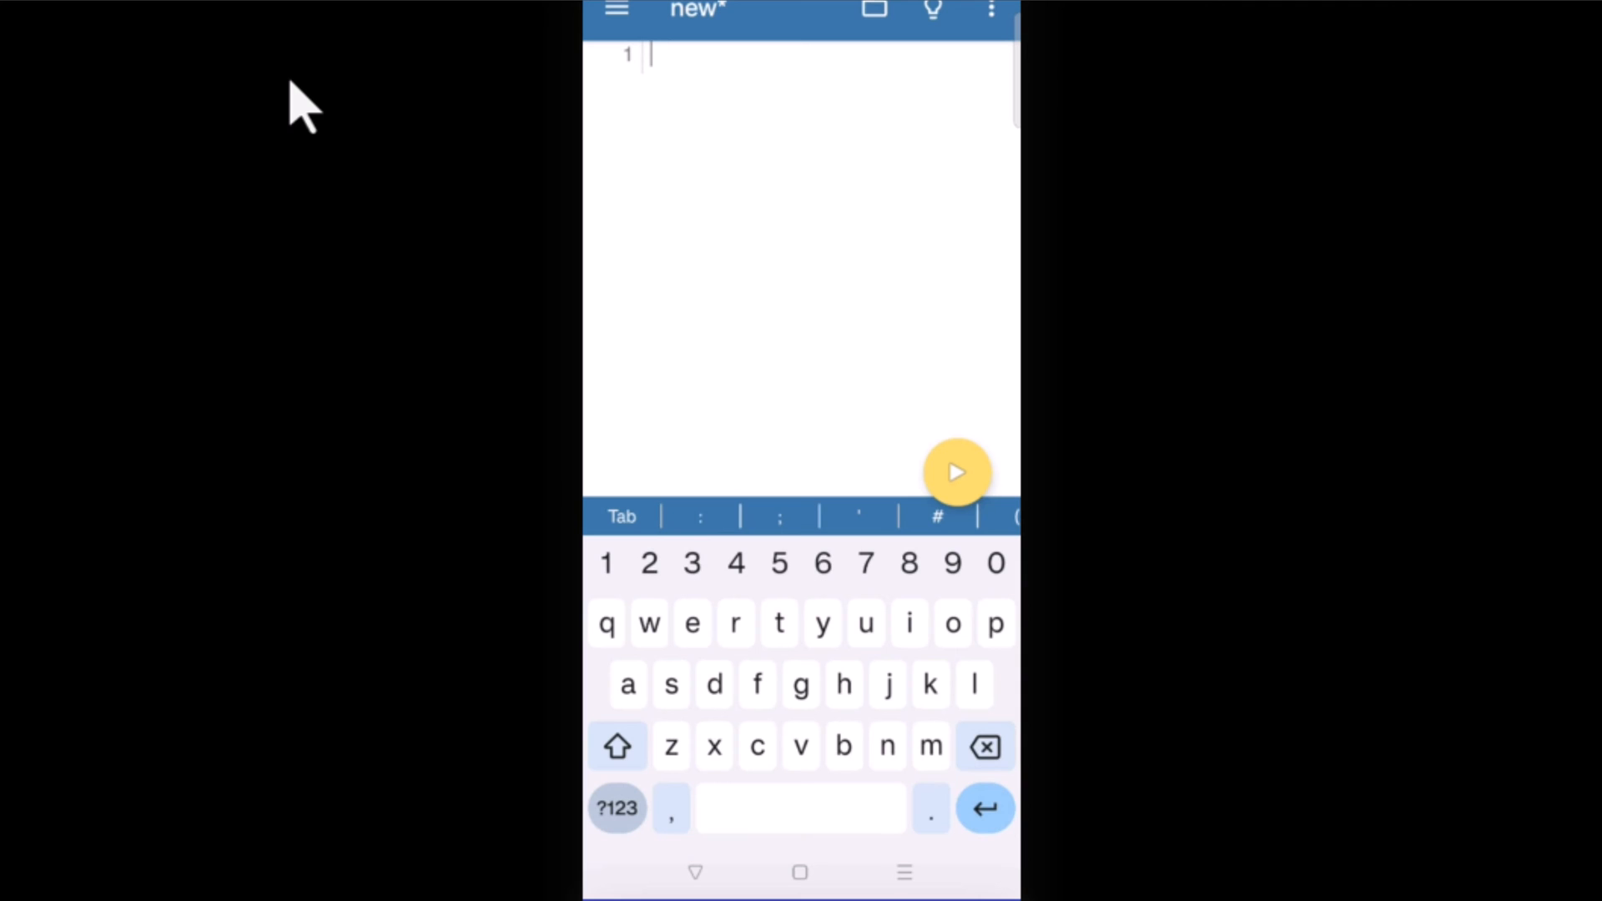
text(pi)
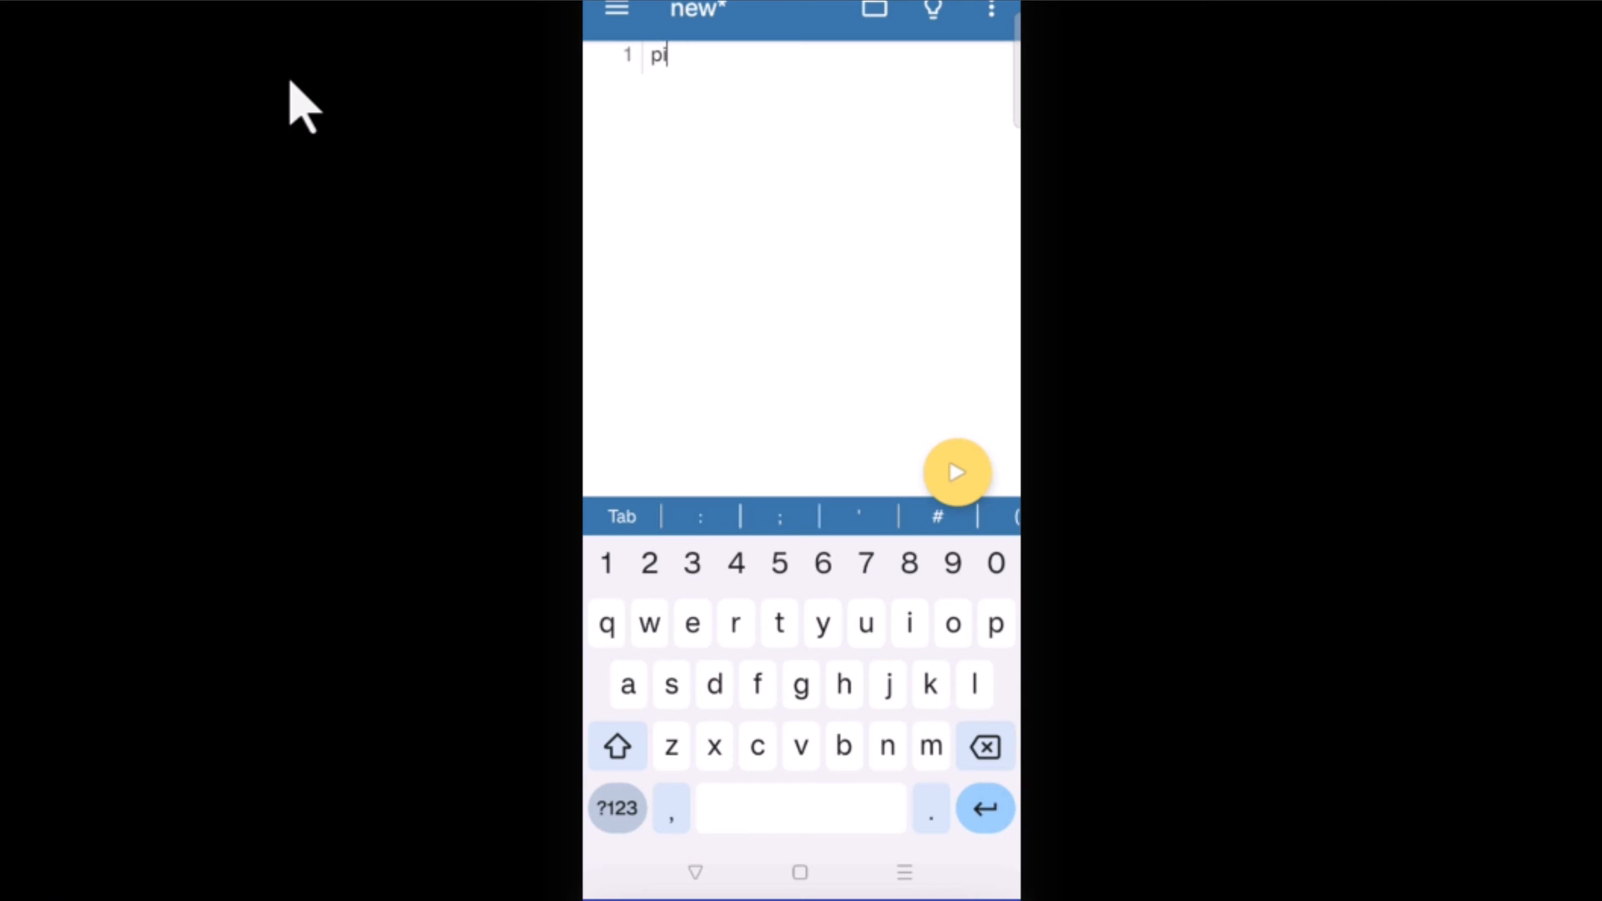
text(rint()
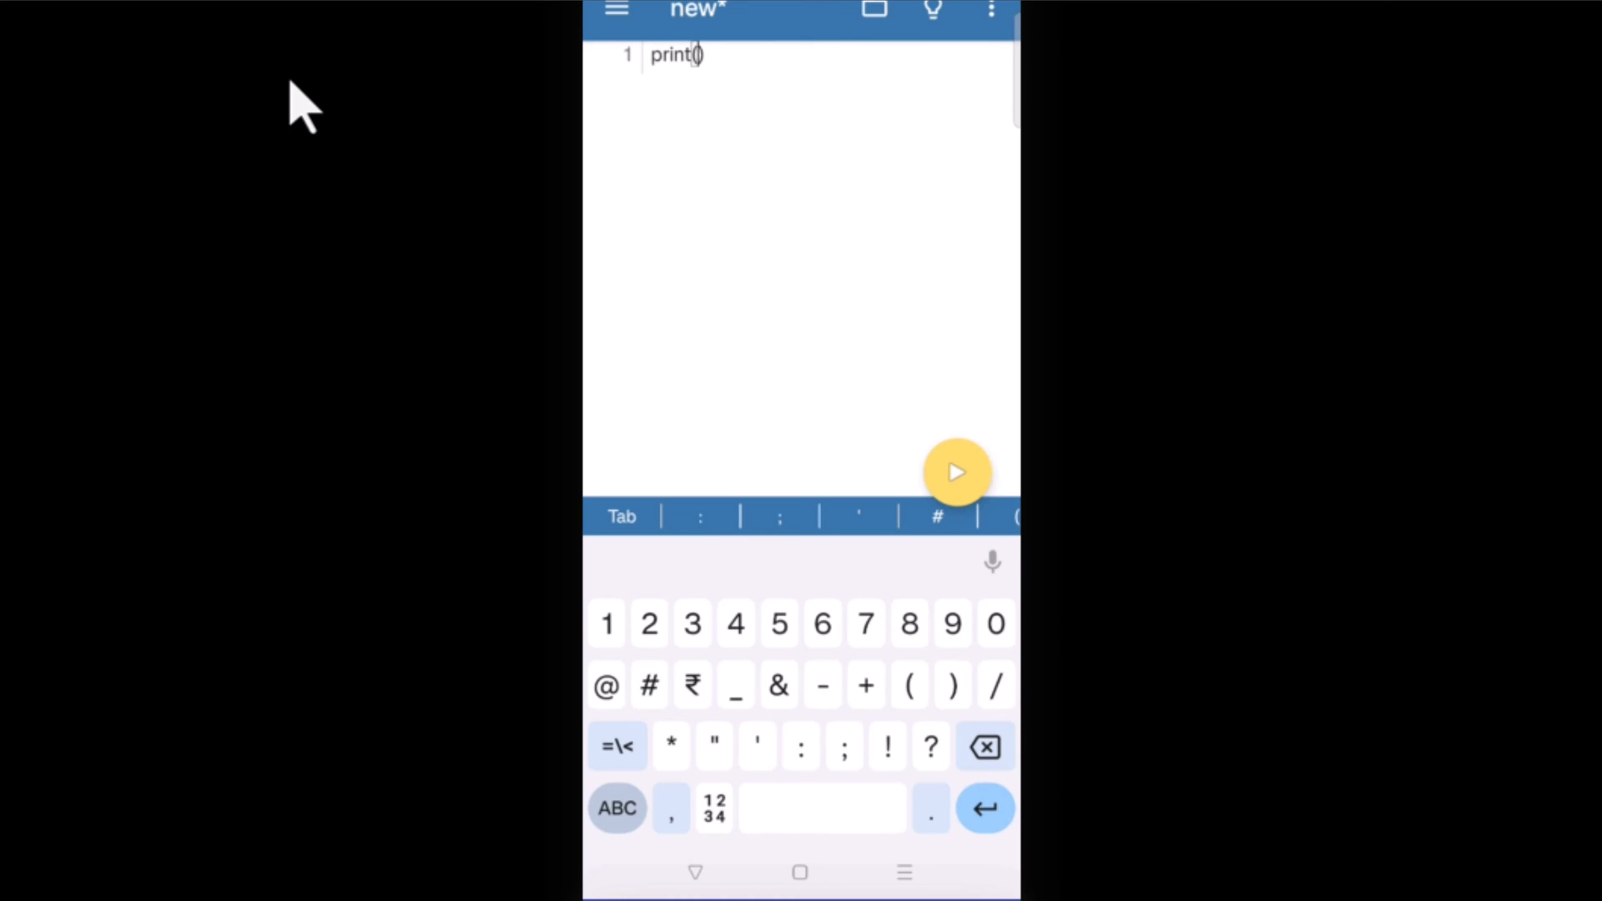
click(617, 808)
text("")
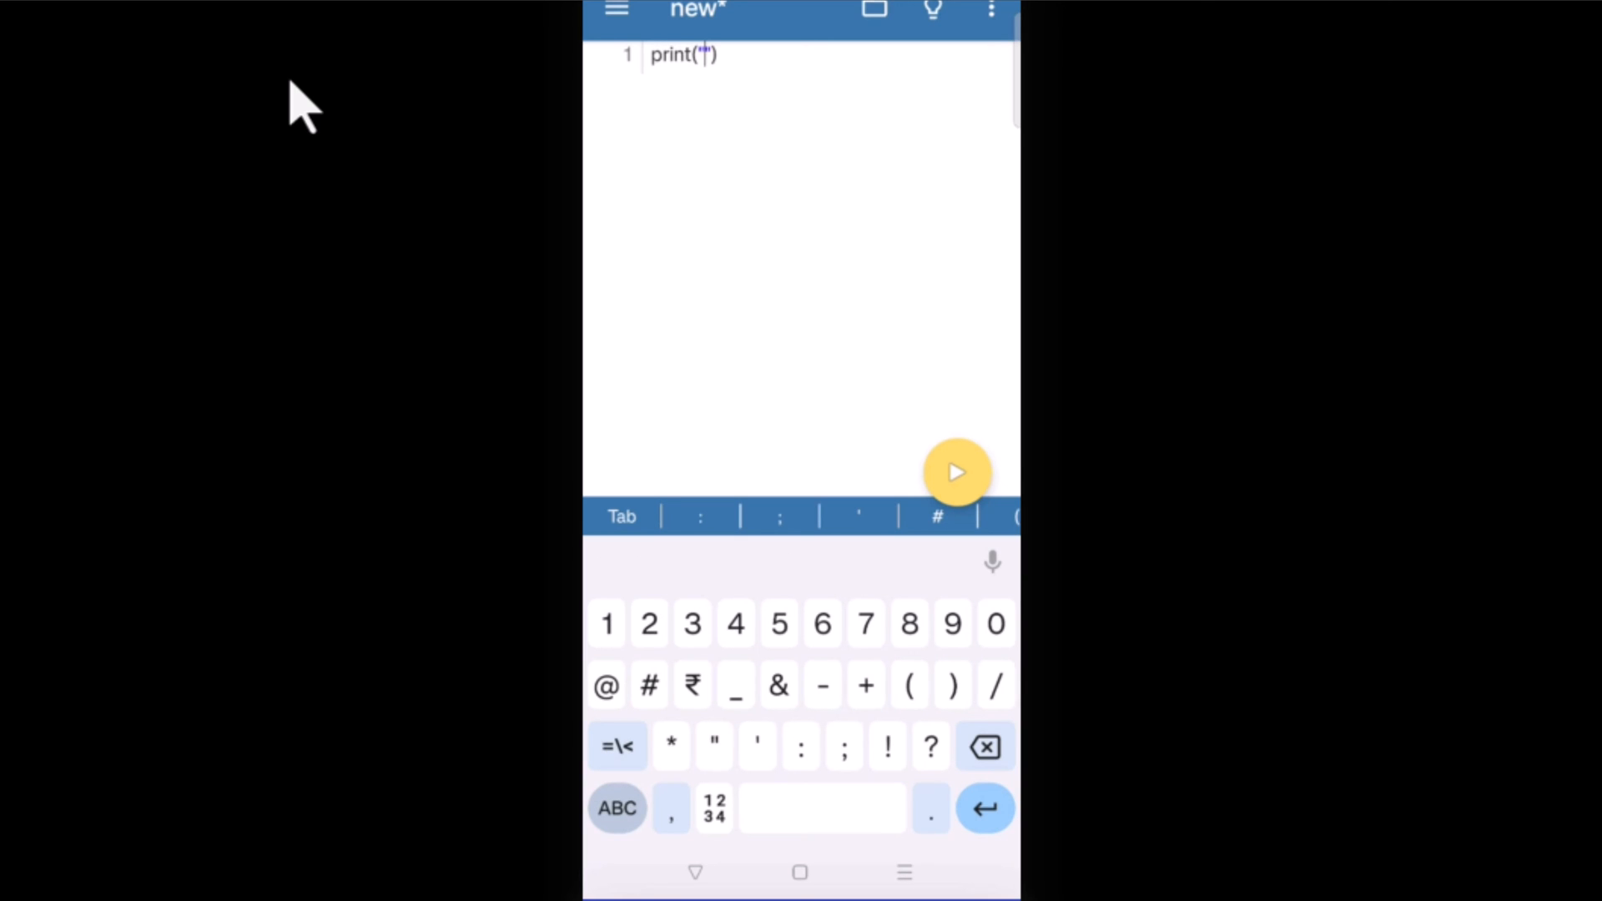
click(617, 808)
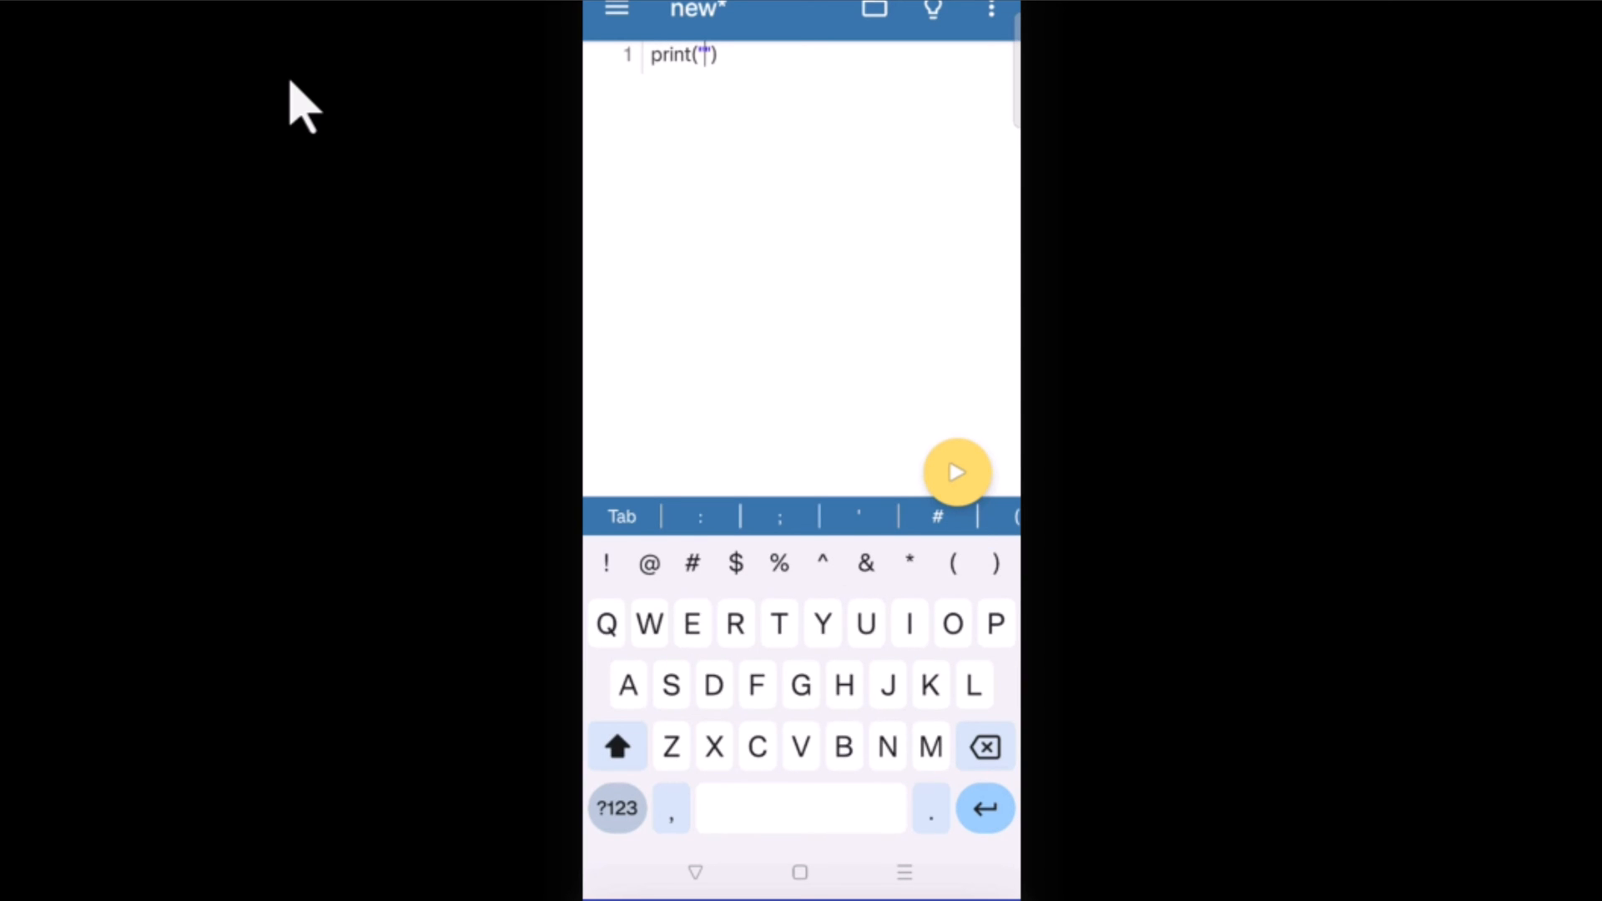
text(Hello)
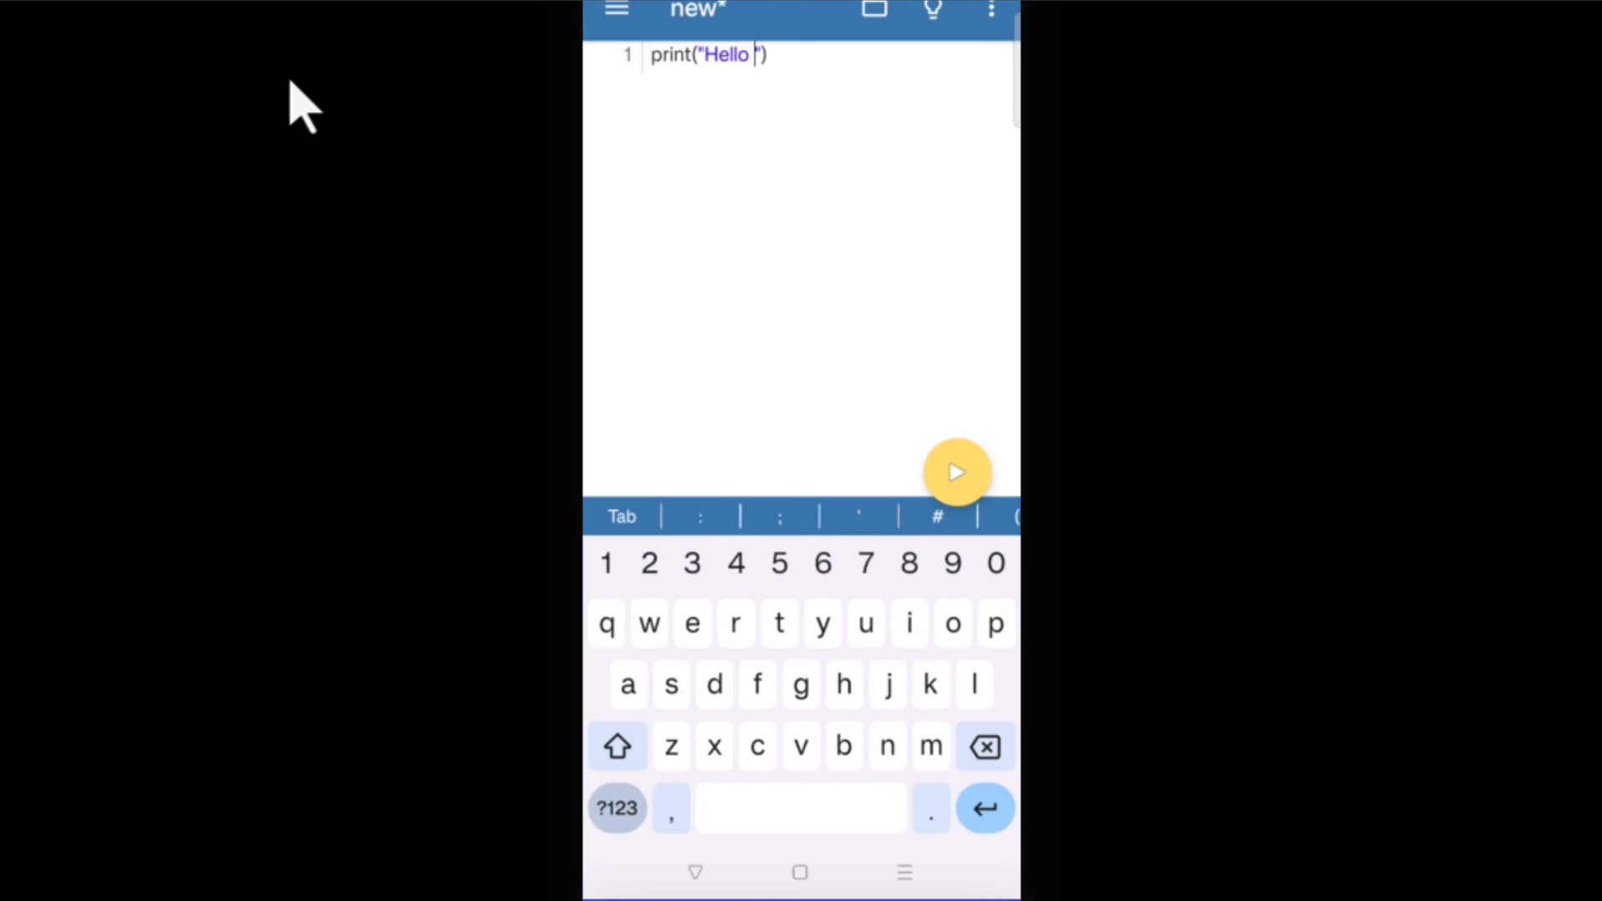
text(Worl)
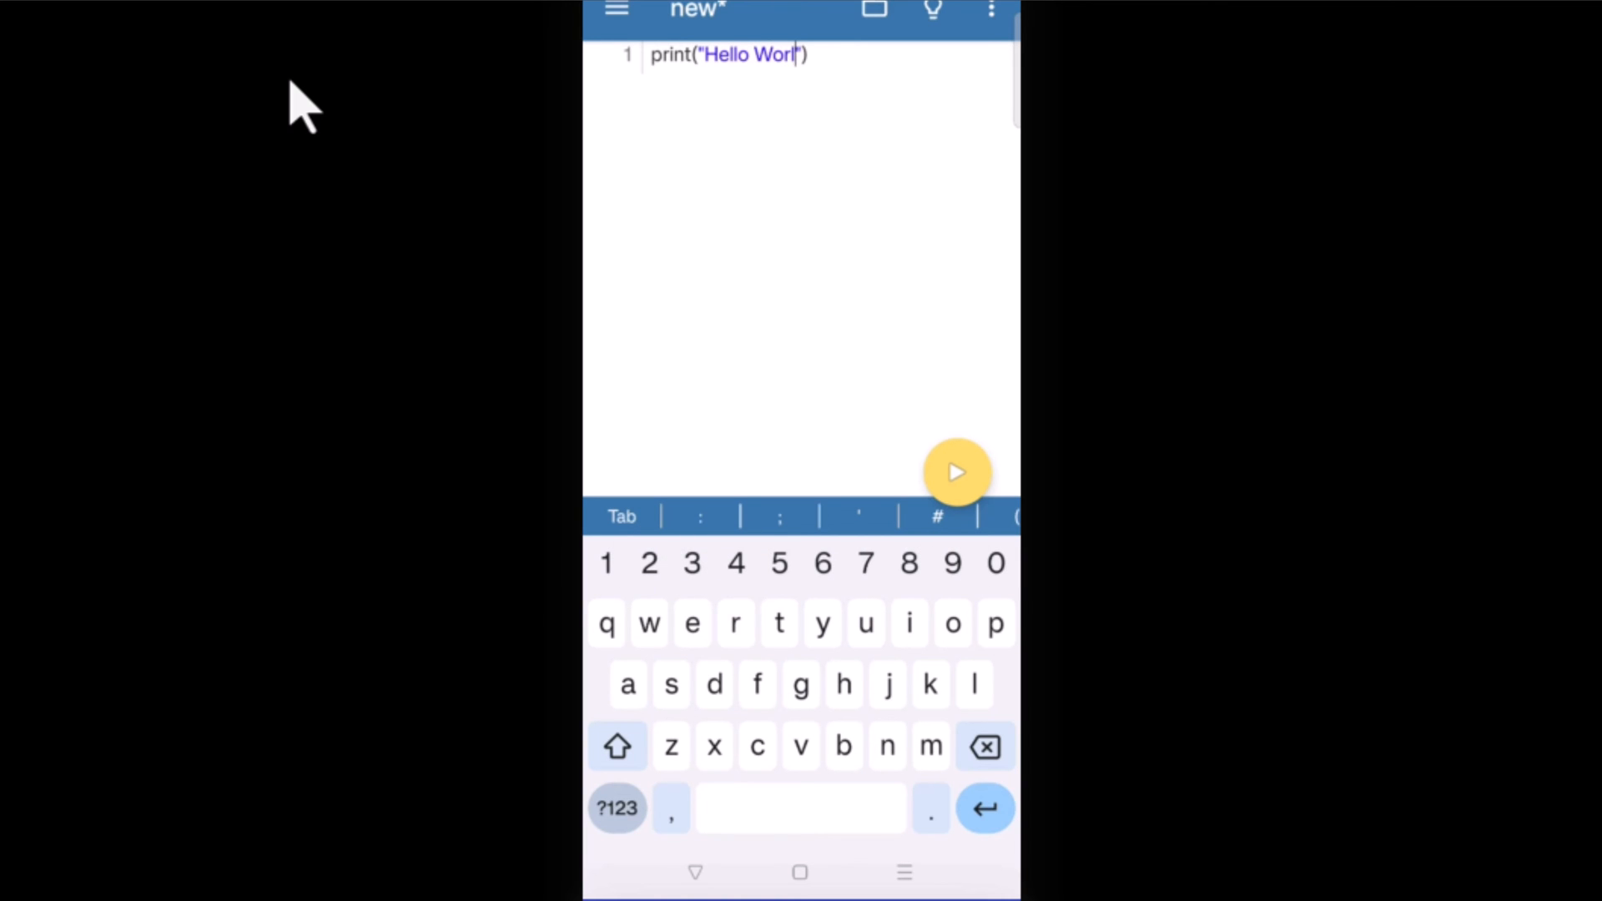
text(d)
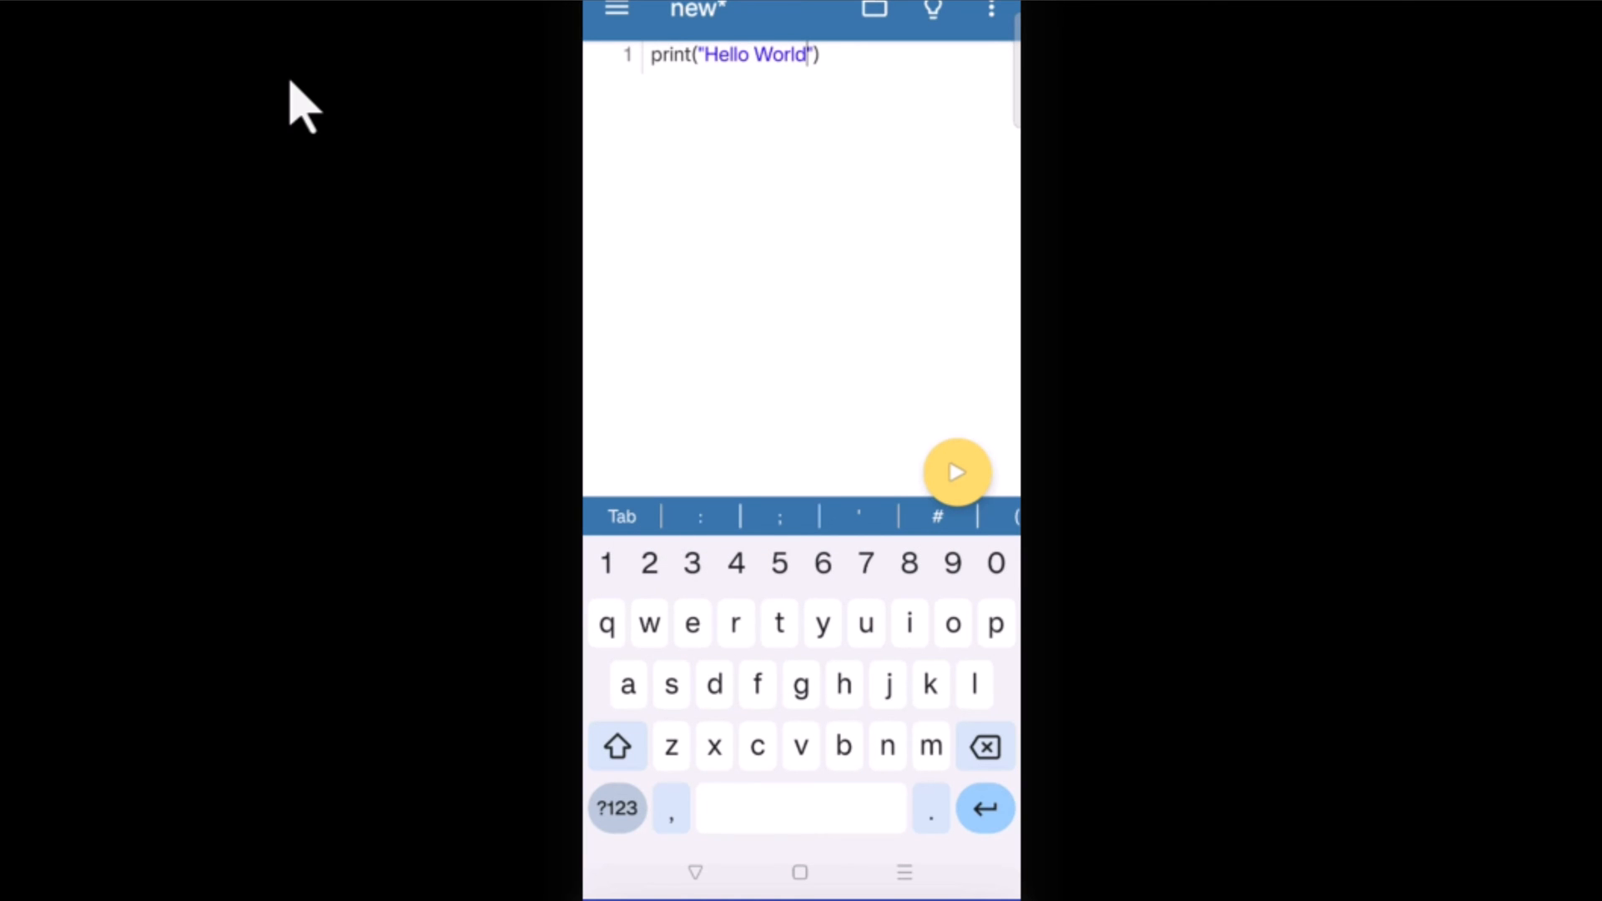
mouse_move(968, 485)
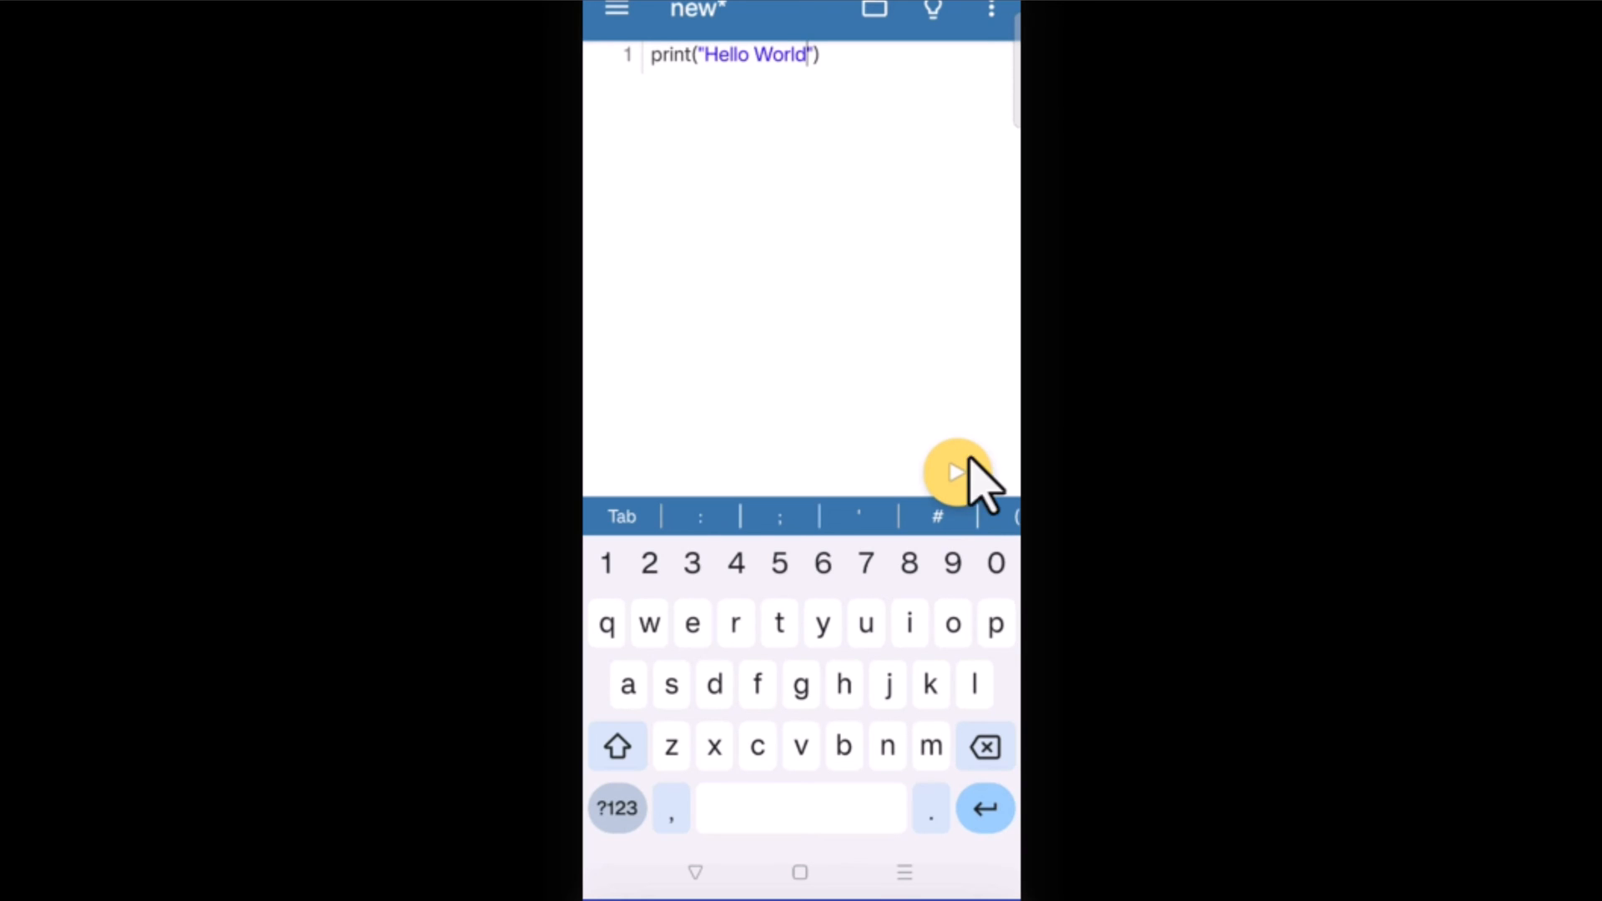
mouse_move(1113, 348)
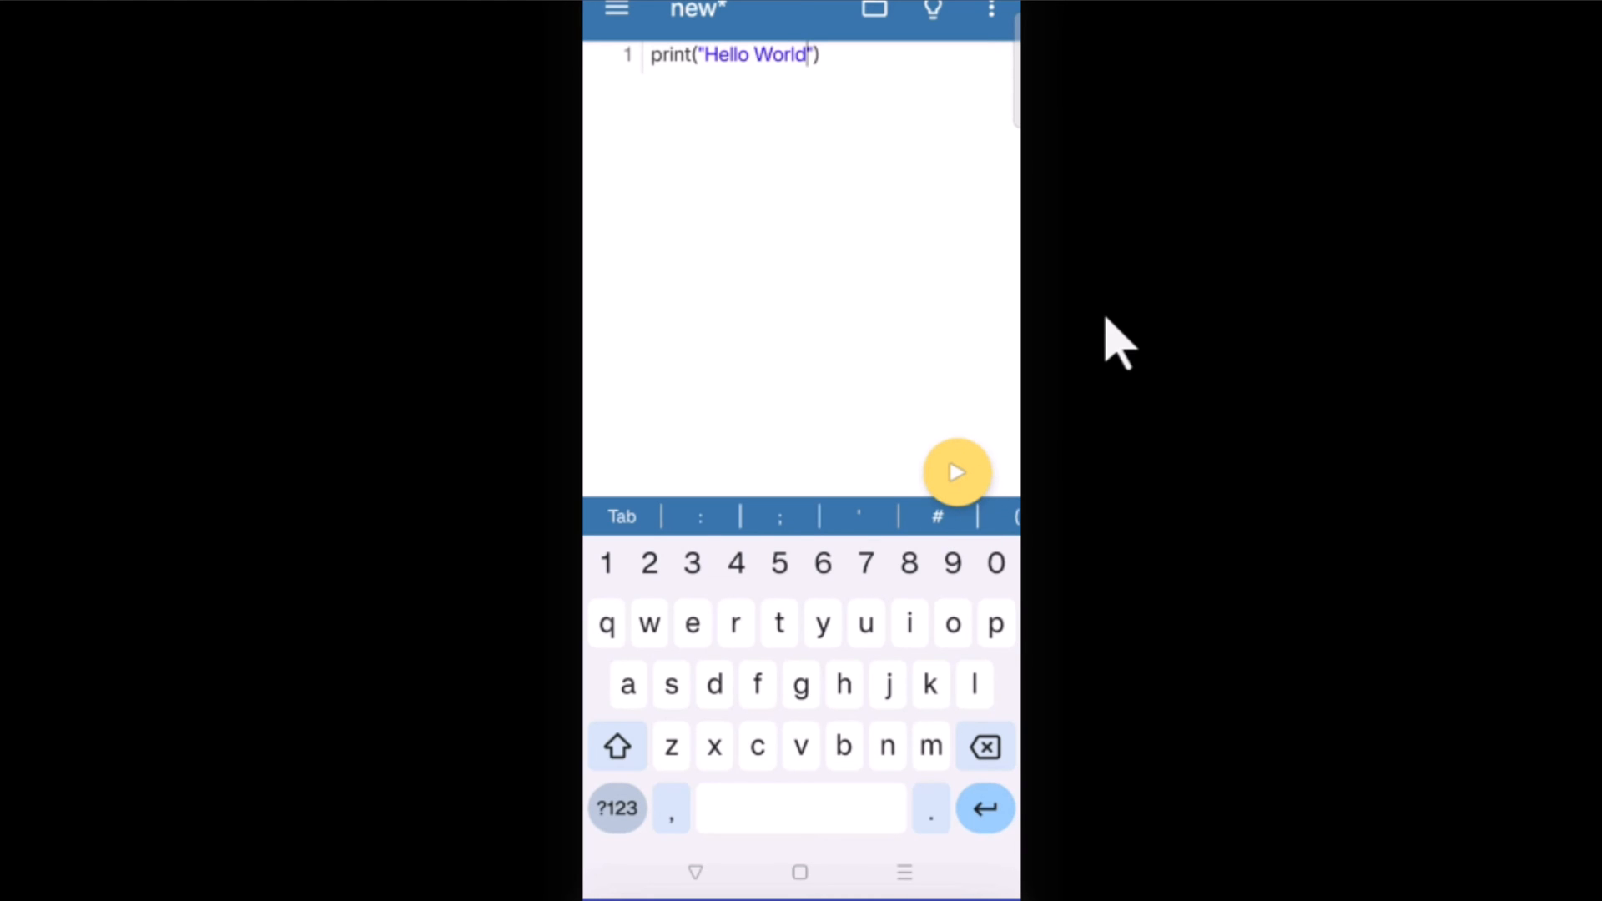
Clear the Hello World line and begin the new program with the letter a
click(957, 472)
text(a)
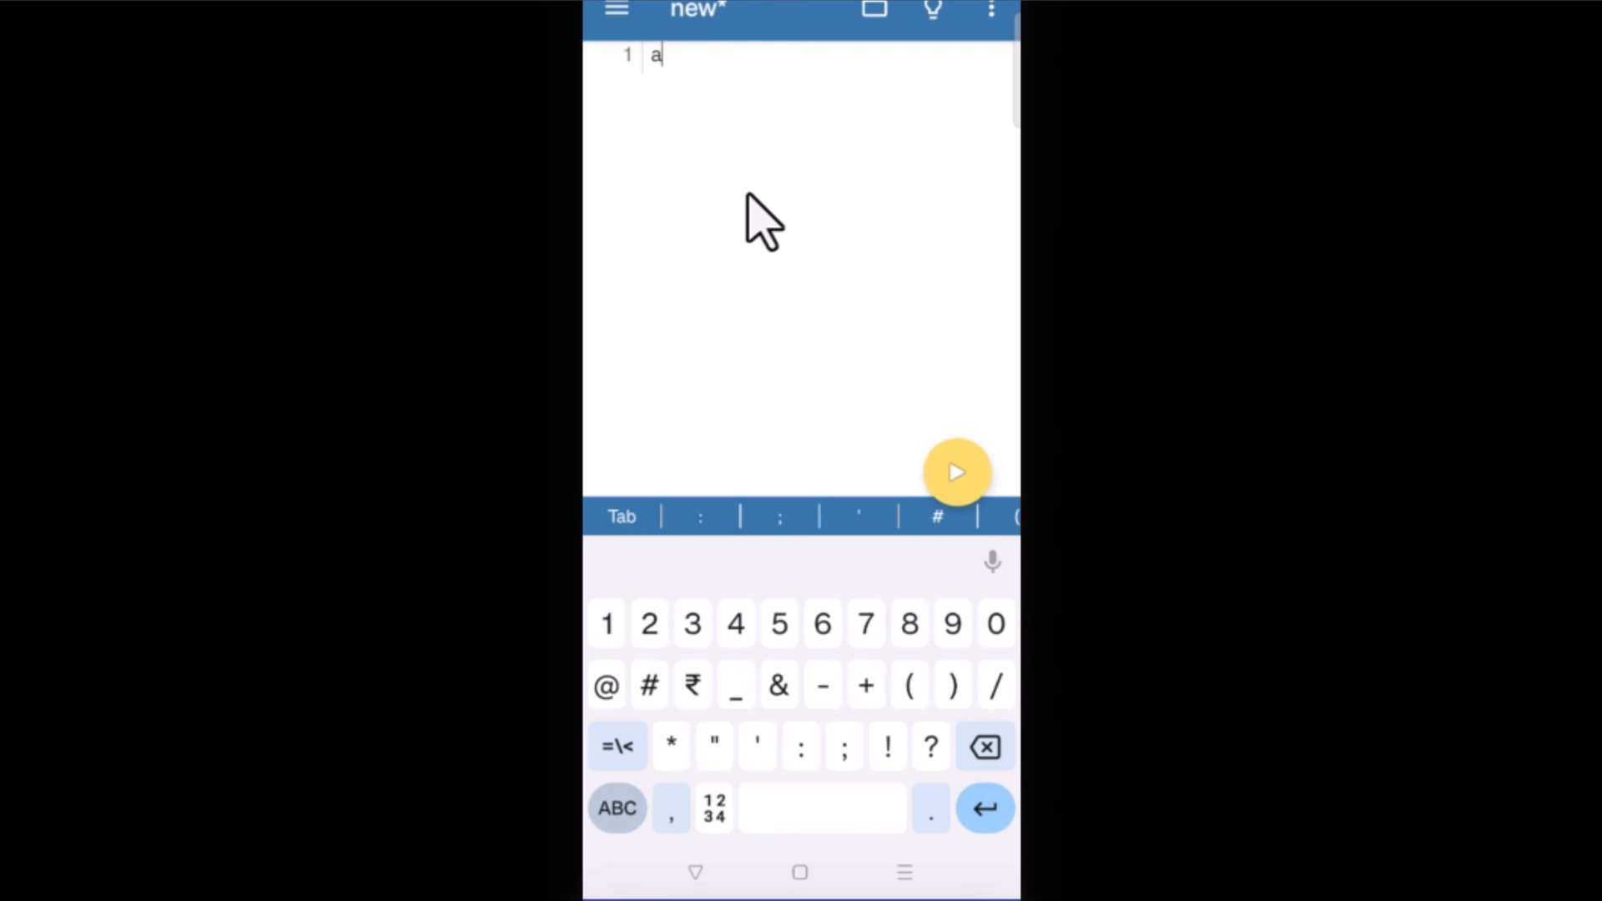
Enter a=10 and b=20 on separate lines and begin the if a==b: condition
click(868, 624)
text(=10)
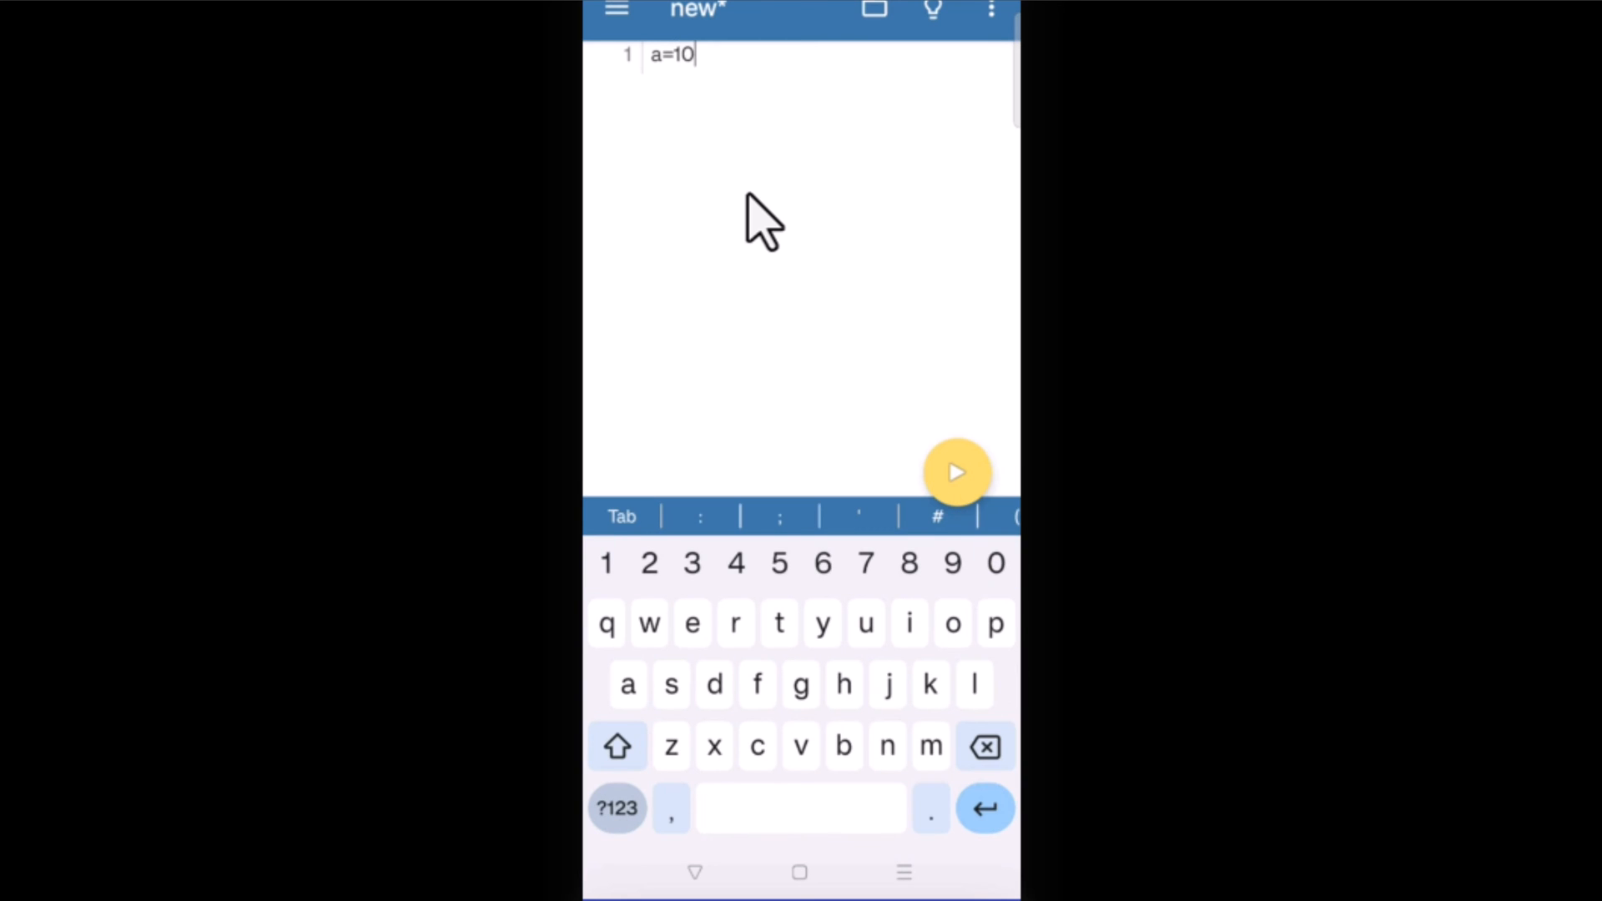
key(Enter)
text(b=20)
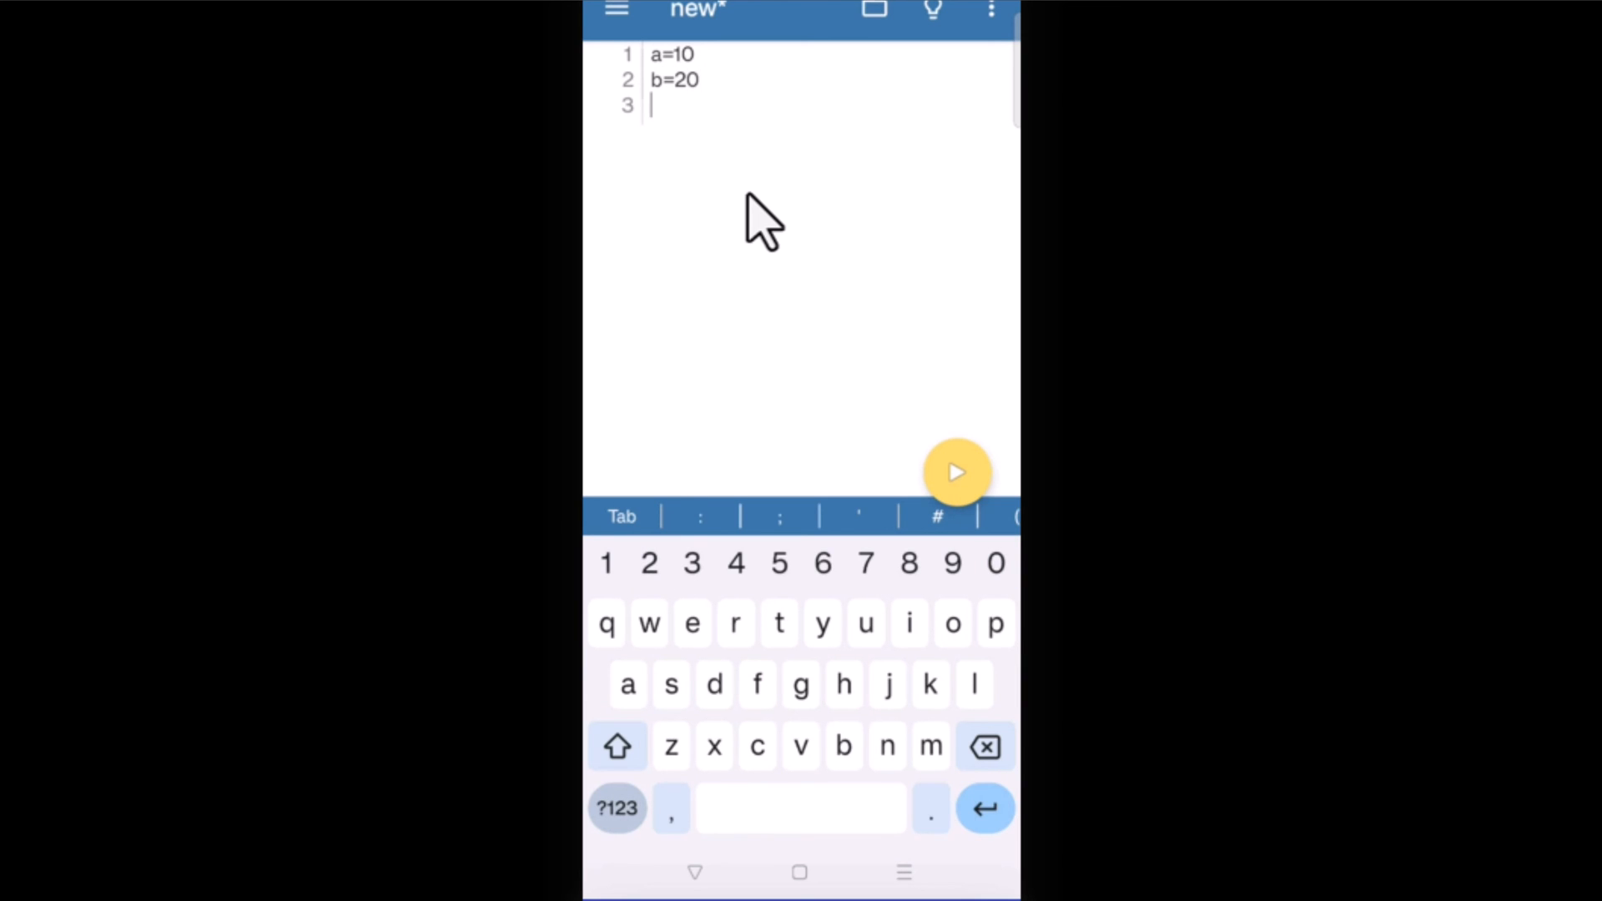
text(if a==b:)
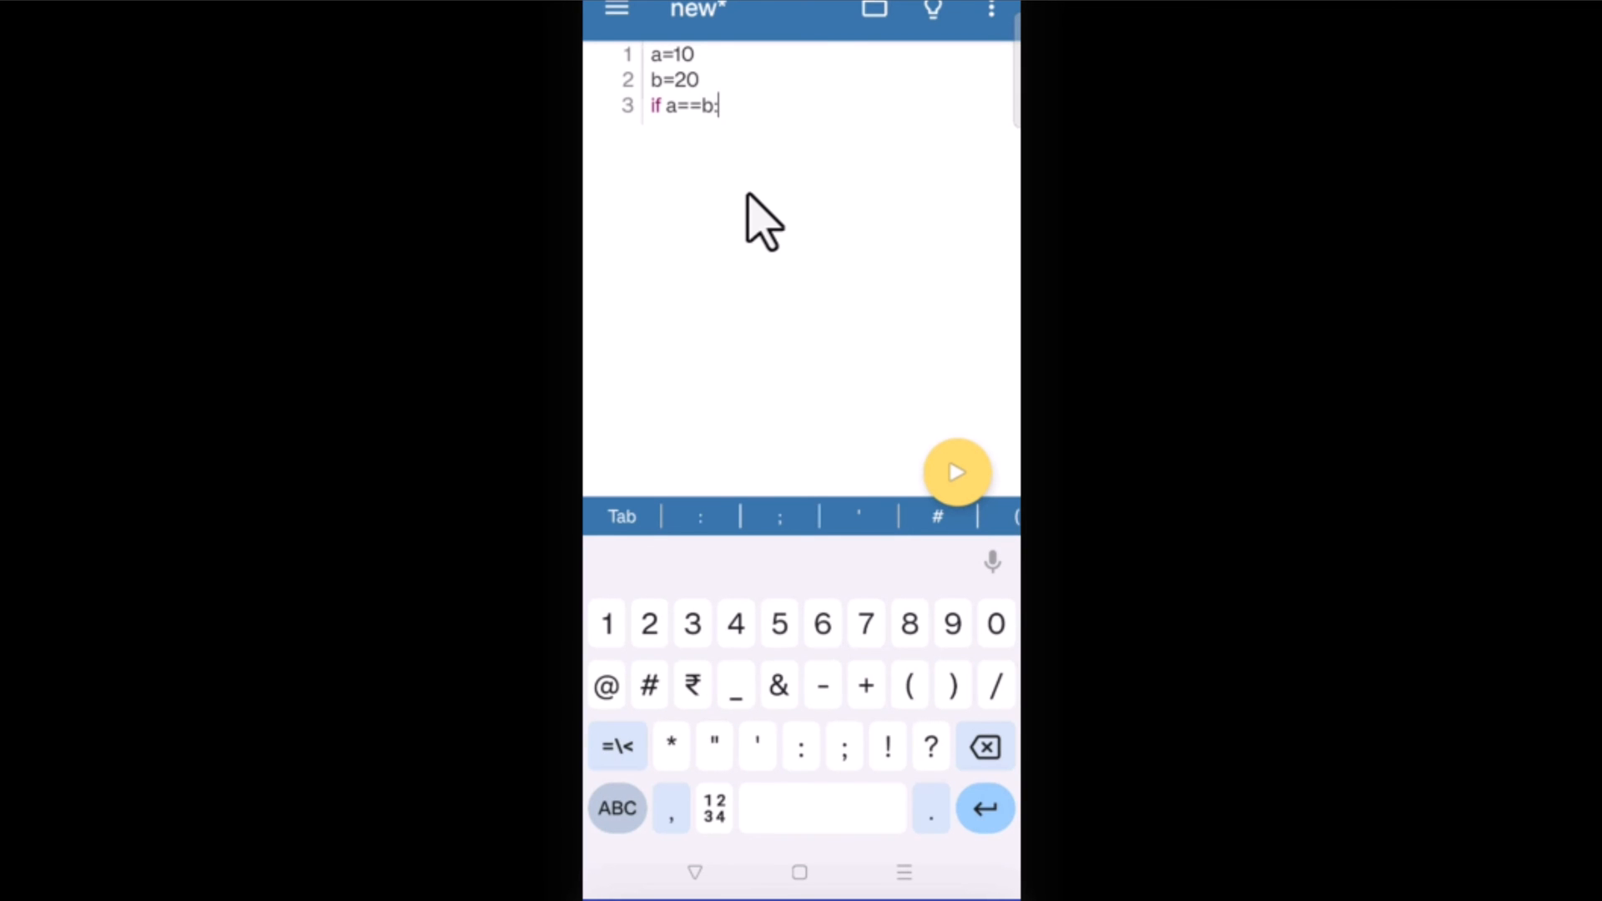
Create the indented if body and start the print("Equal") statement
key(Enter)
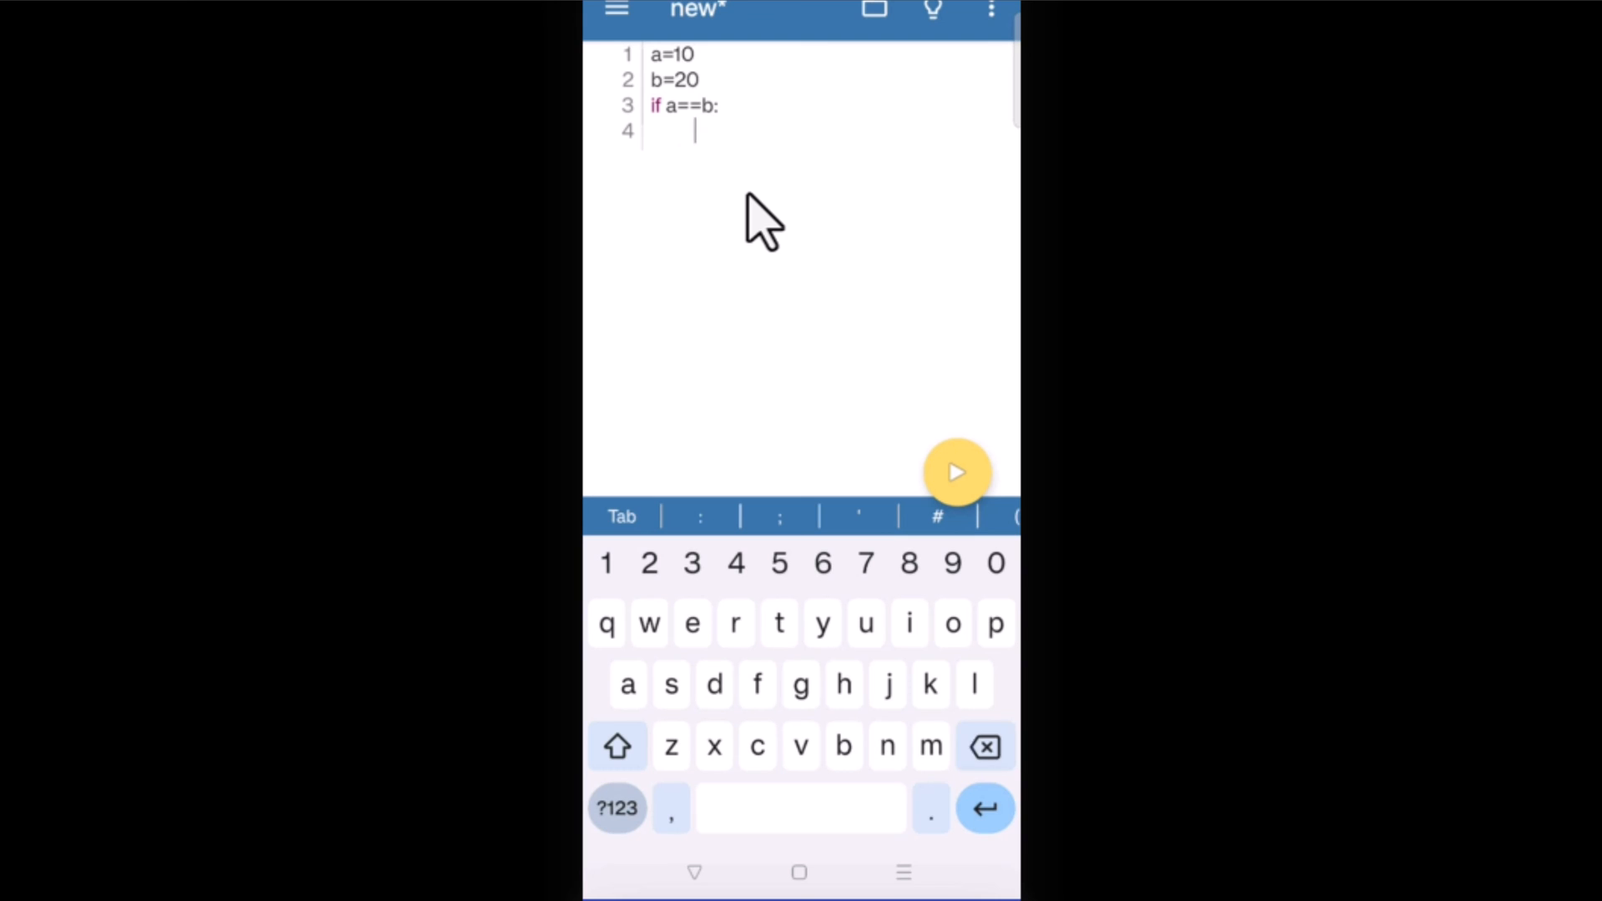
key(Backspace)
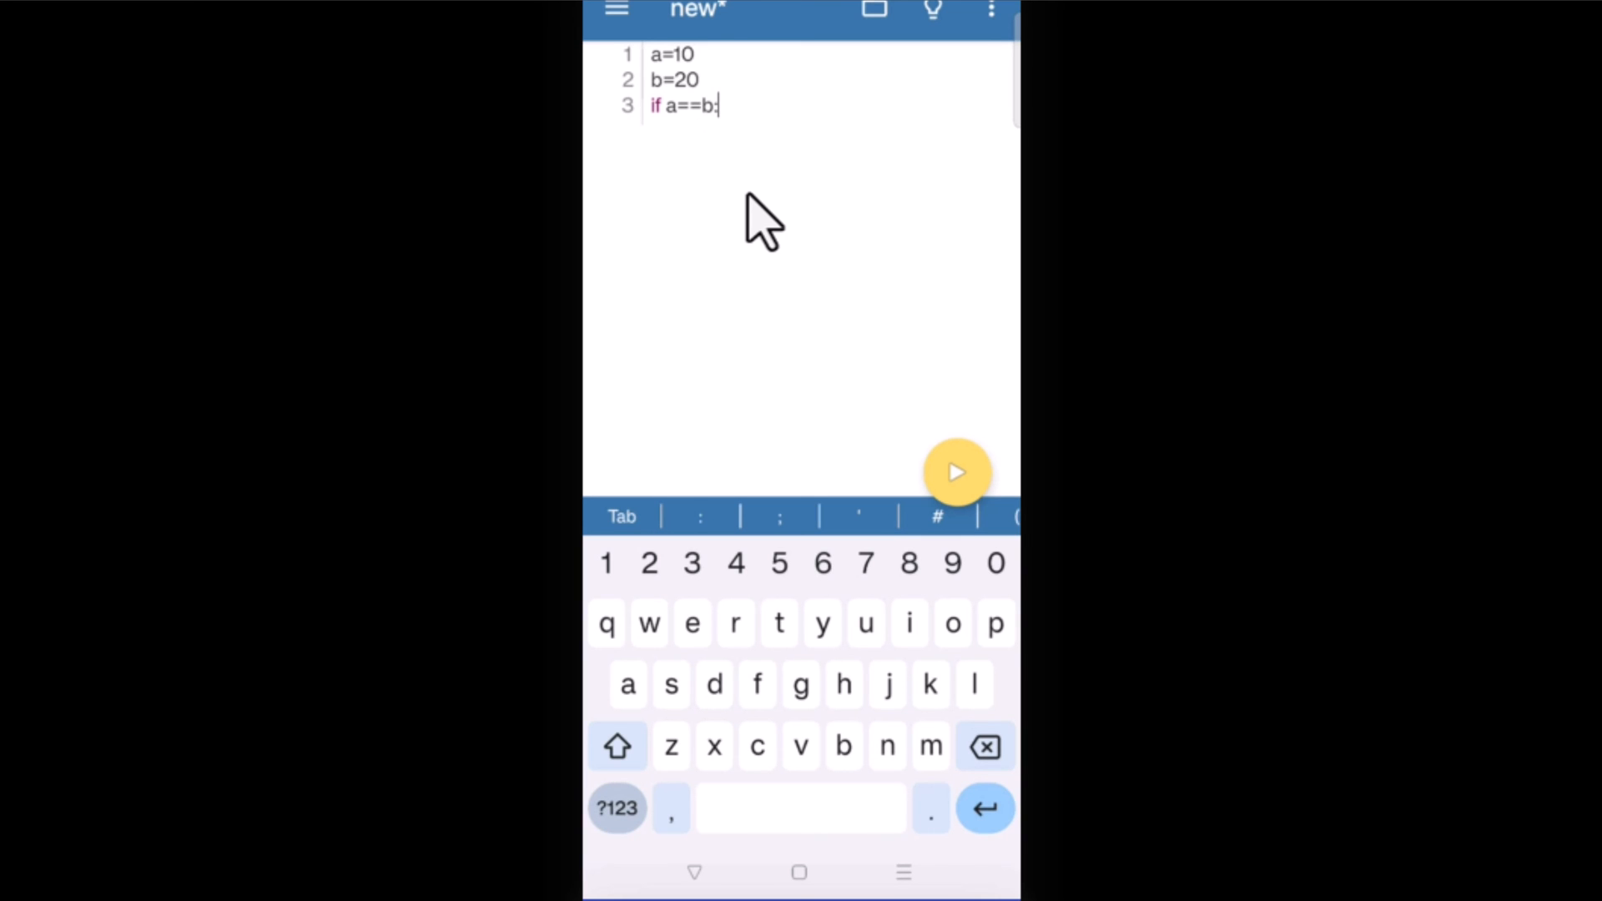
key(Enter)
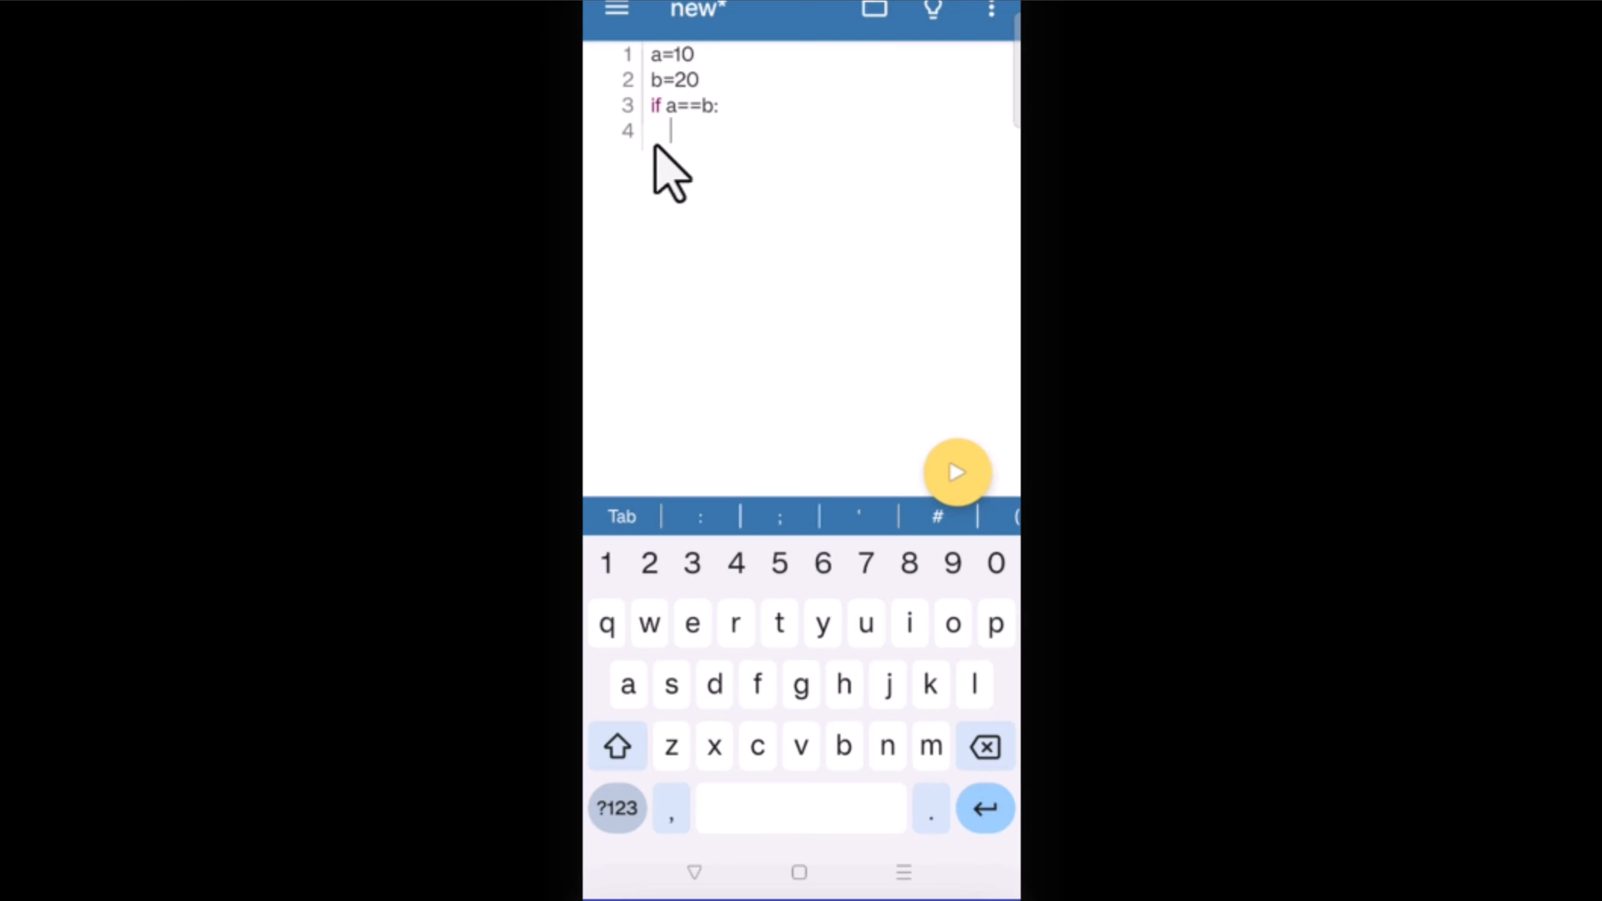
mouse_move(864, 217)
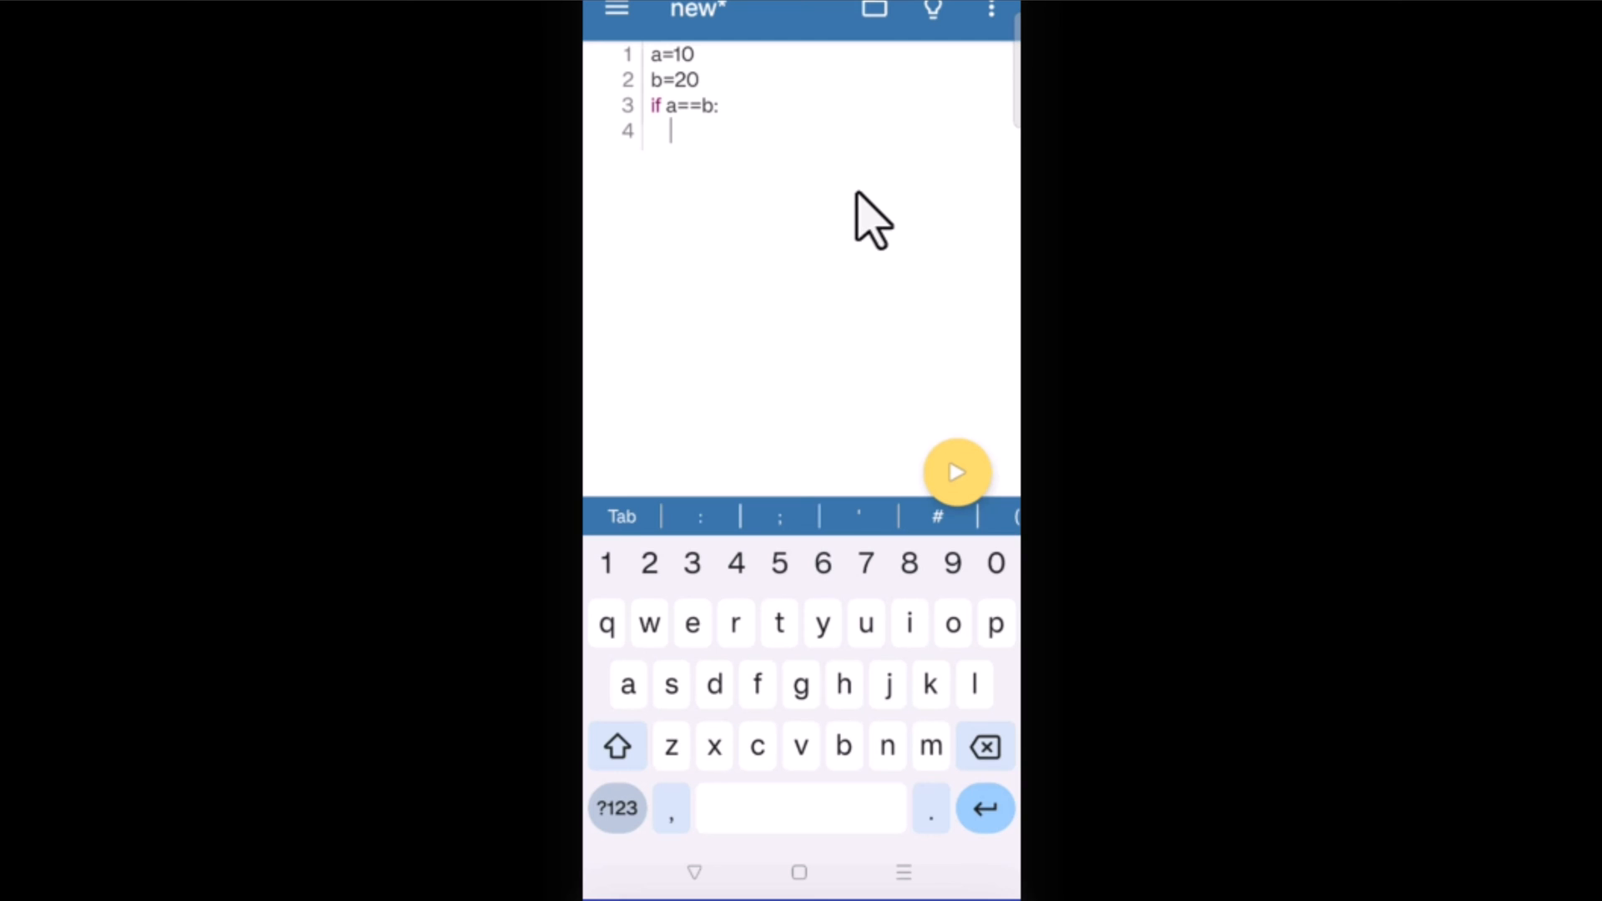
text(print ("Equal)
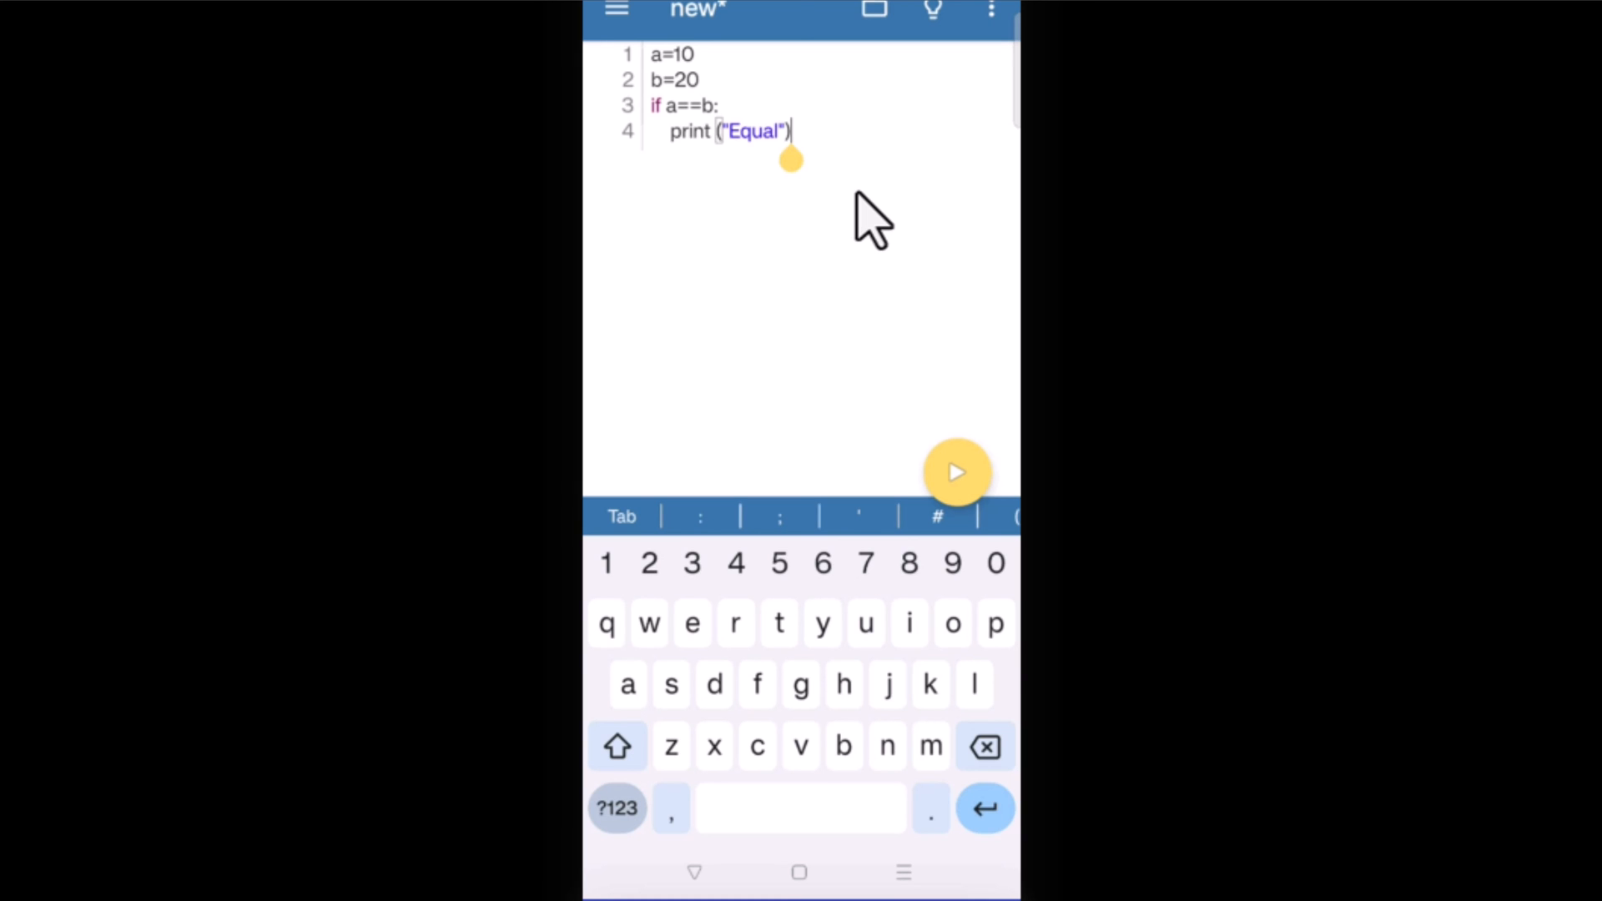
Add an else: branch with an indented print("not Equal")
key(Enter)
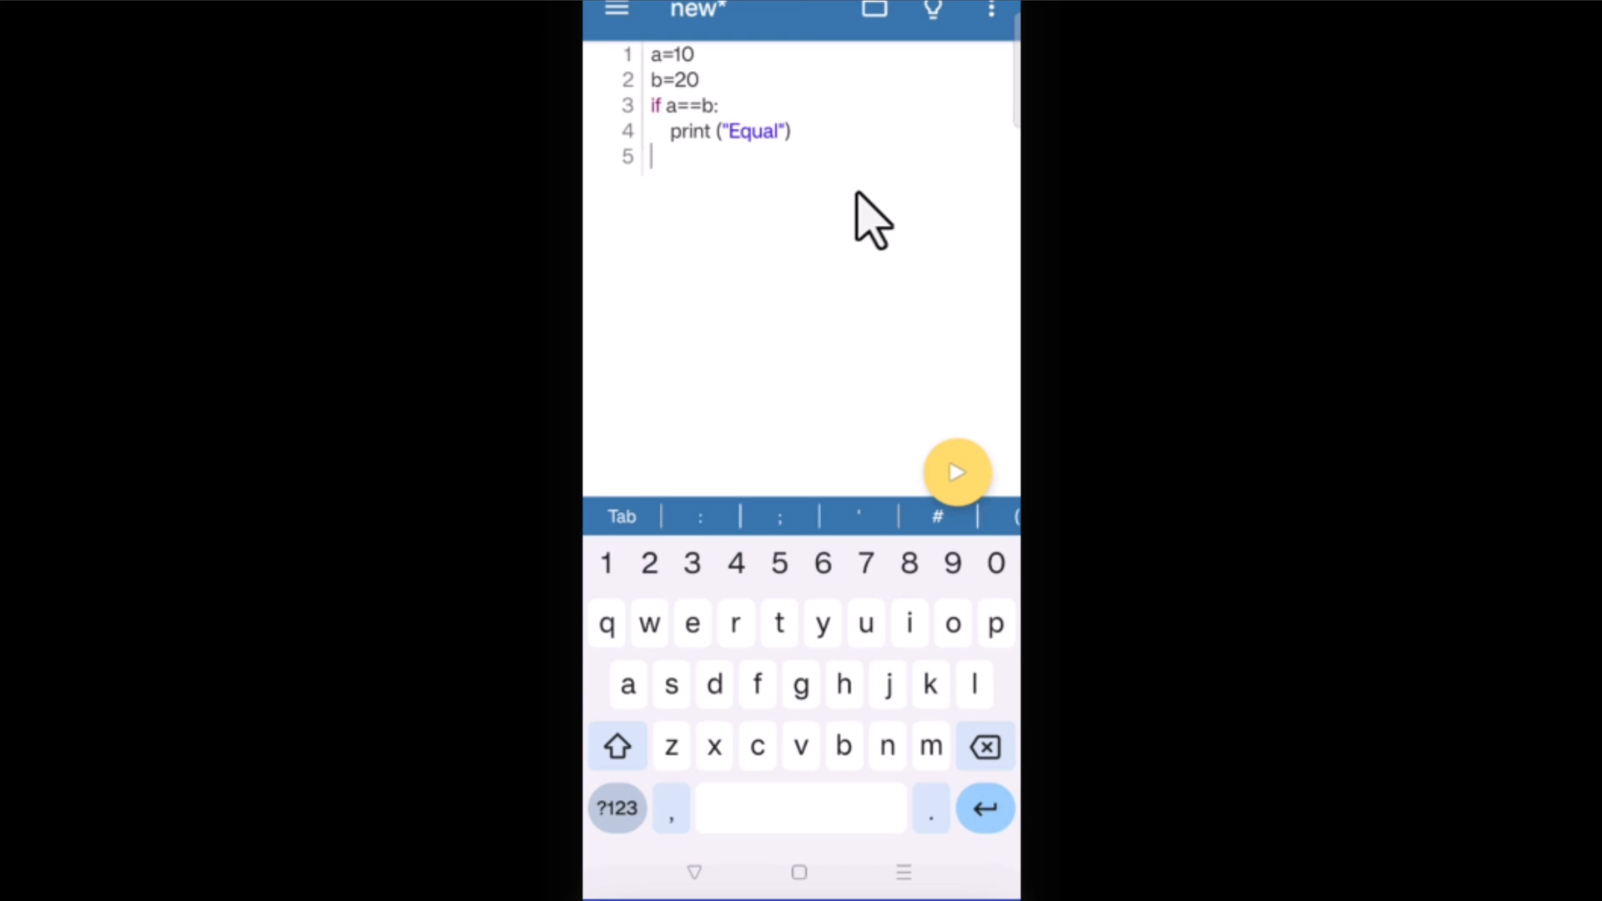
text(else:)
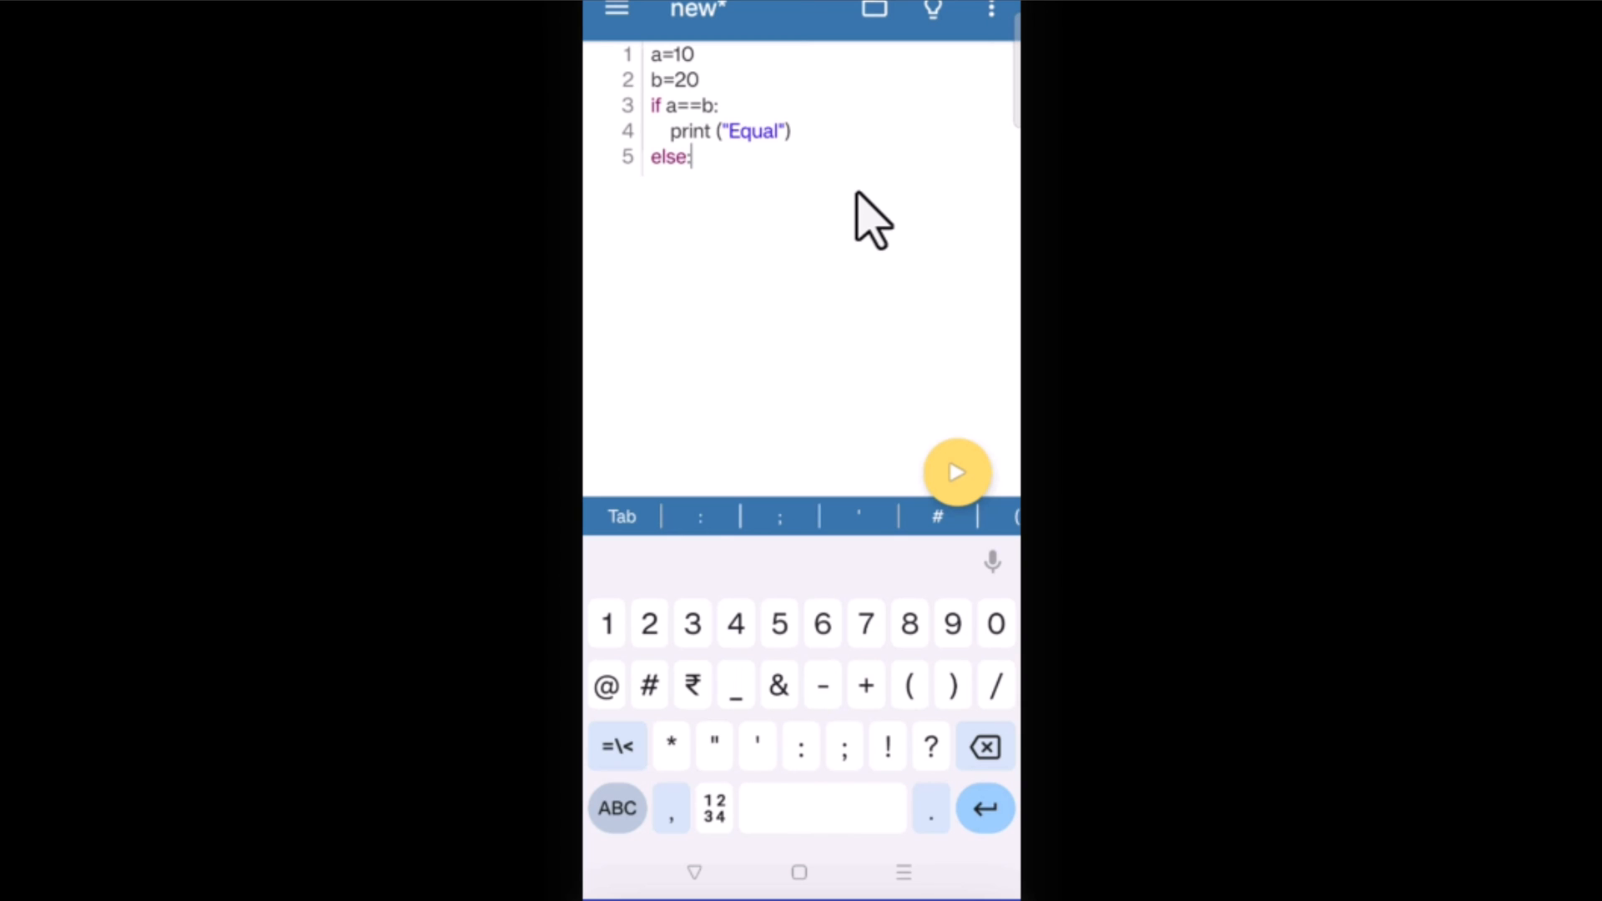
key(Enter)
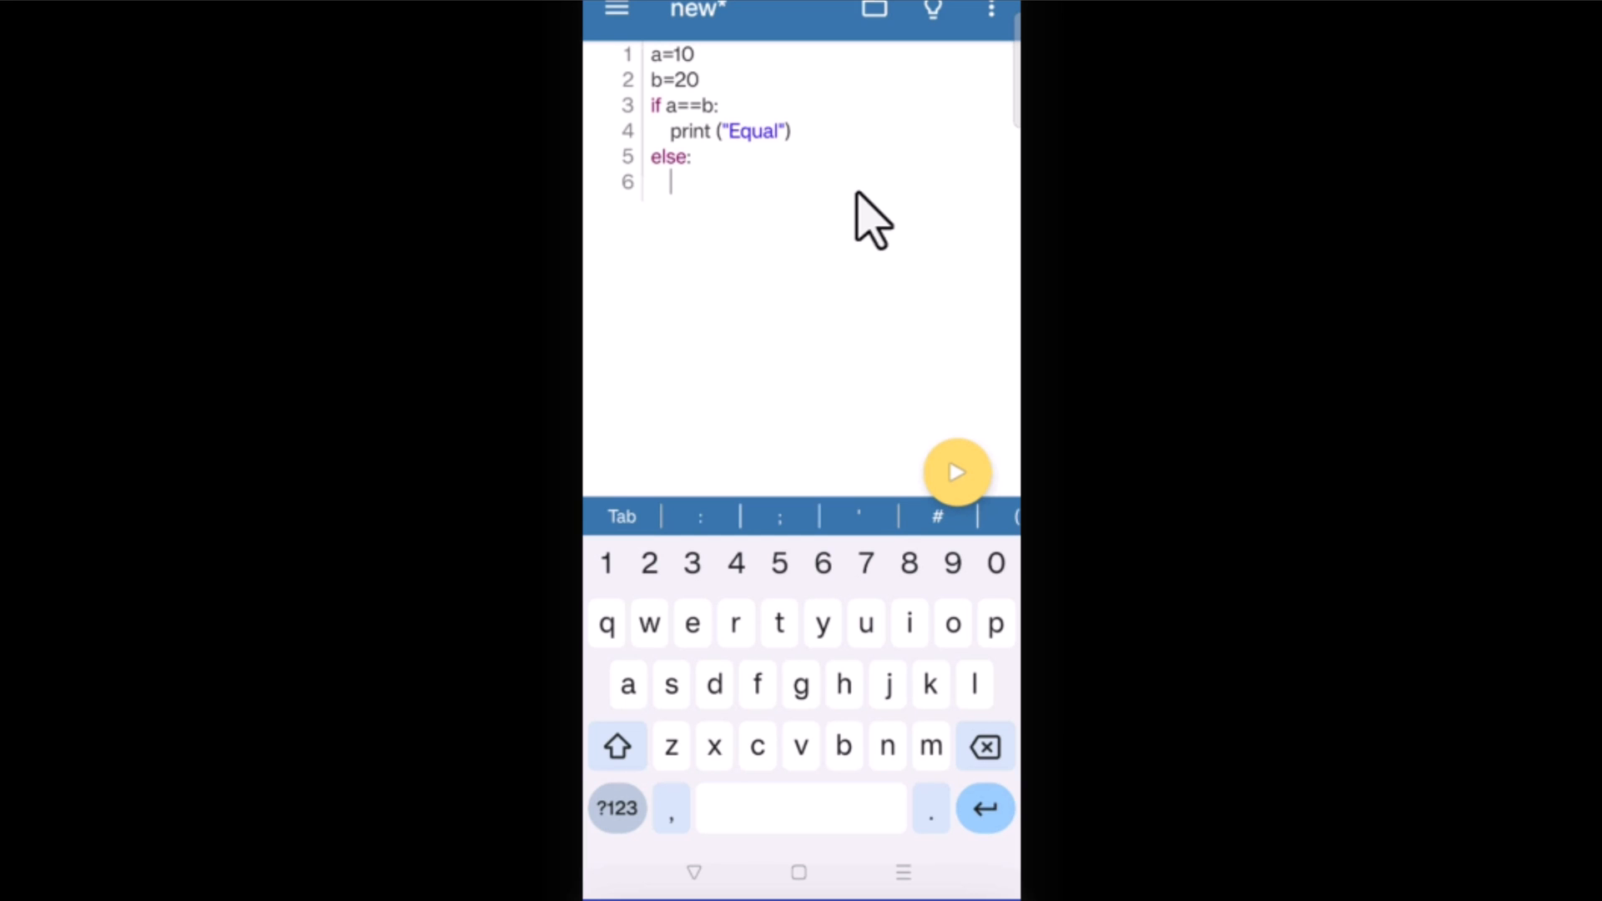
text(pr)
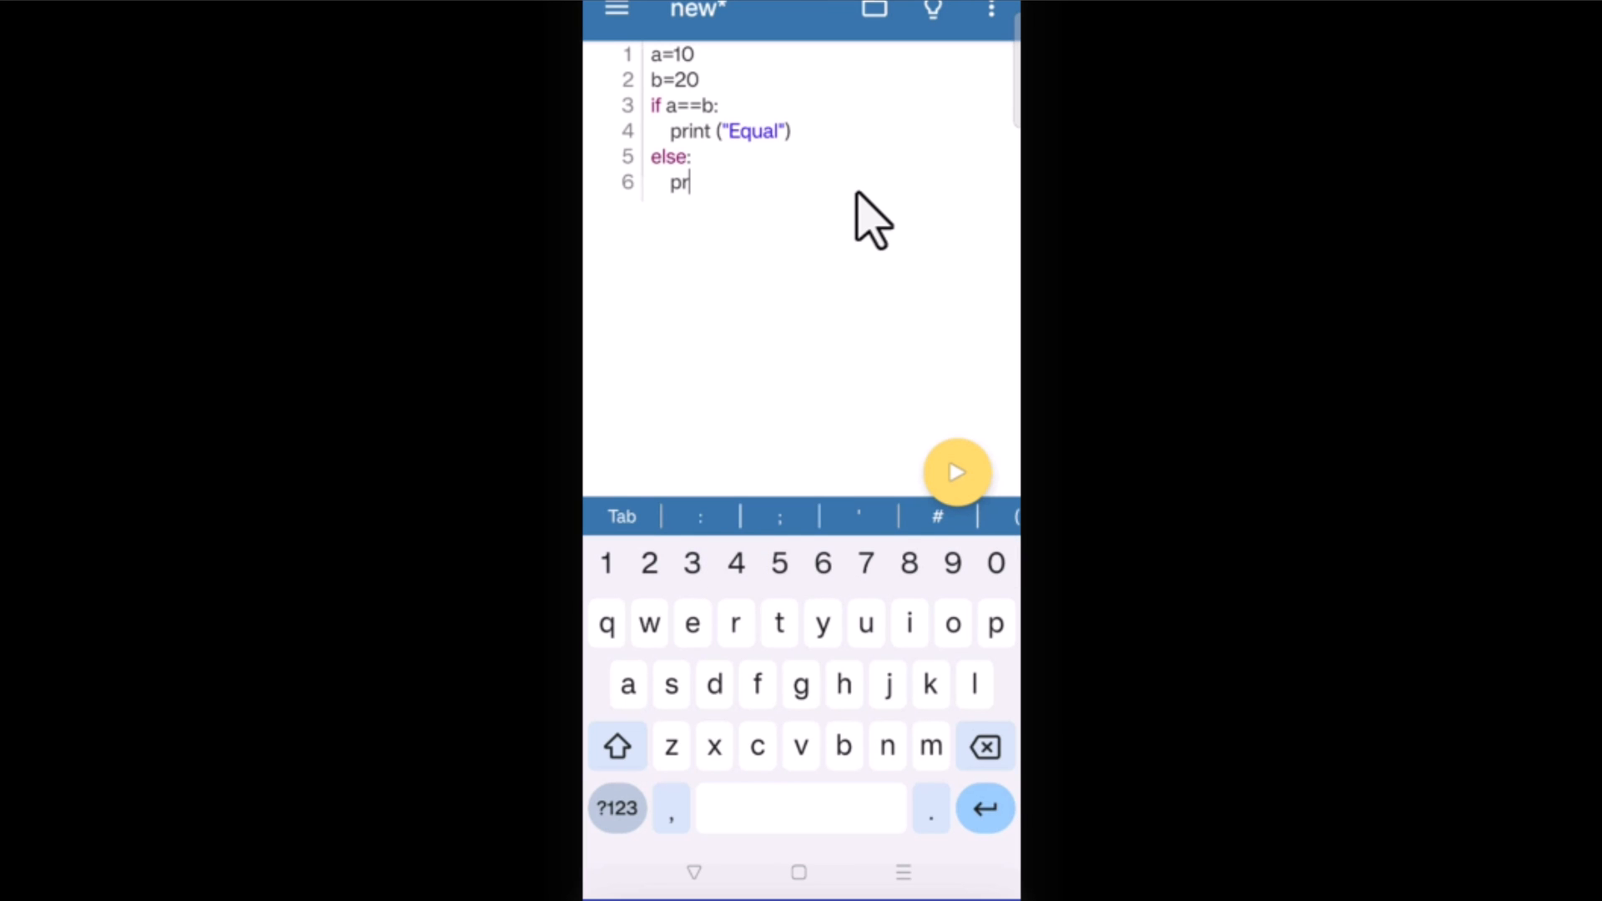
text(int ("not)
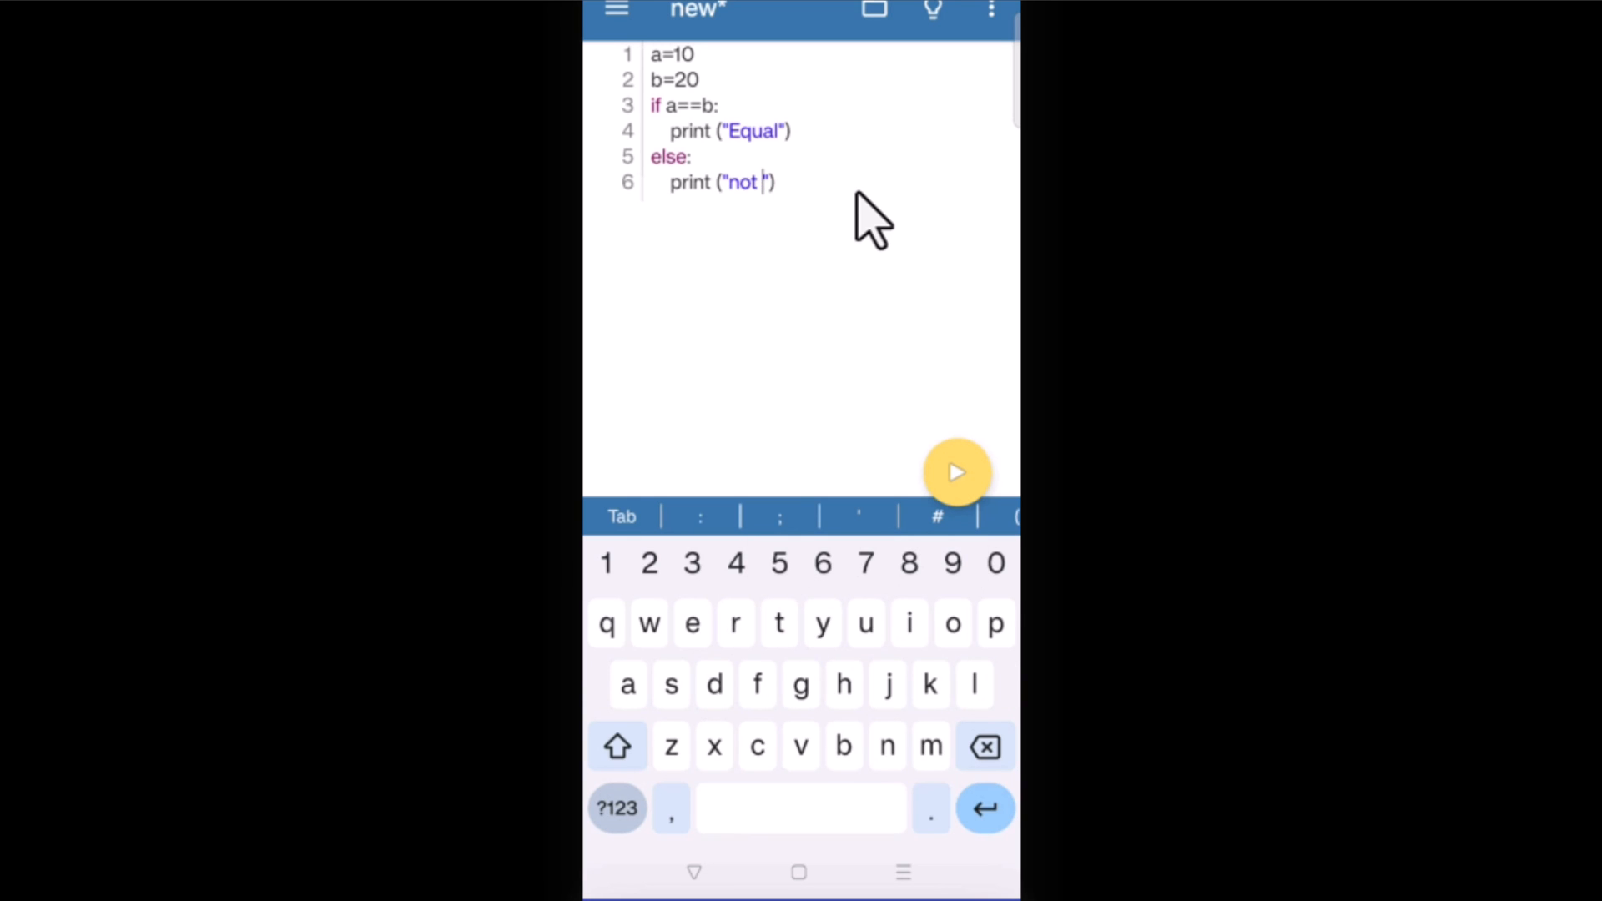
text(Equal)
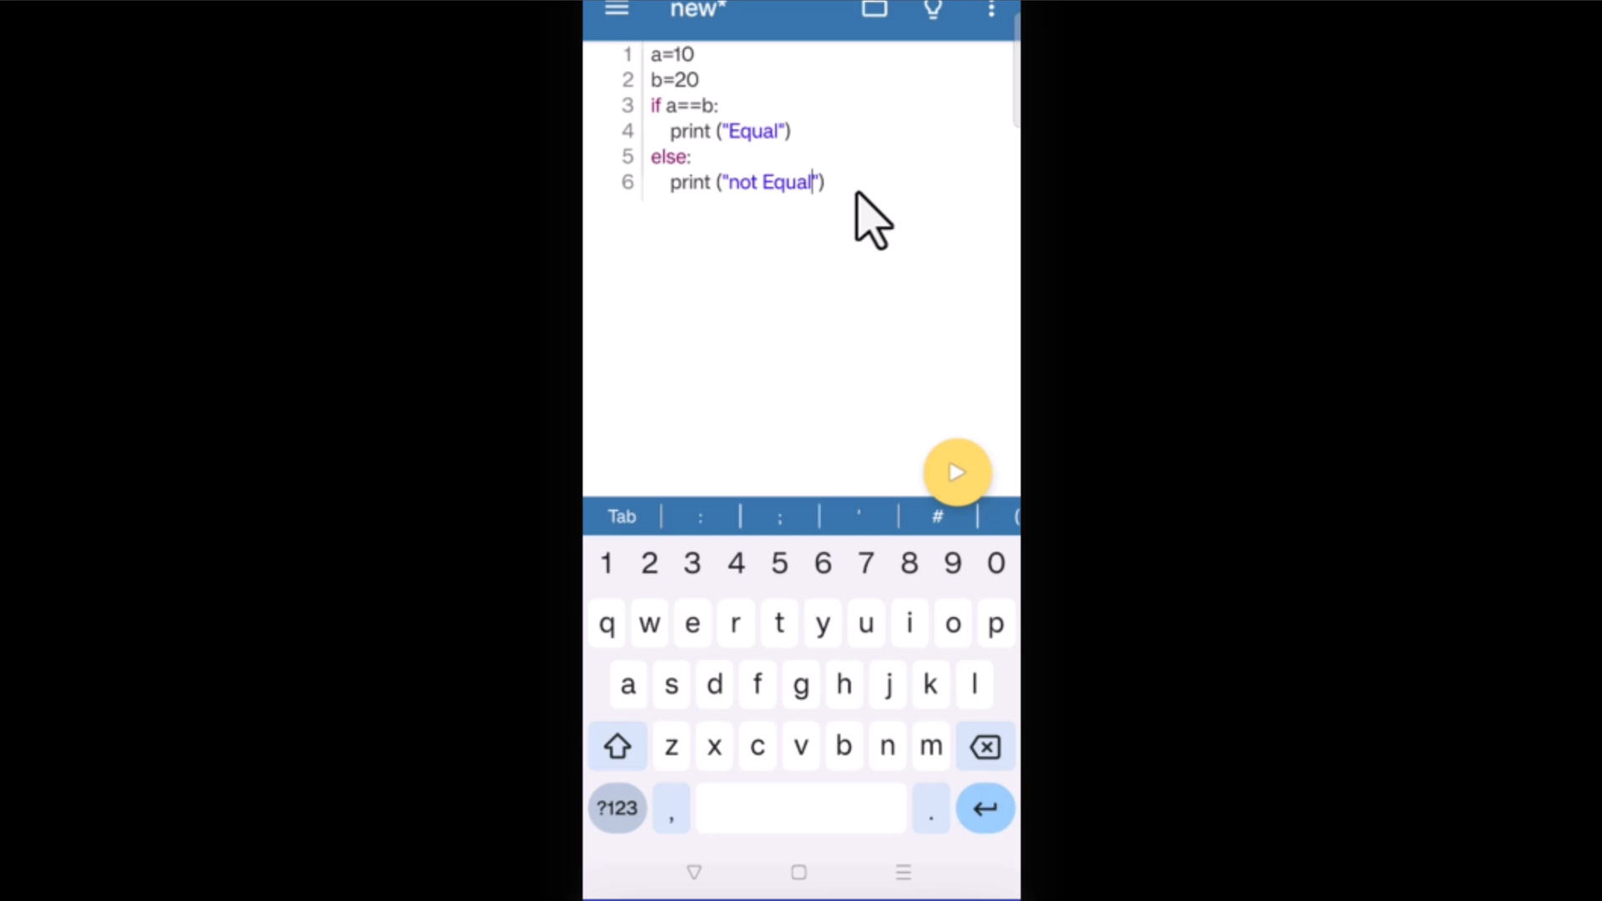
mouse_move(960, 476)
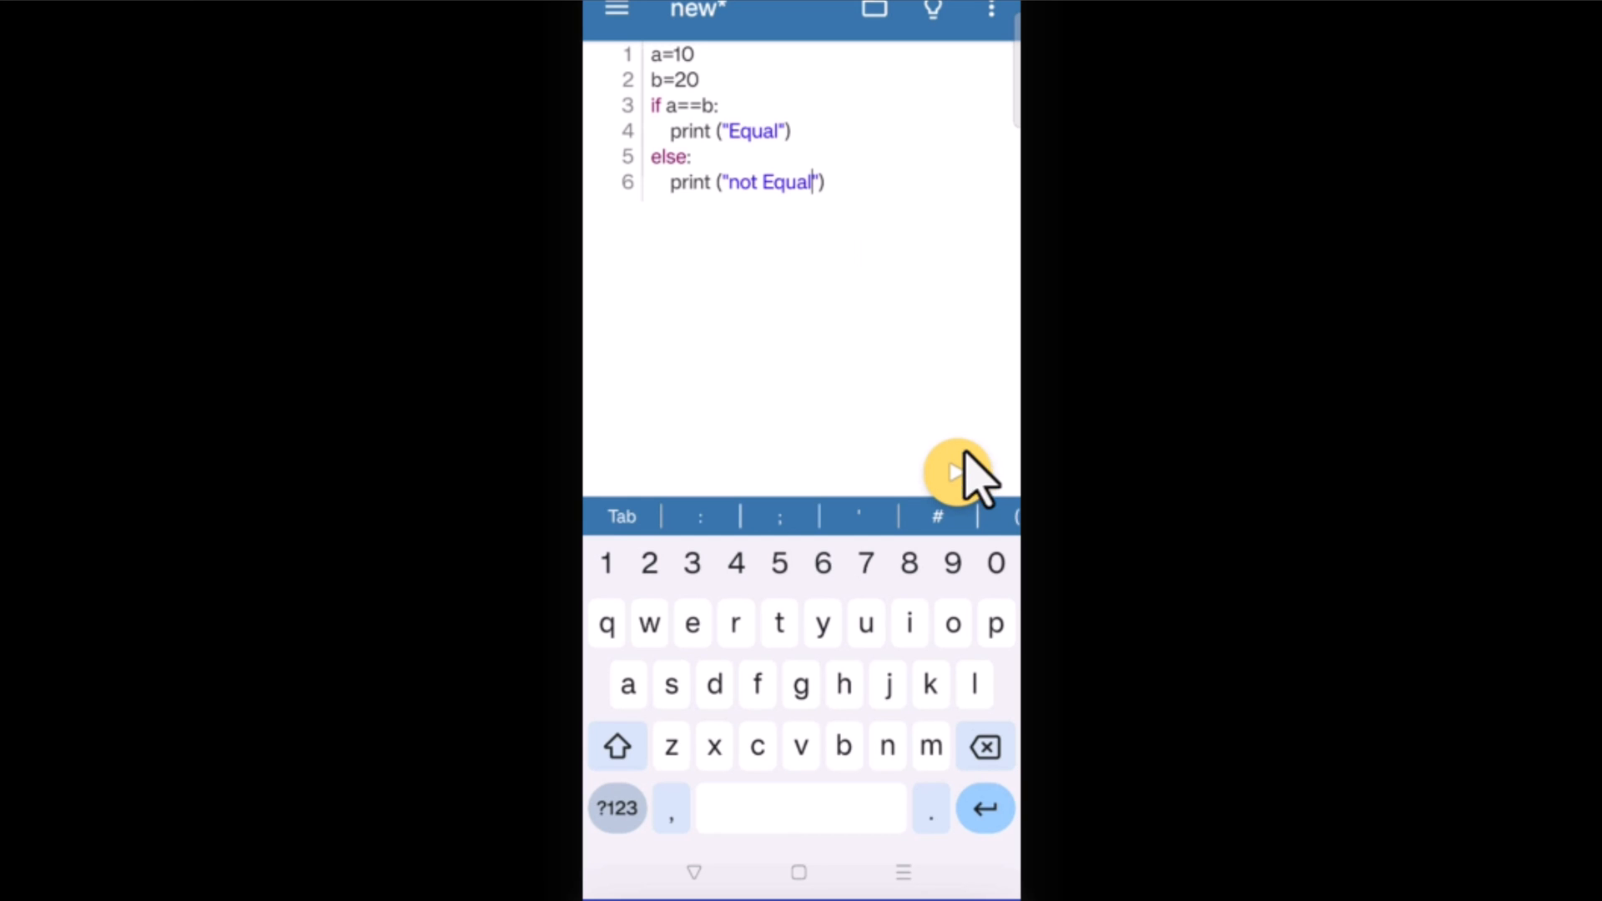
Run the script to see "not Equal" printed, then return to the editor
click(955, 471)
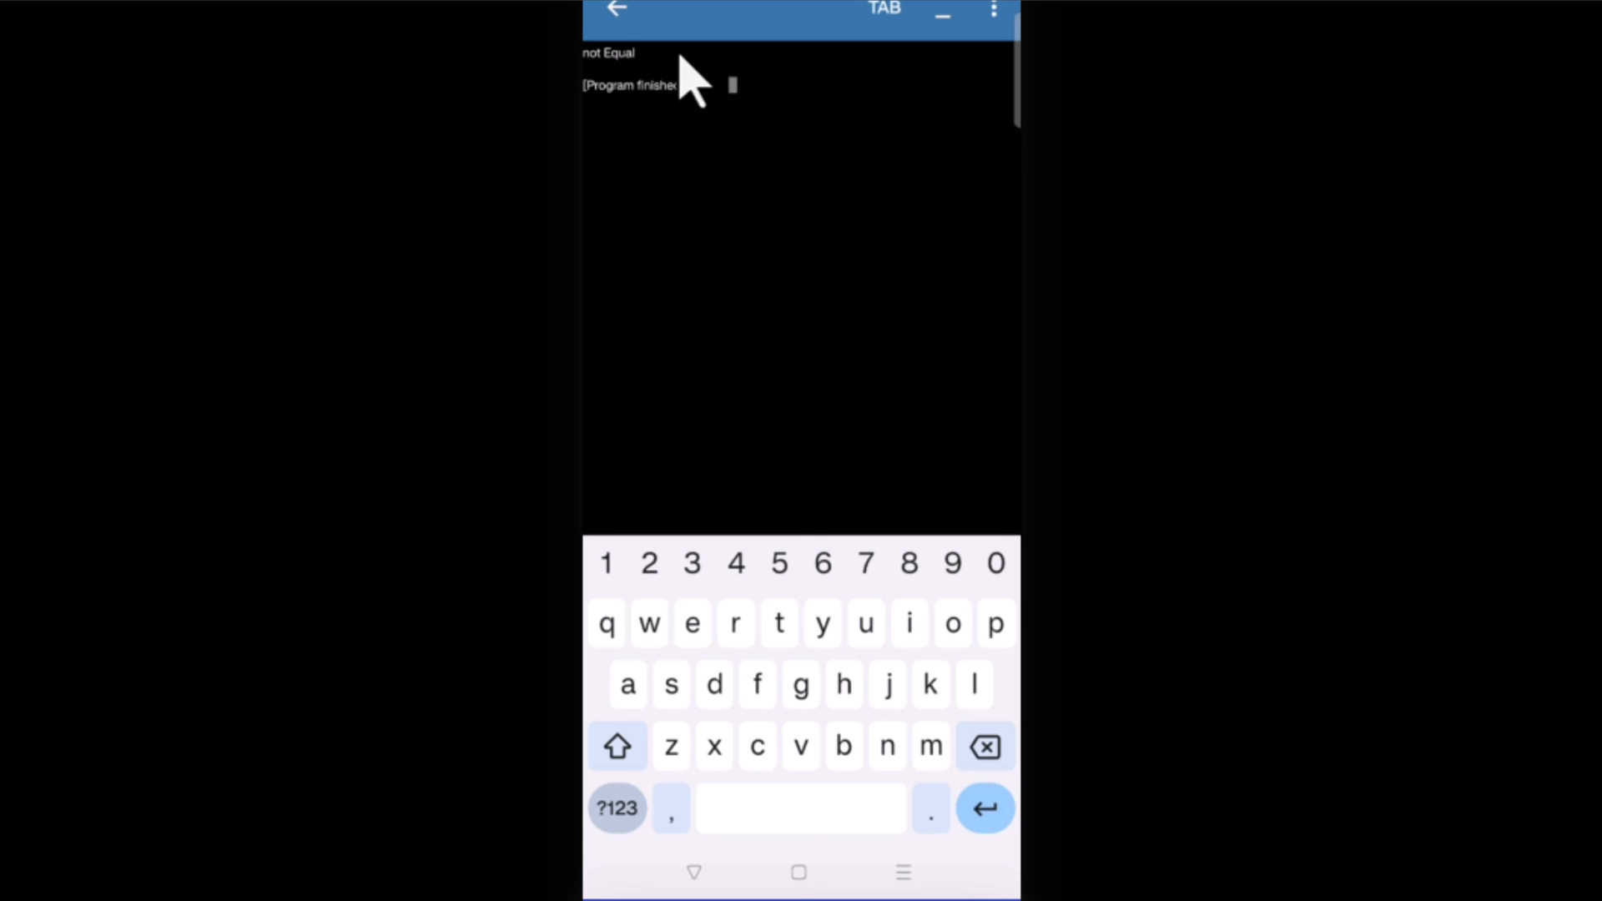
click(621, 10)
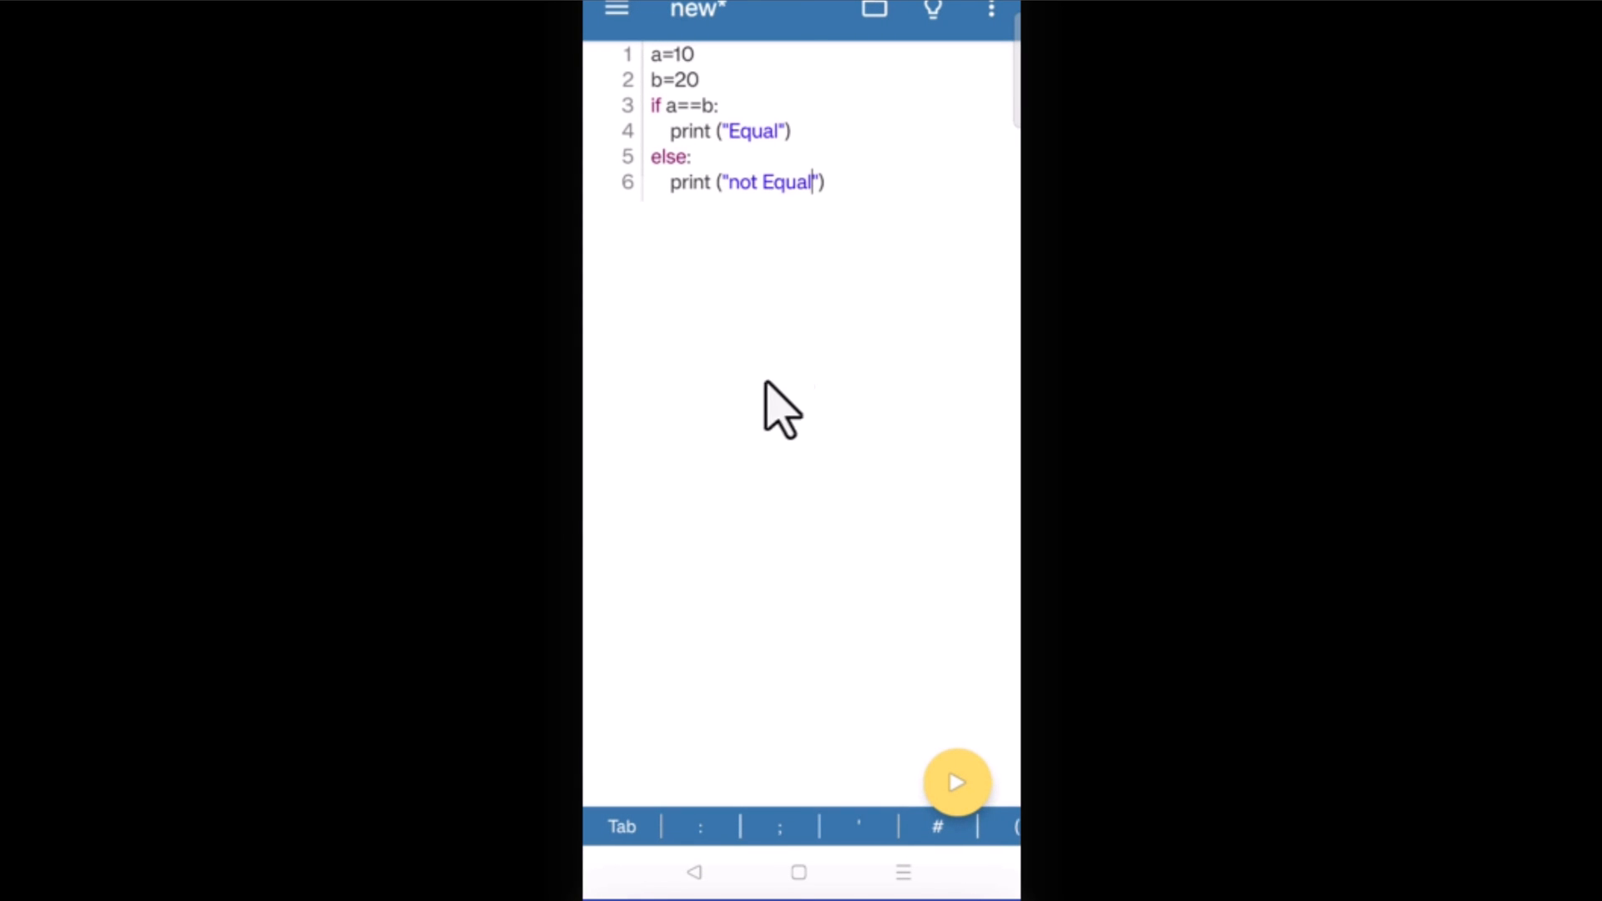
mouse_move(860, 451)
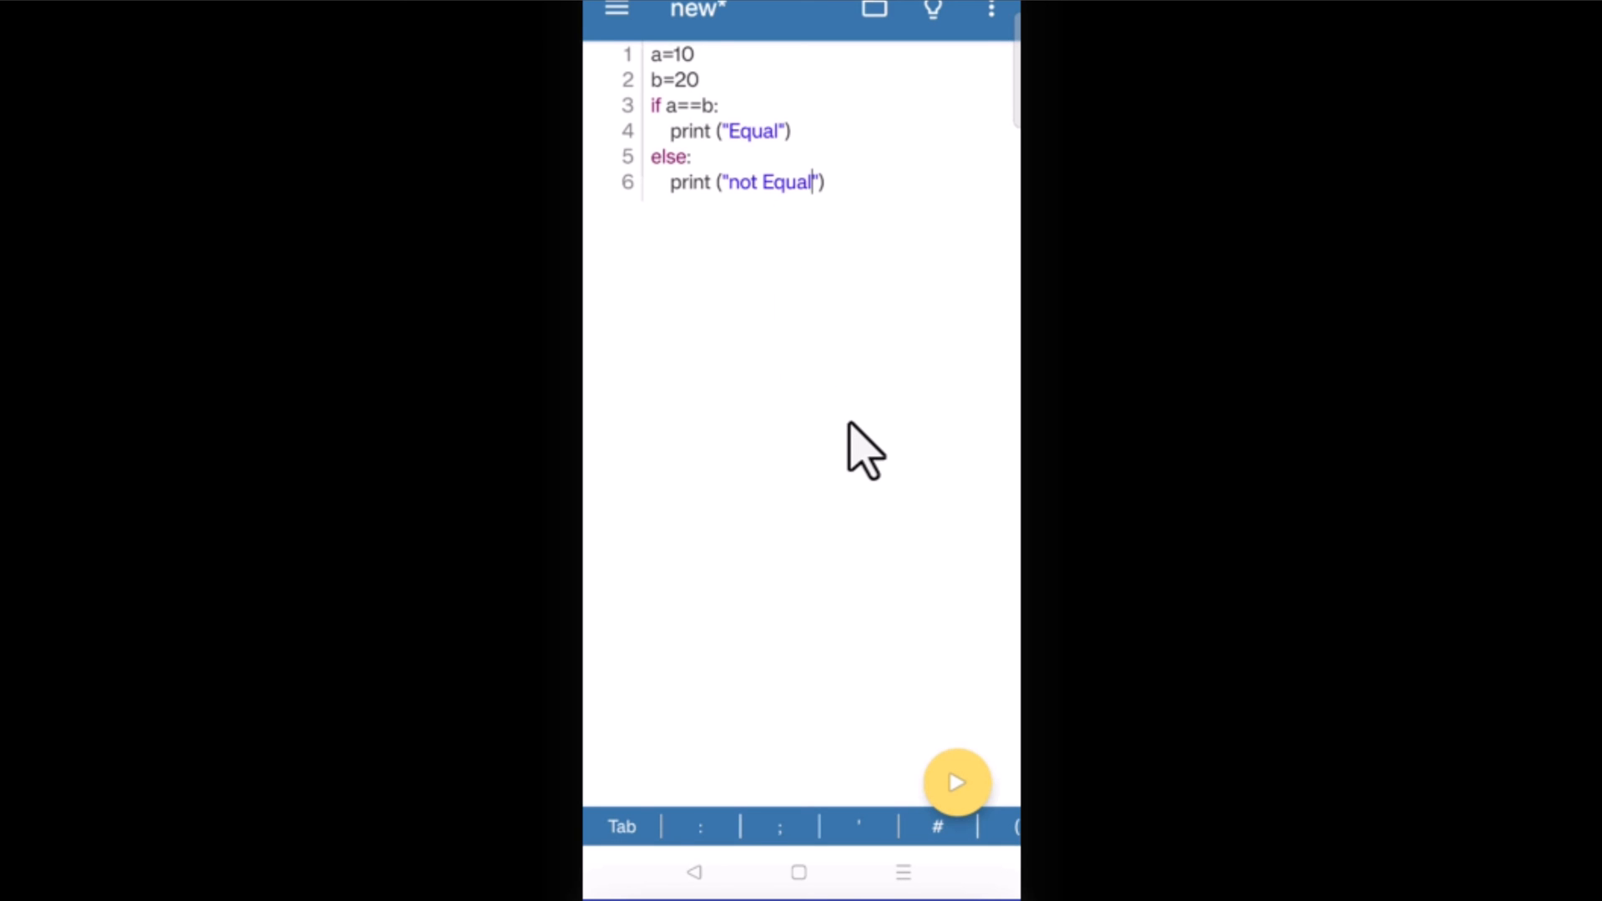